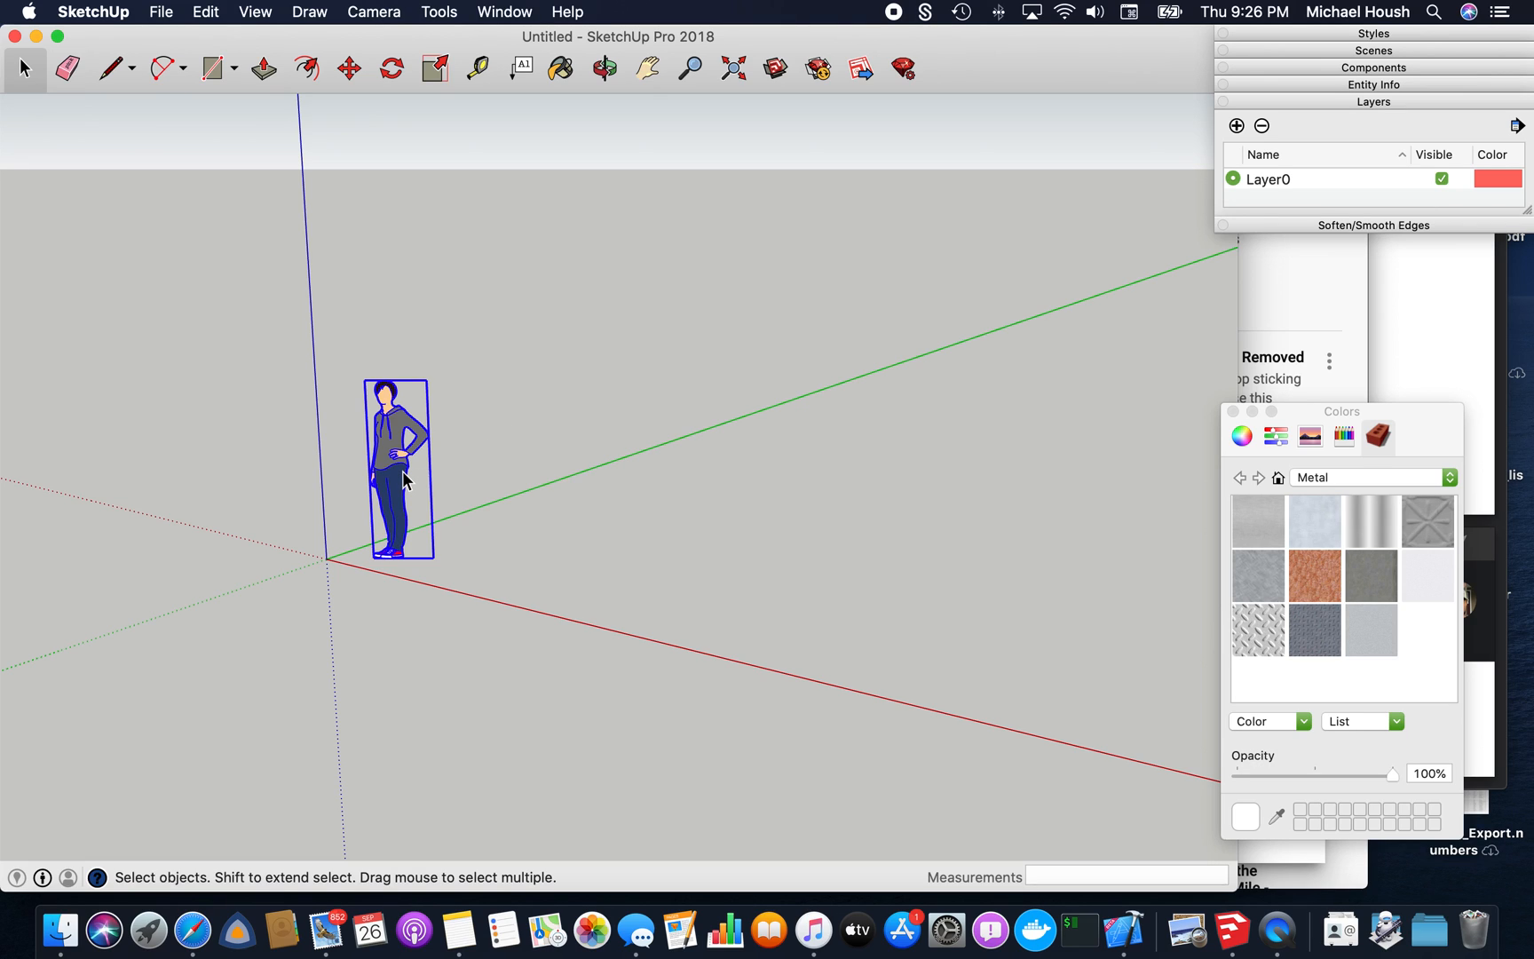
Orbit and pan the view around the origin of the empty model
click(602, 68)
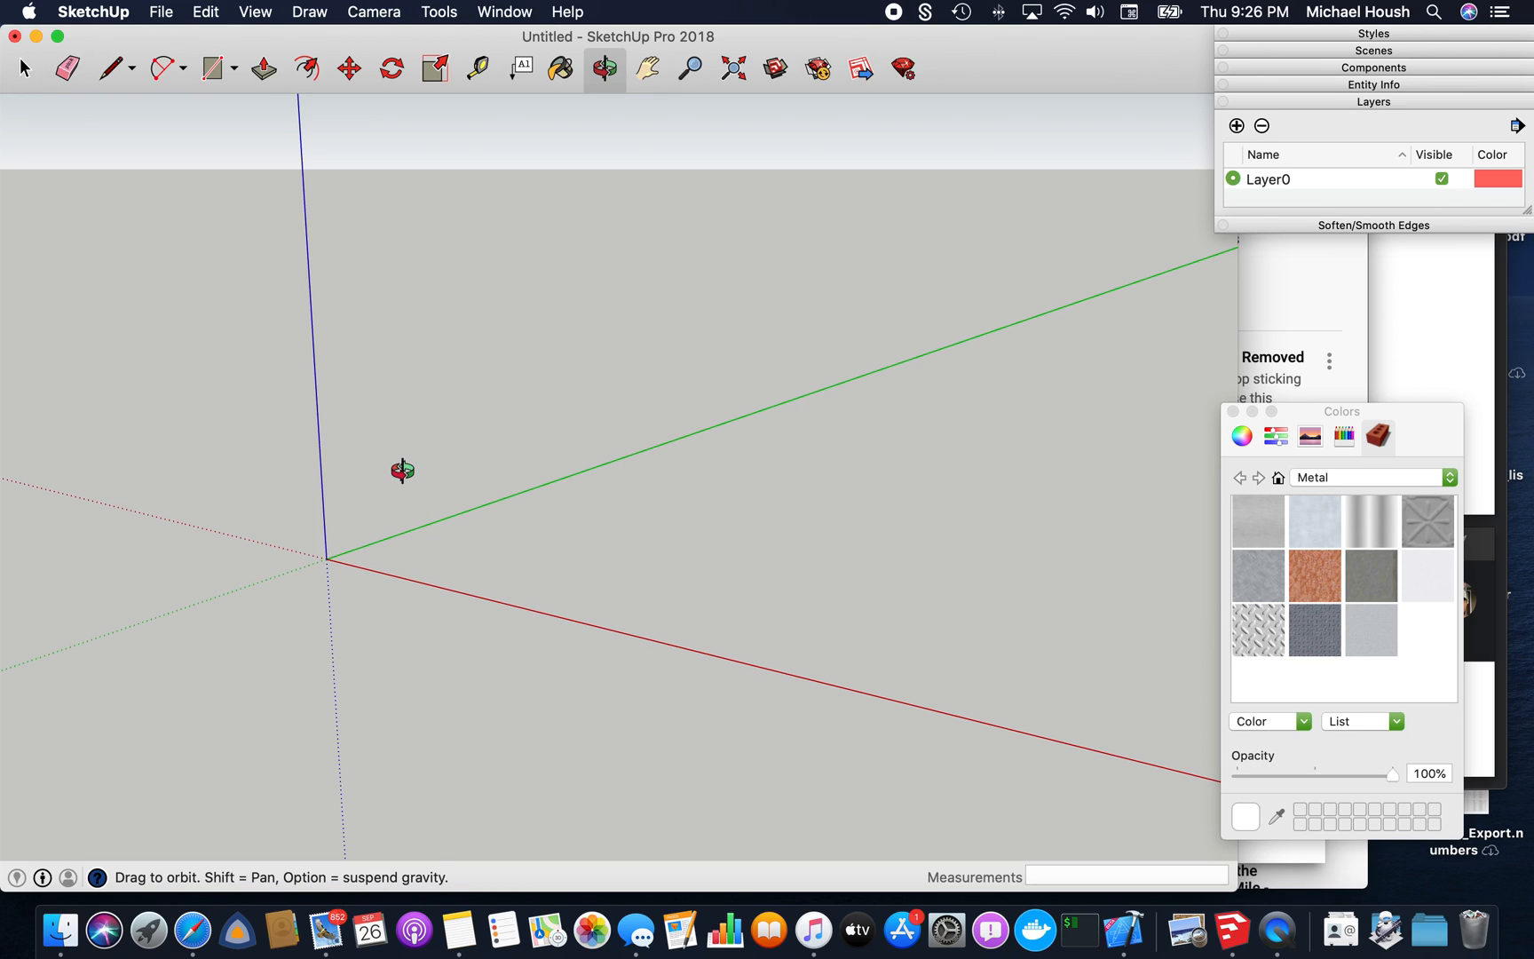
drag(402, 471, 590, 410)
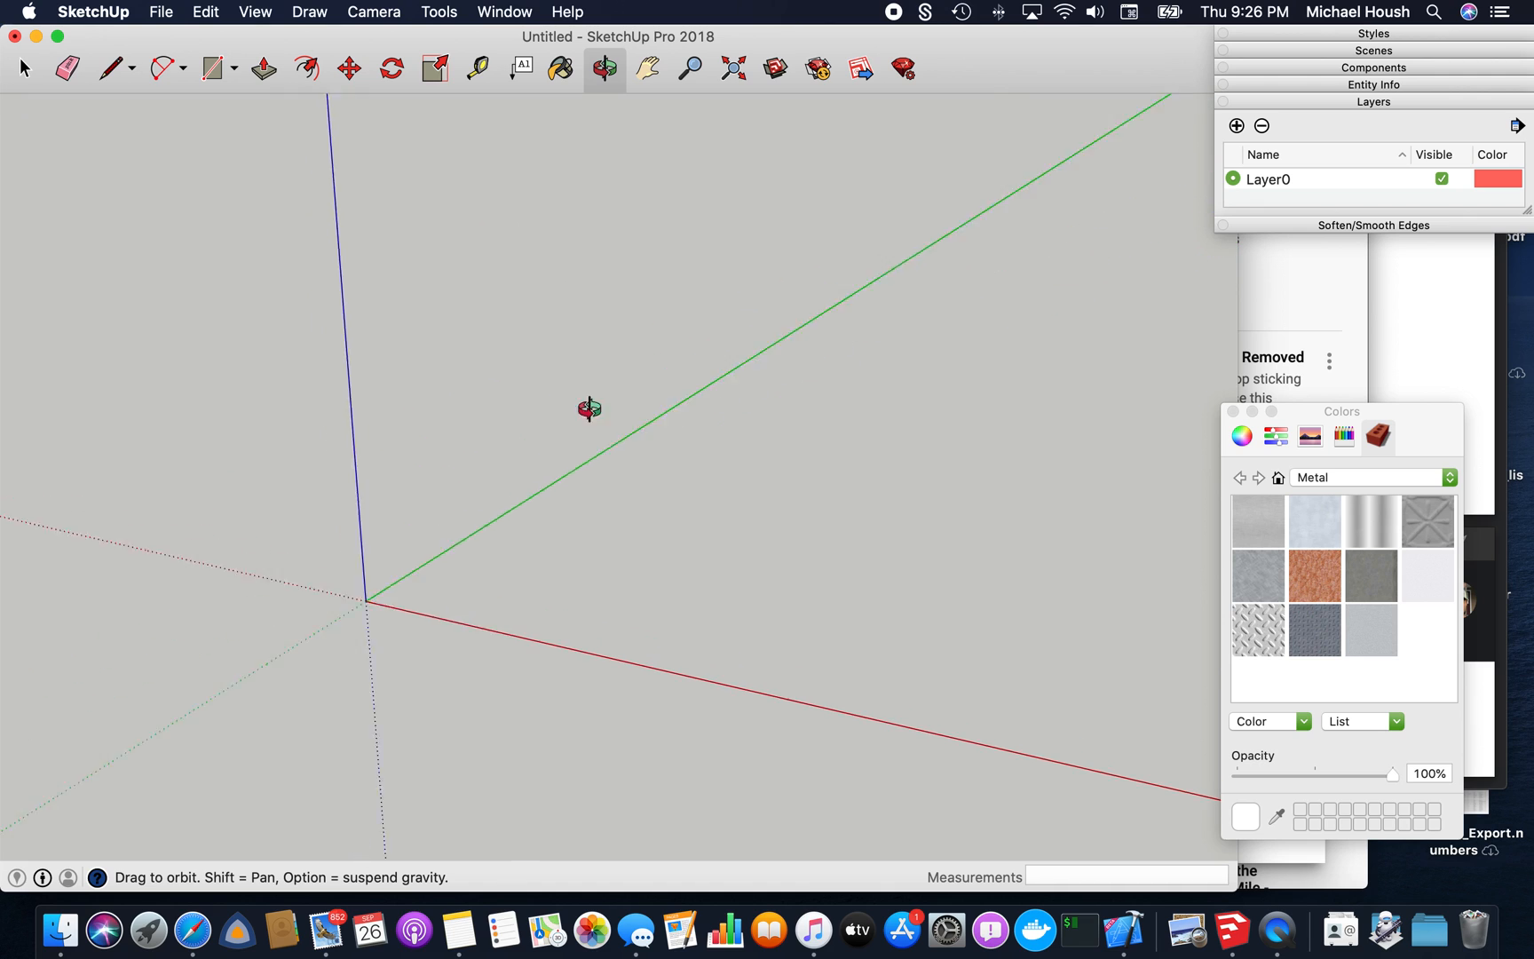
click(646, 68)
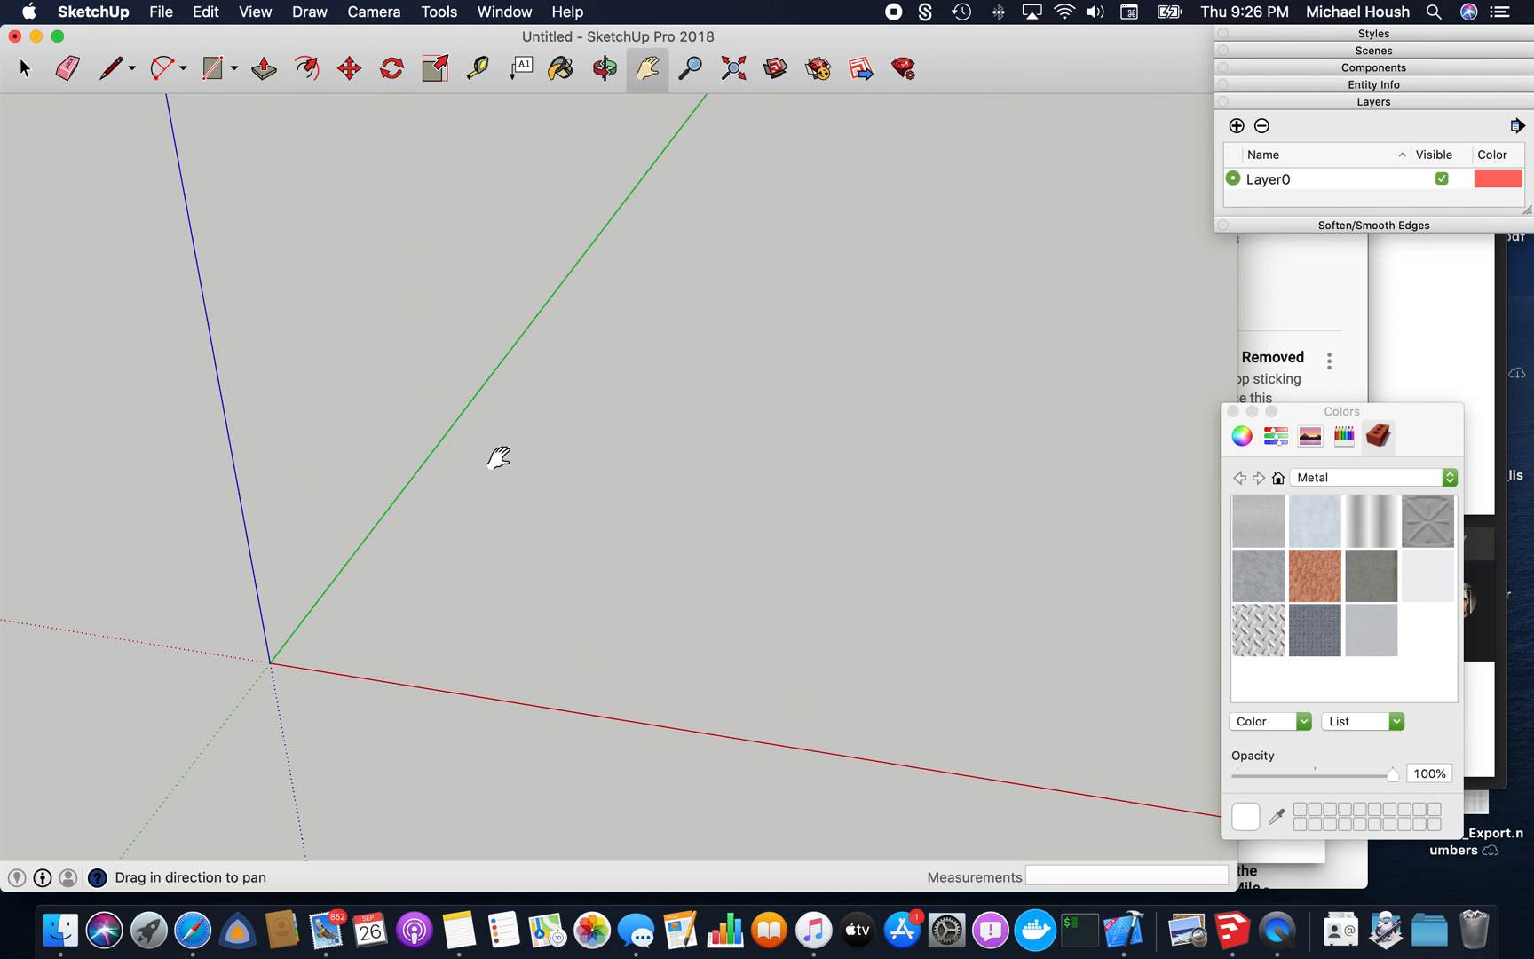
click(603, 70)
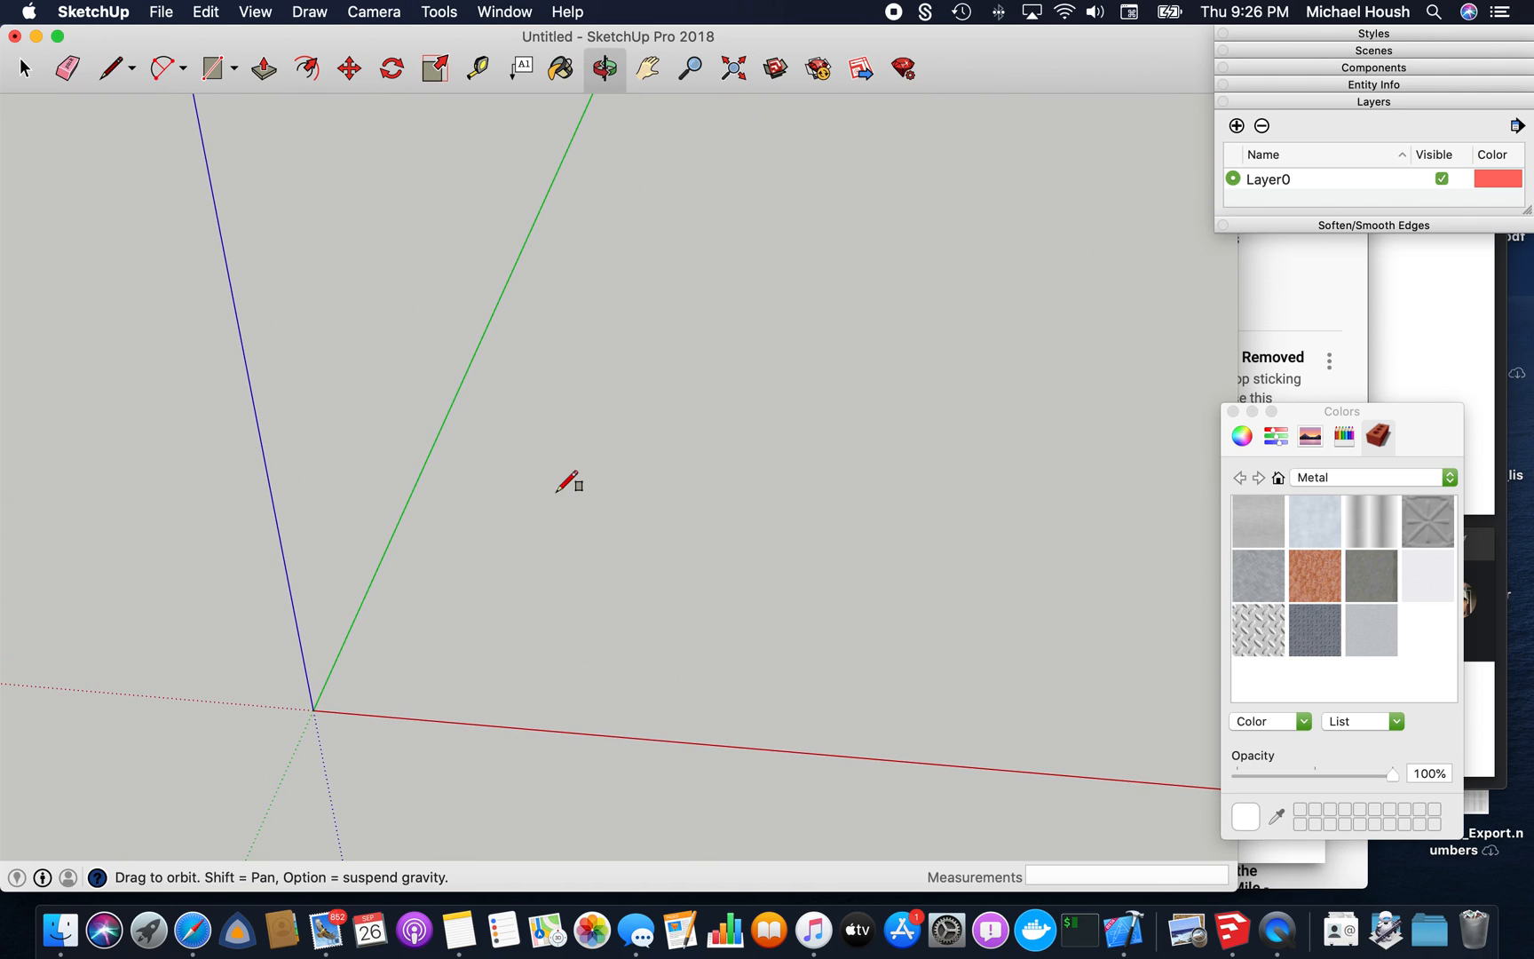
Draw a rectangle from the origin, entering 12, and push/pull it into a thin slab
click(210, 69)
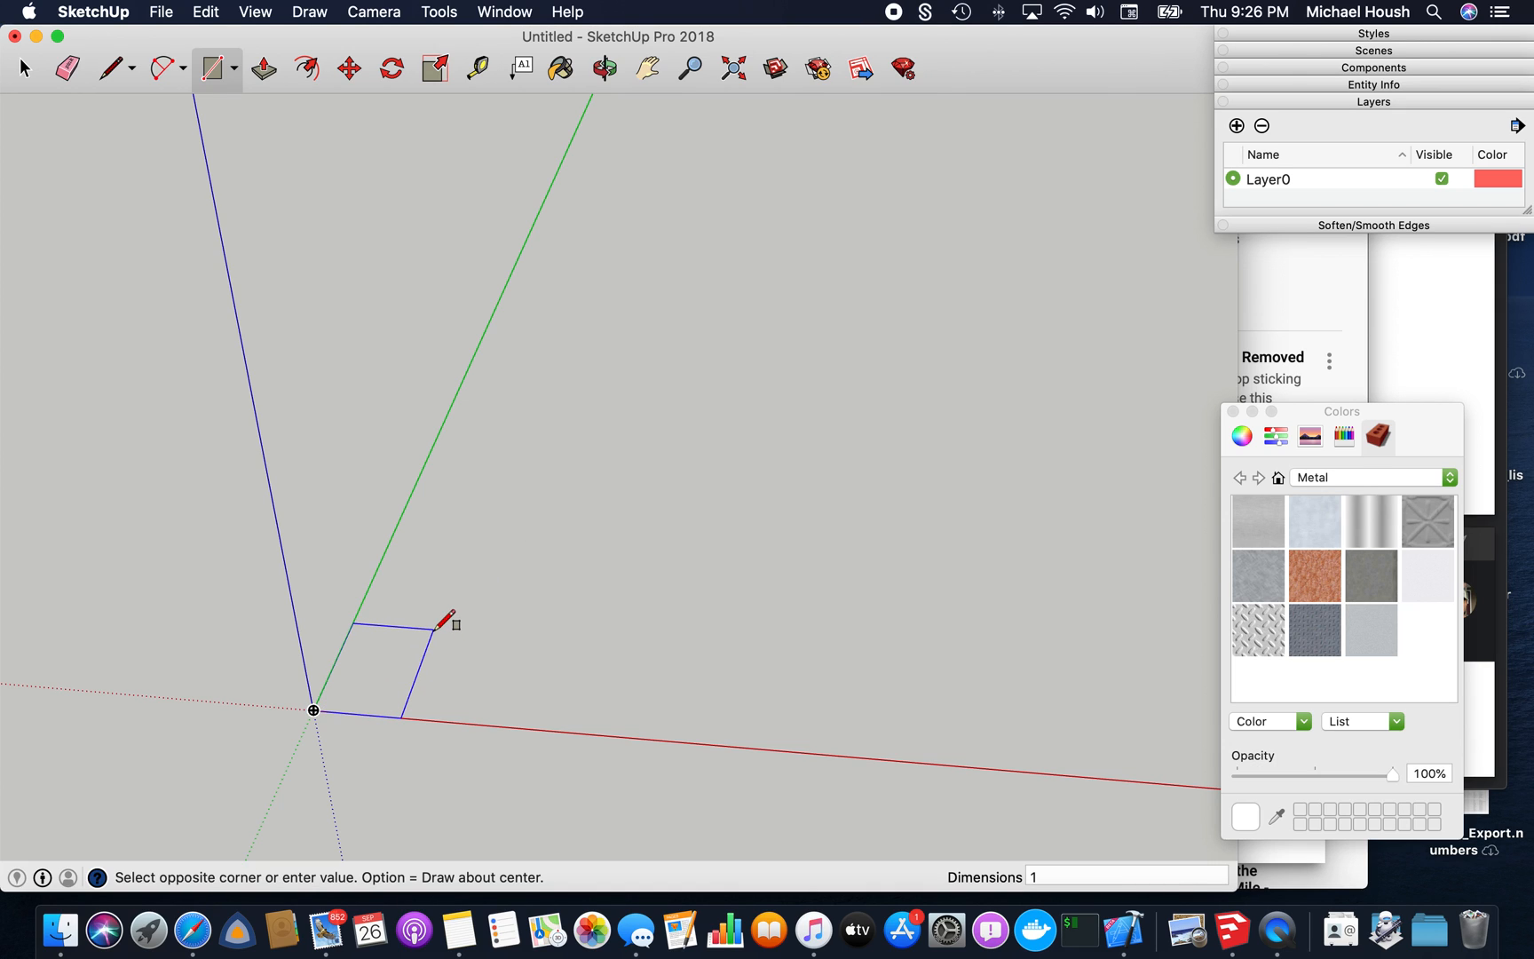
text(12)
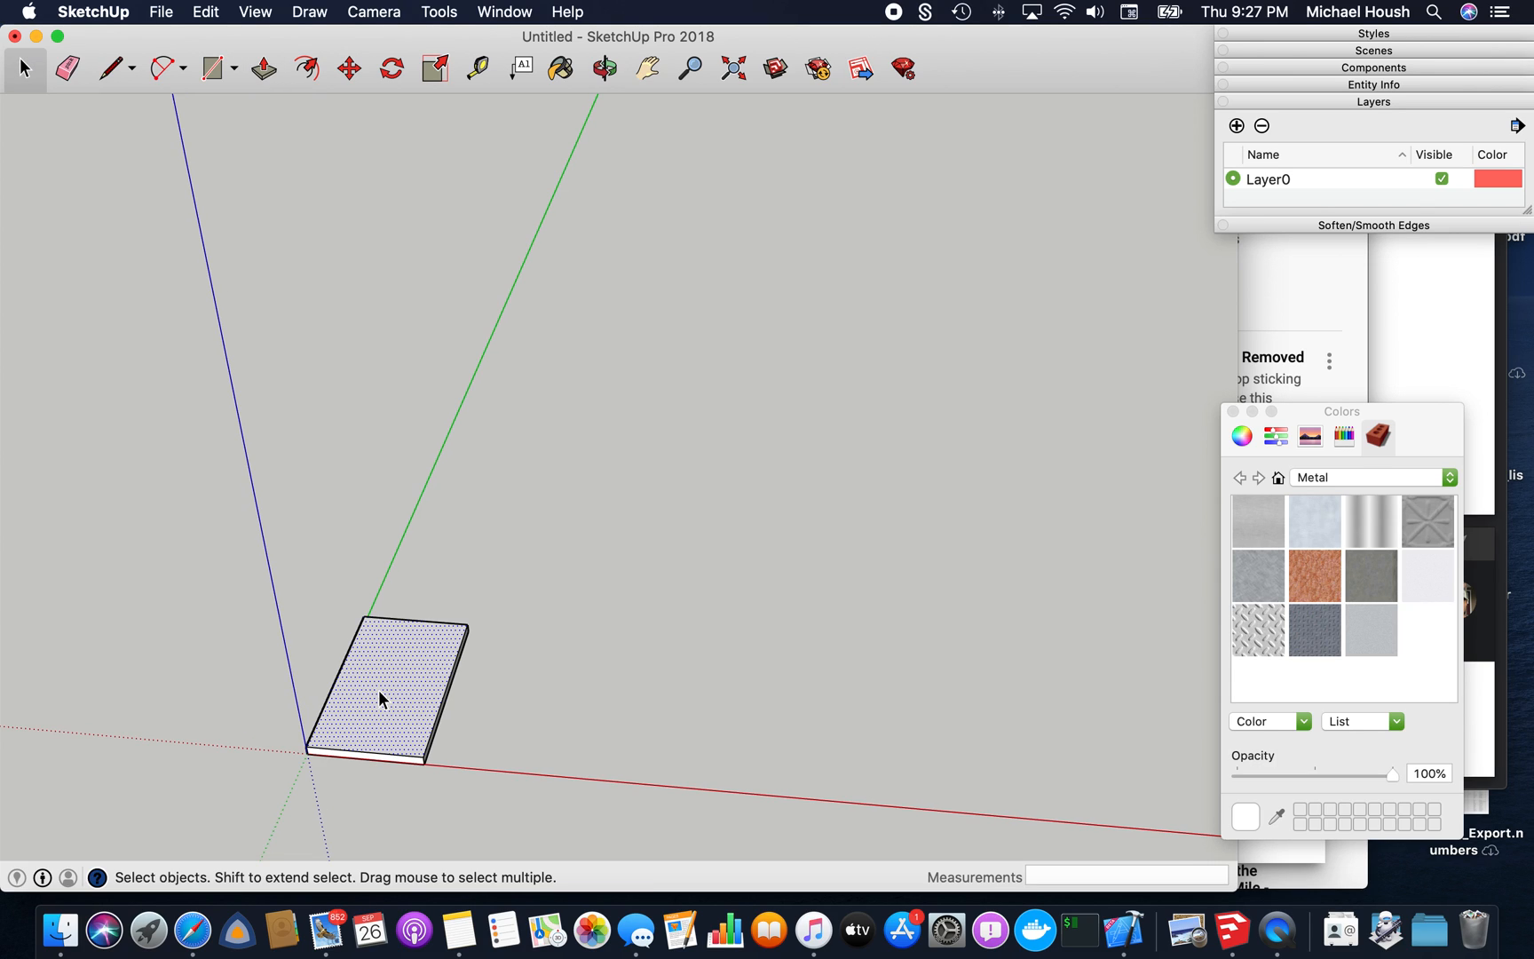
Select the slab and make it a group from the right-click menu
click(382, 699)
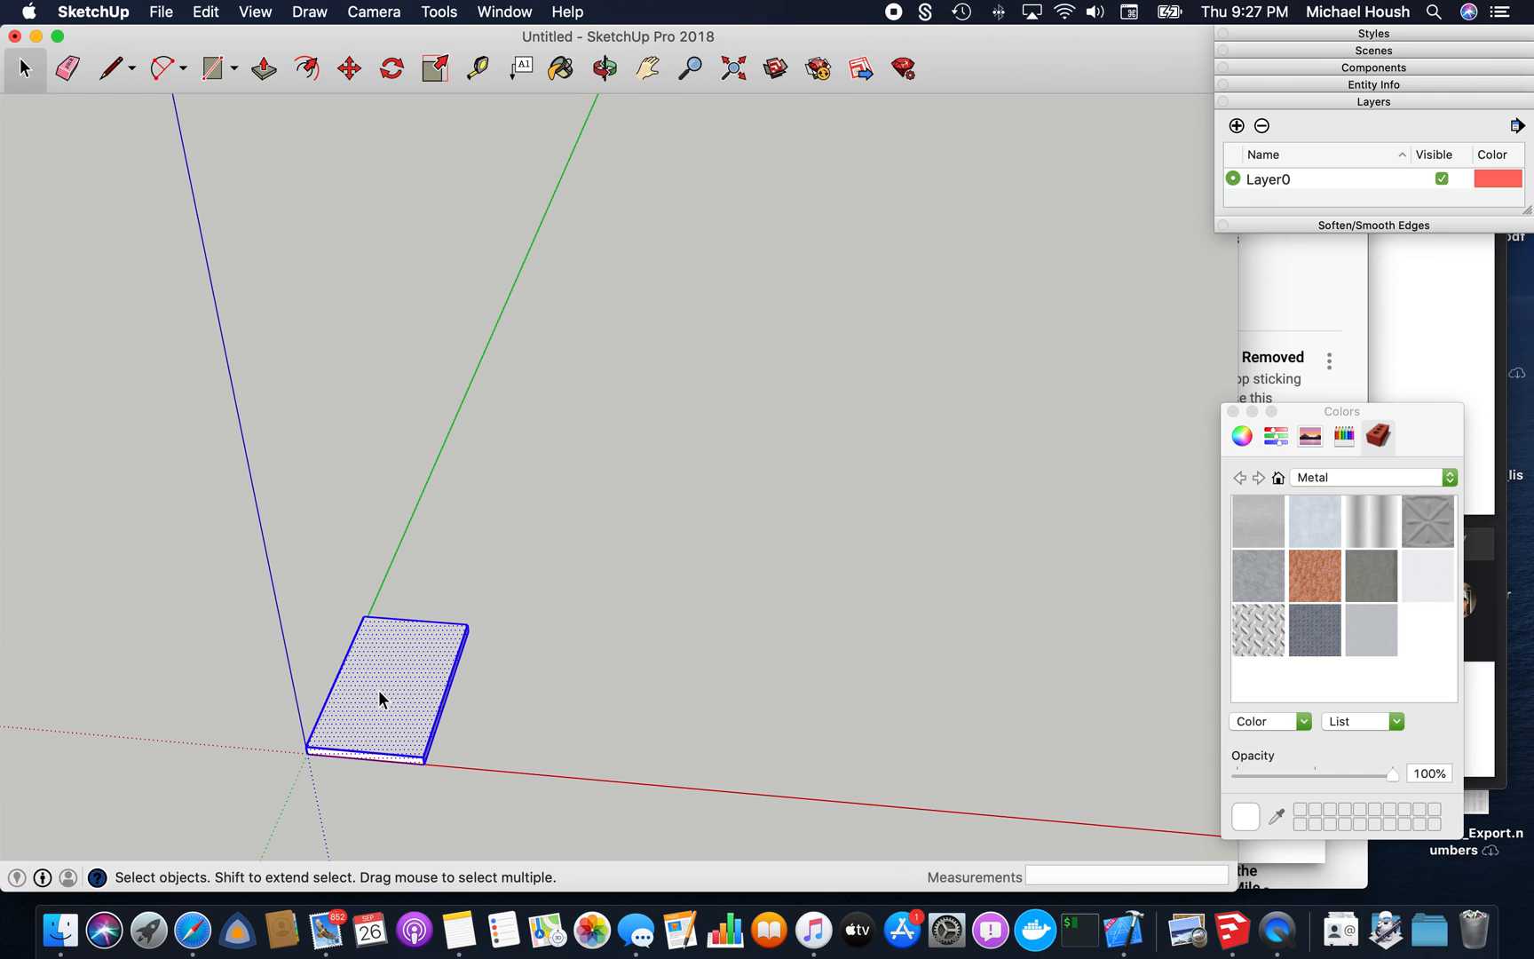
right_click(381, 702)
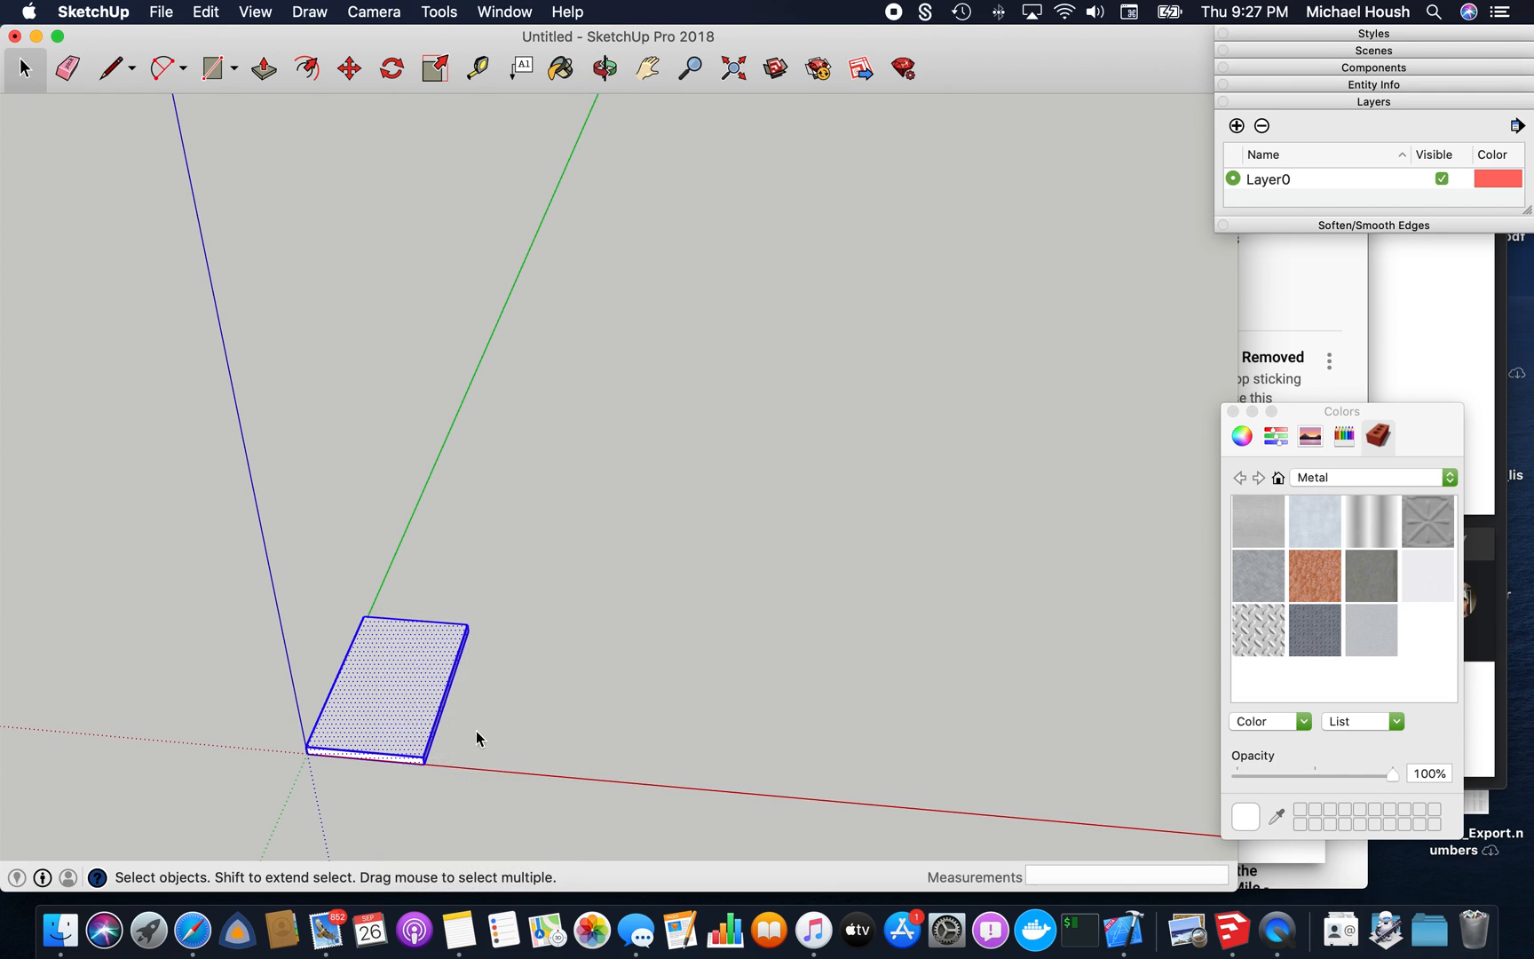
click(645, 68)
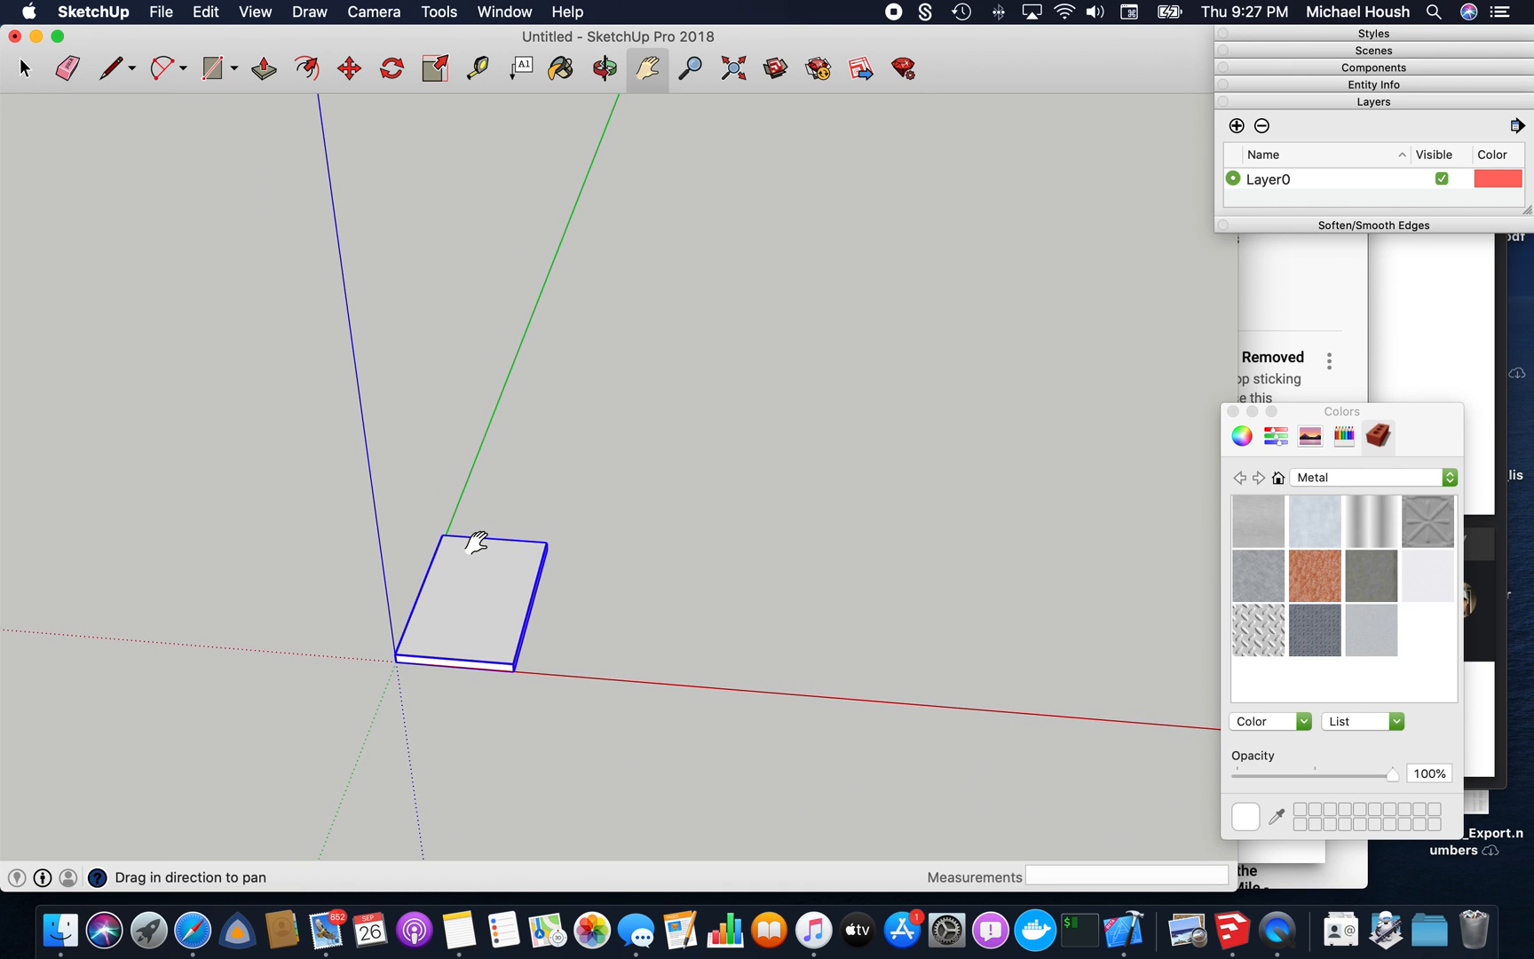
click(607, 69)
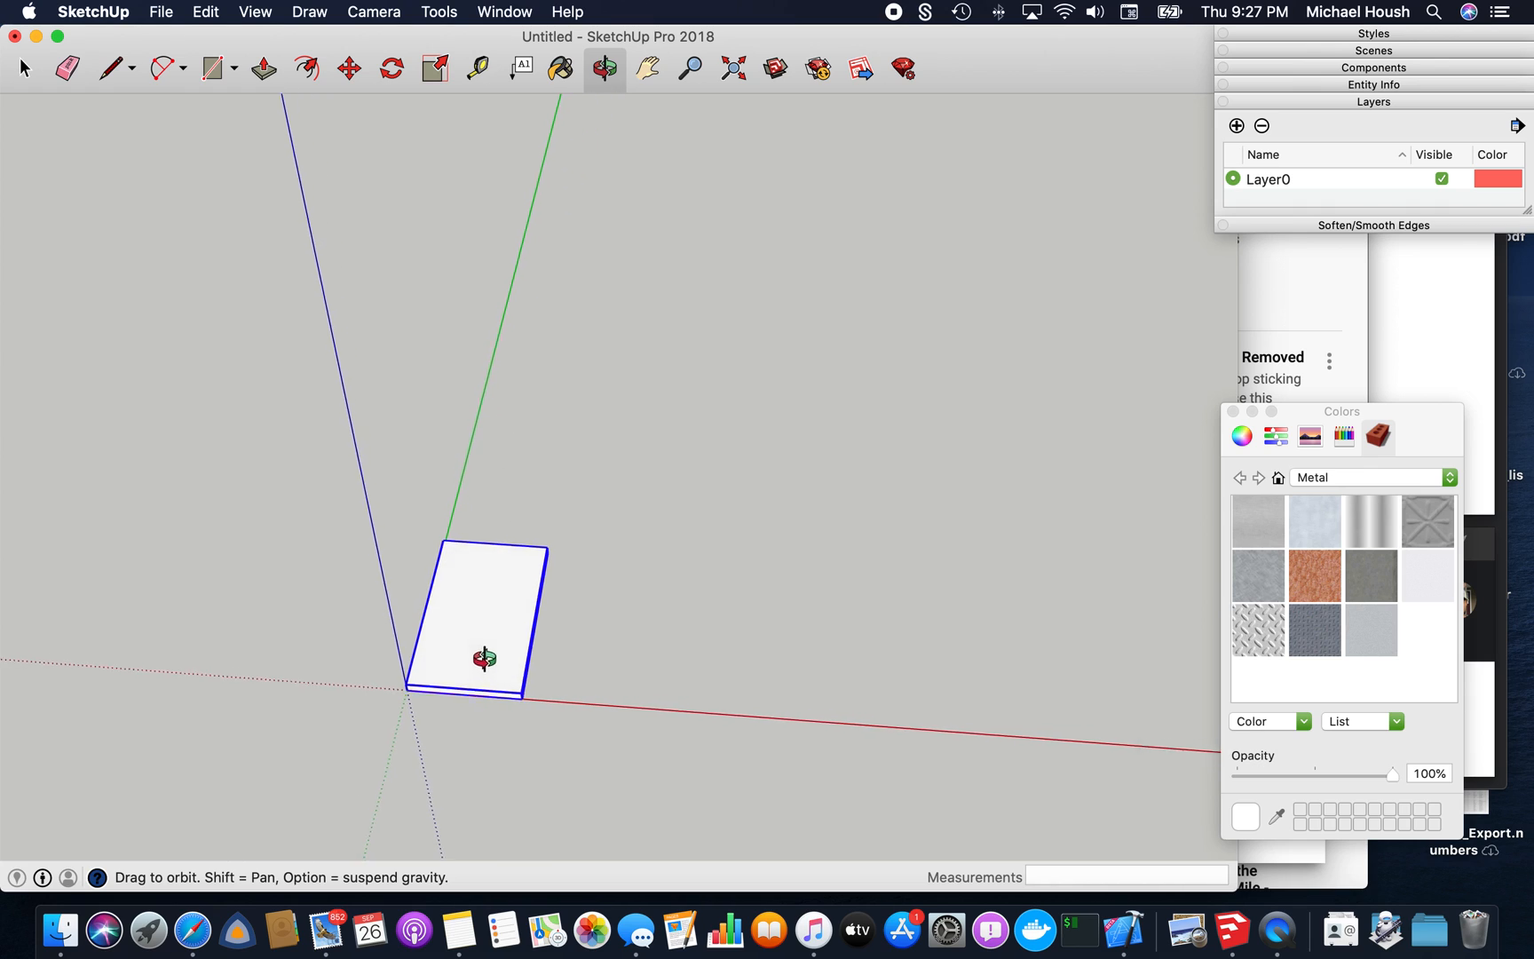
Draw a radius-8 circle on the slab's top face and make it a separate group
click(207, 67)
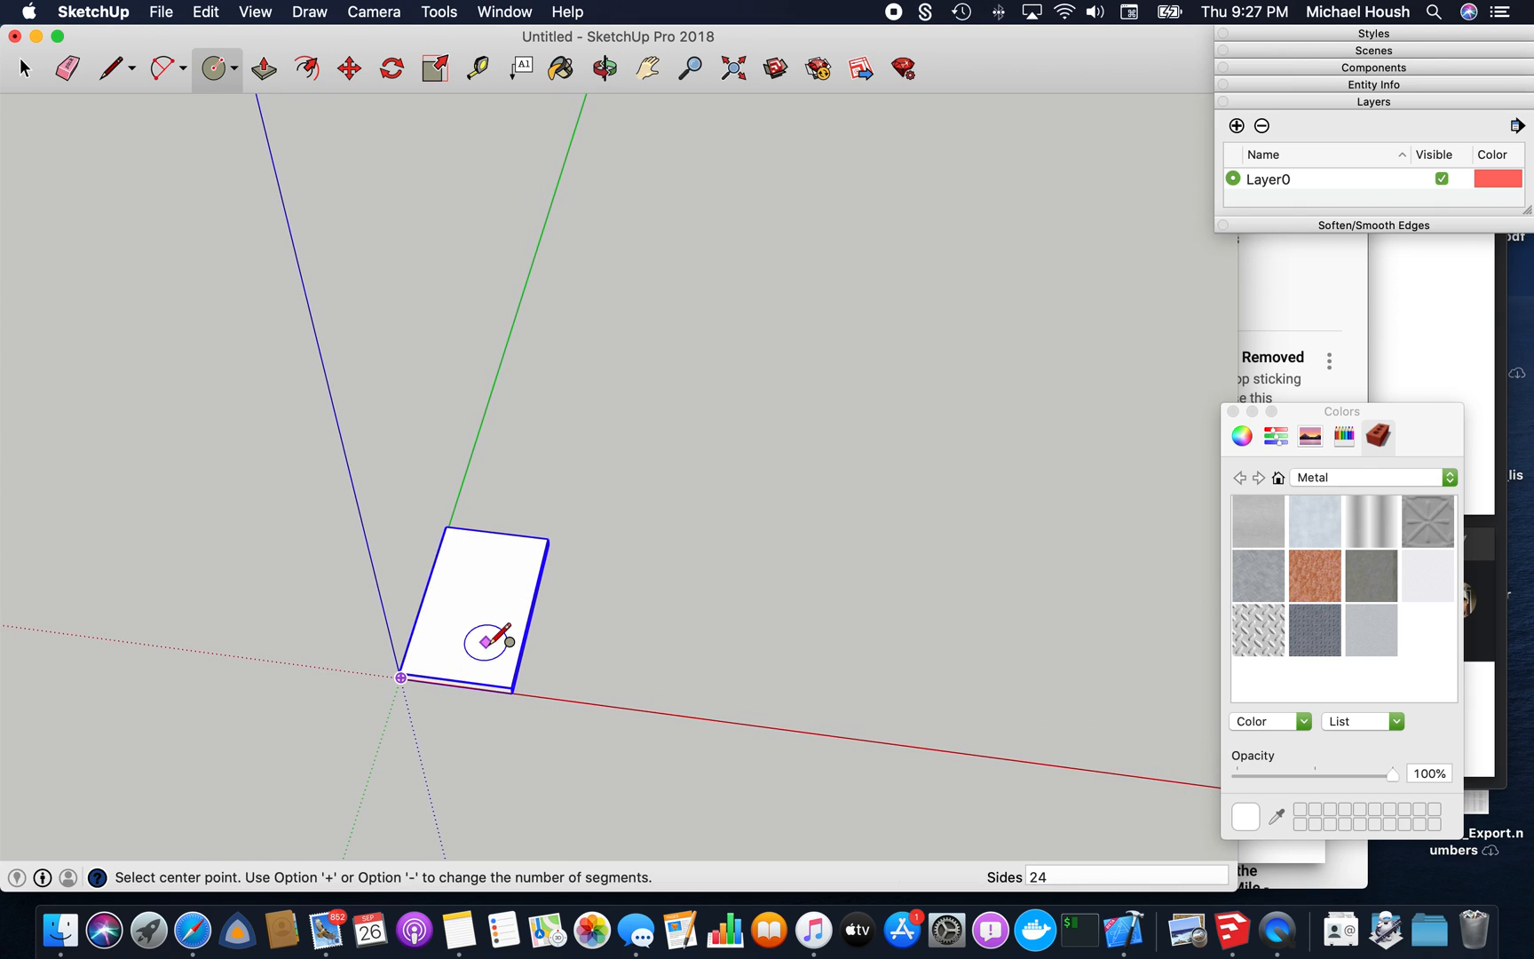
mouse_move(489, 645)
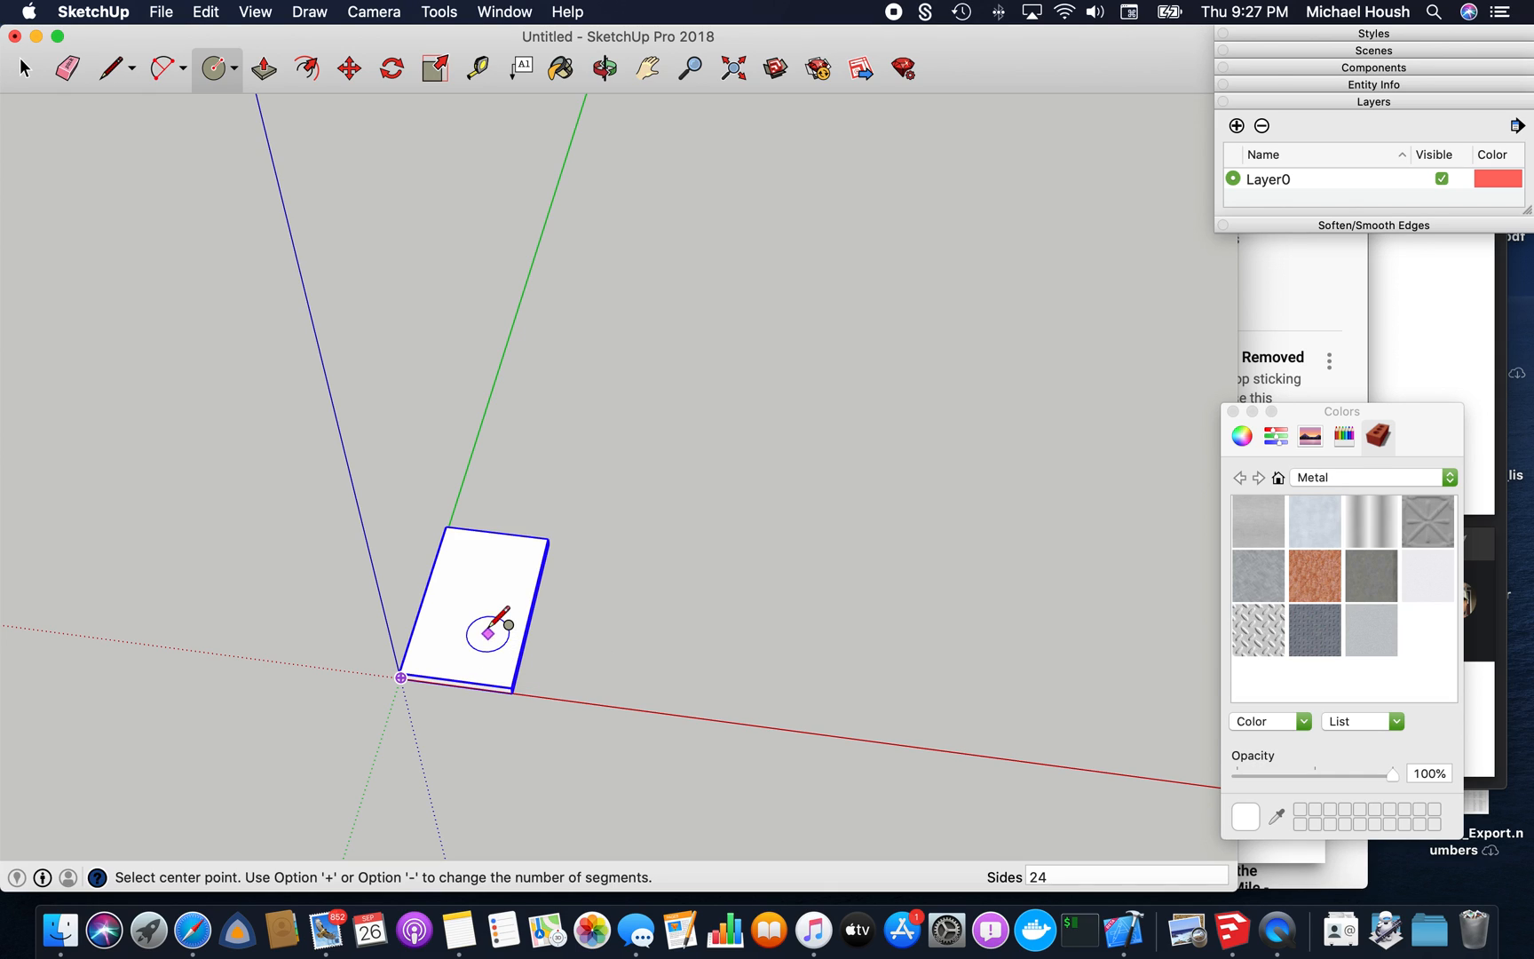
drag(478, 607, 566, 597)
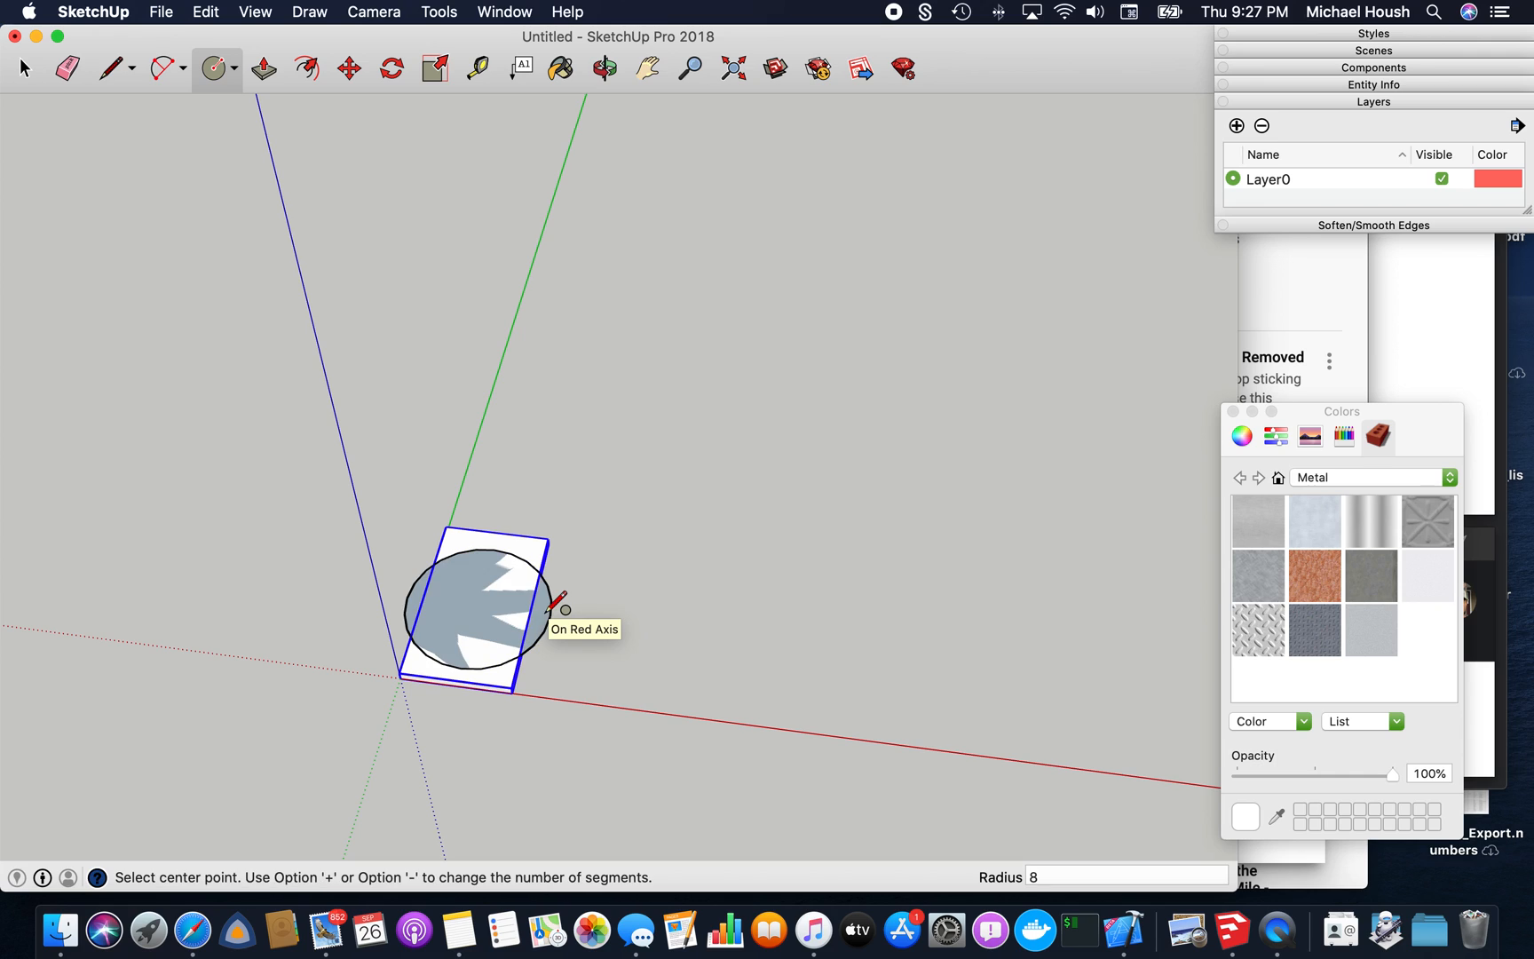
click(27, 67)
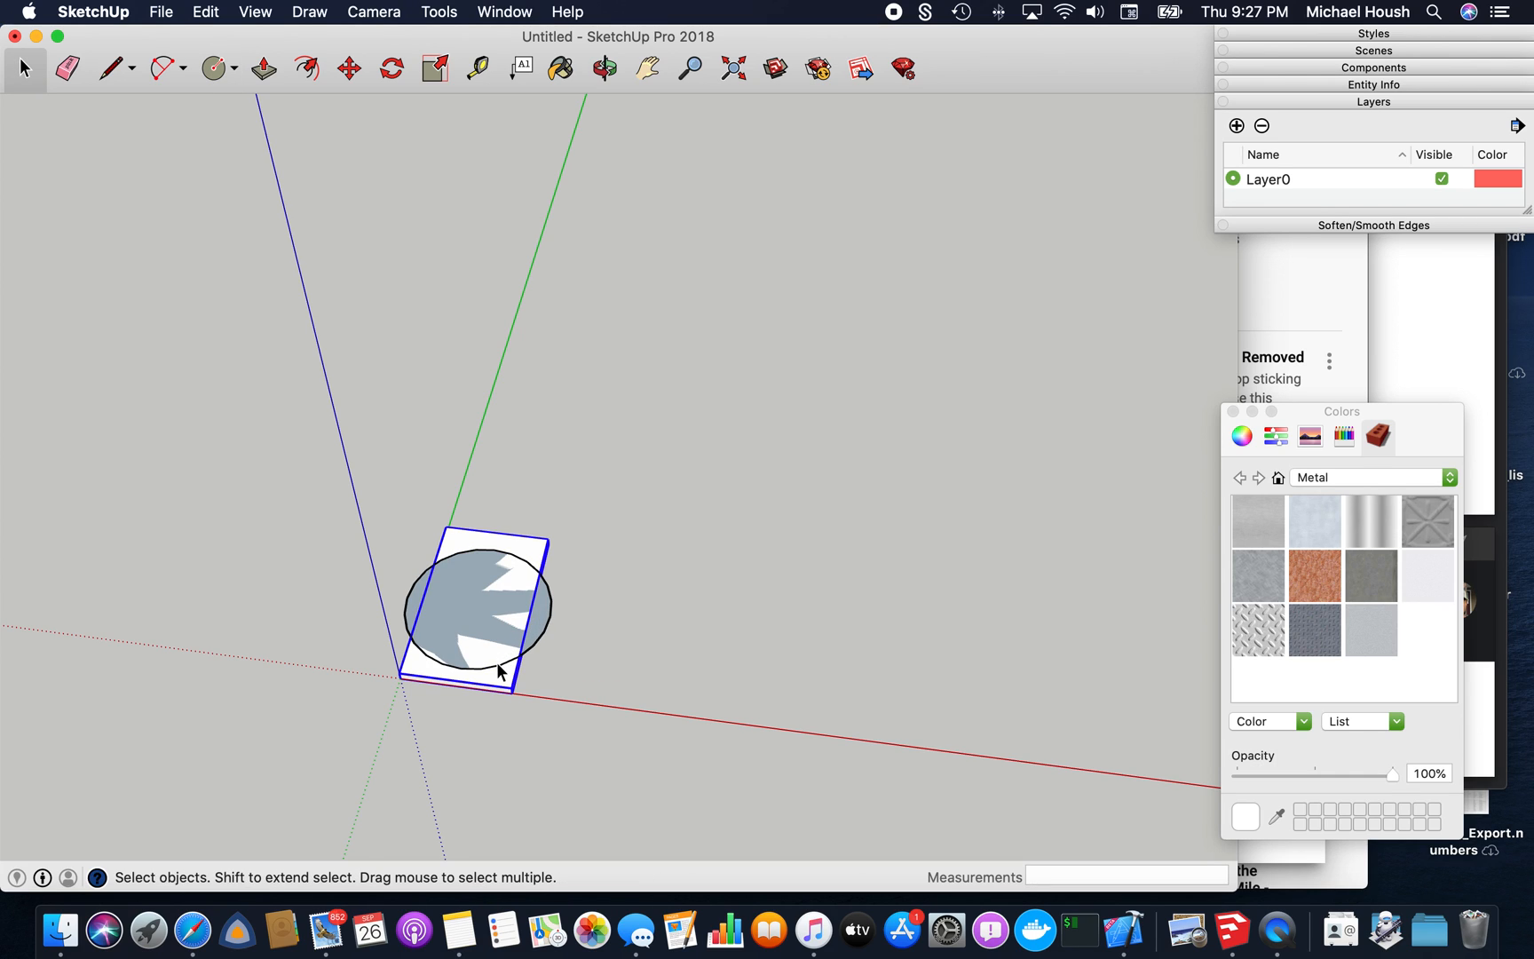
click(488, 615)
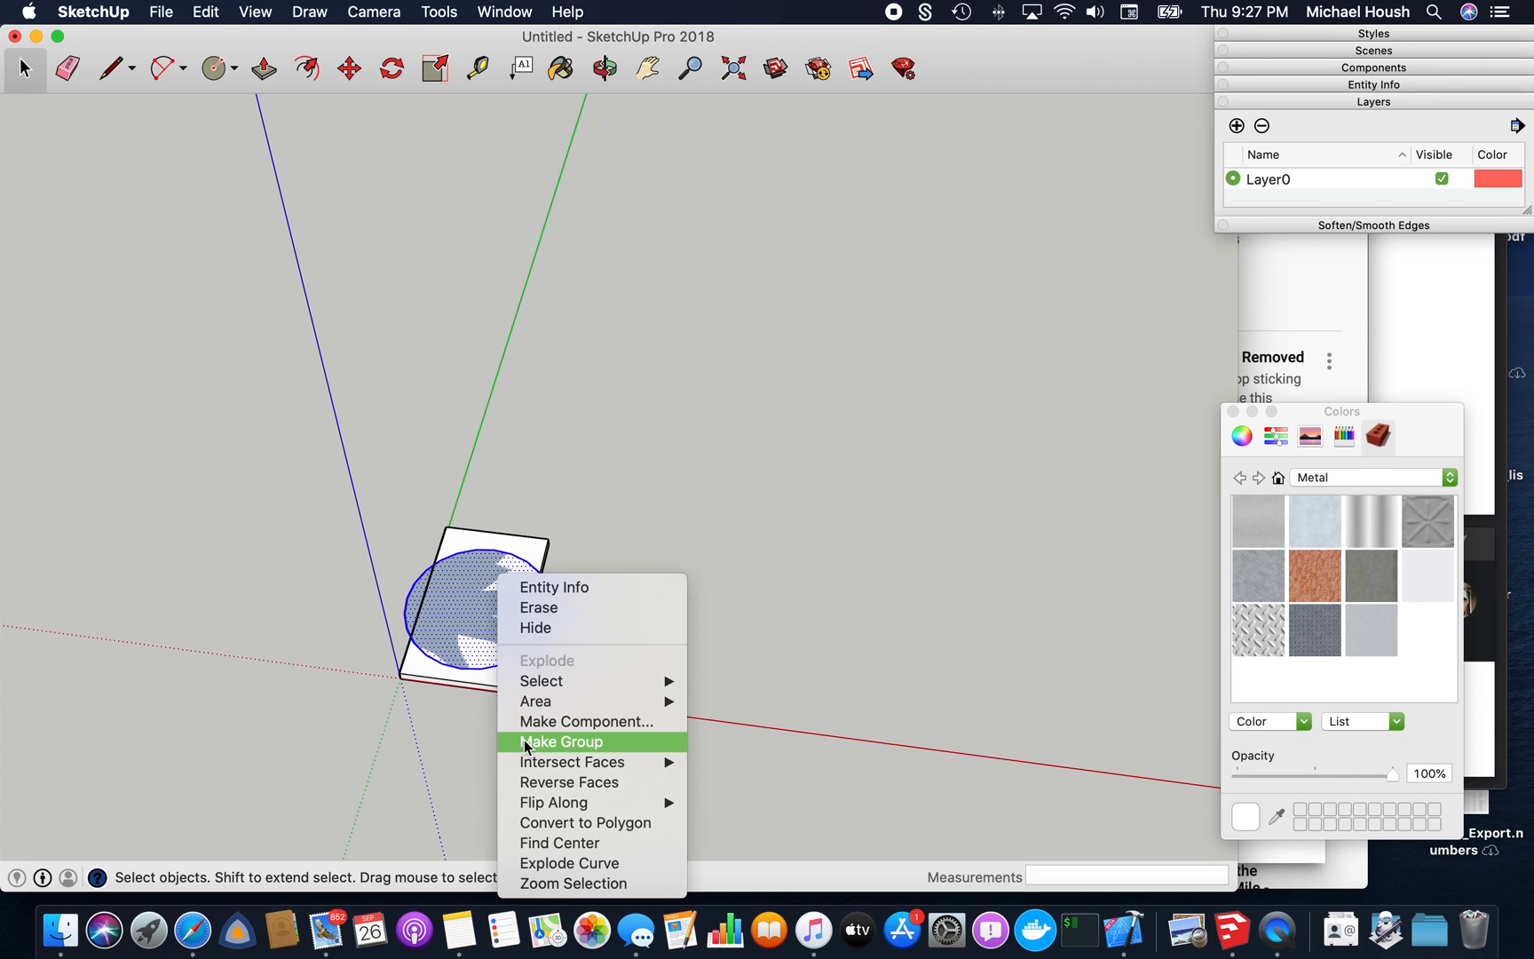
click(561, 741)
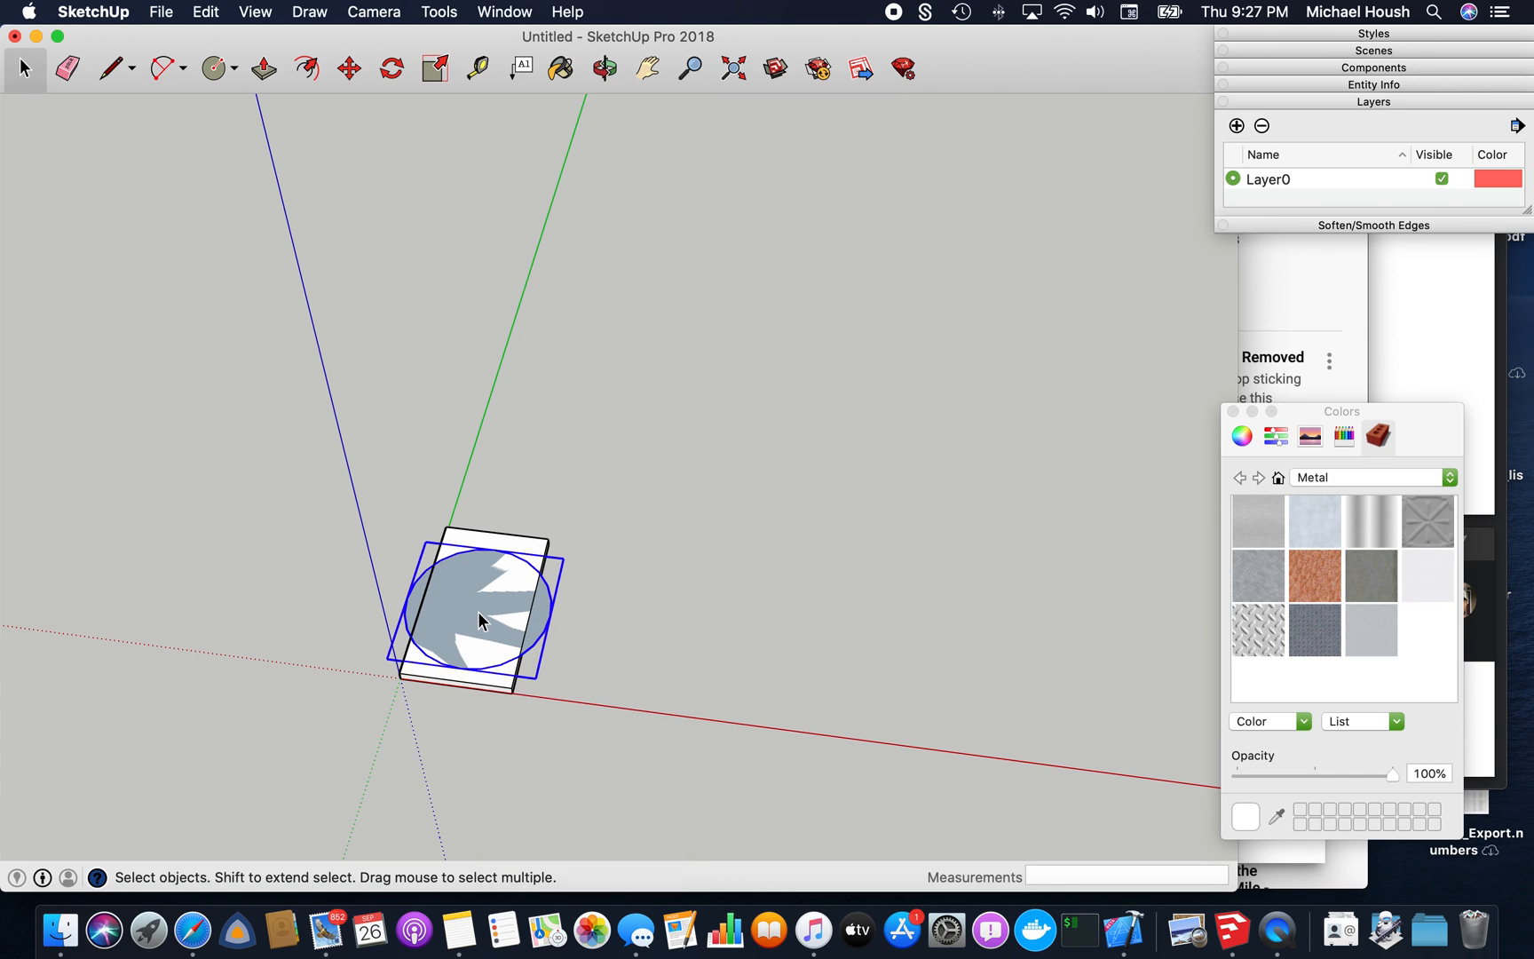
click(349, 68)
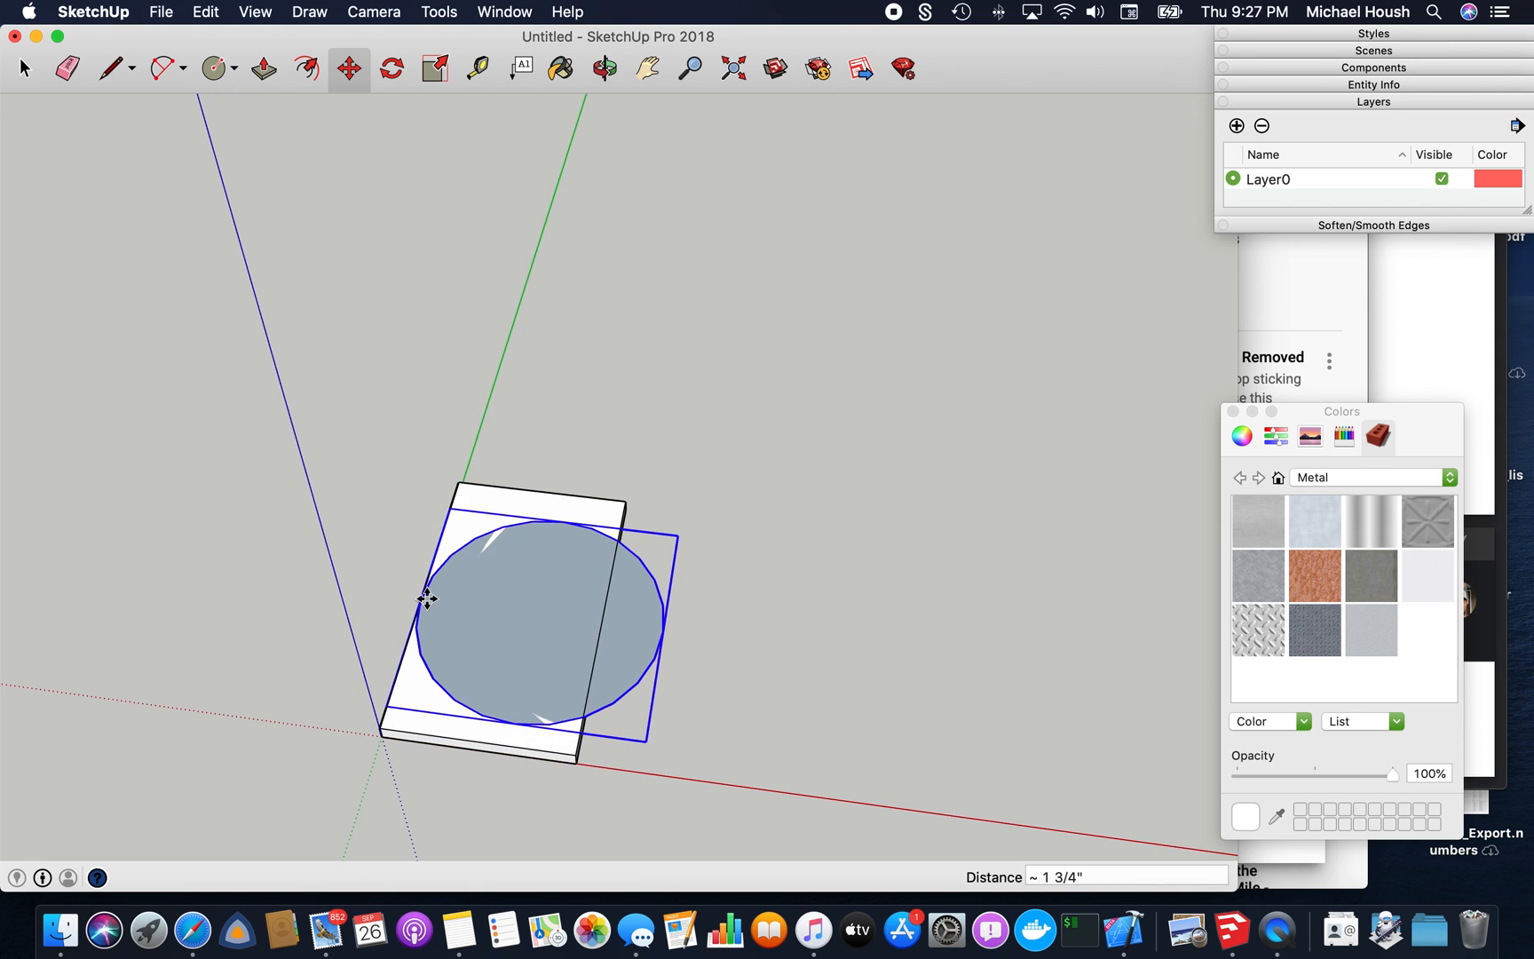
From a low side view, move the circle group 12 straight up along the blue axis
click(594, 66)
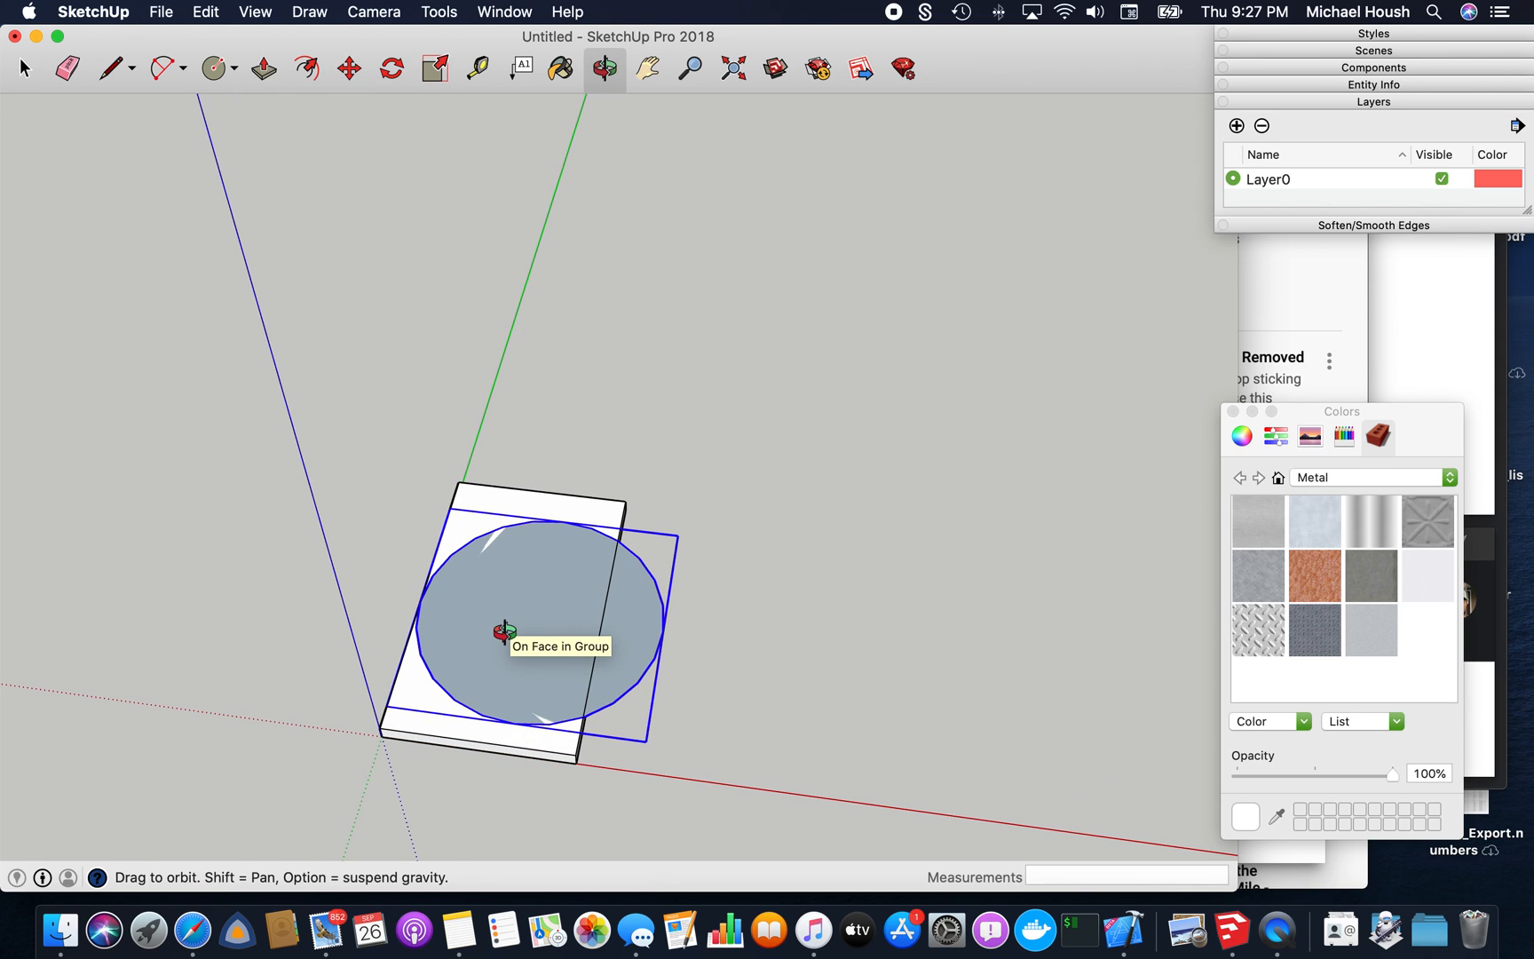
drag(548, 626, 1066, 433)
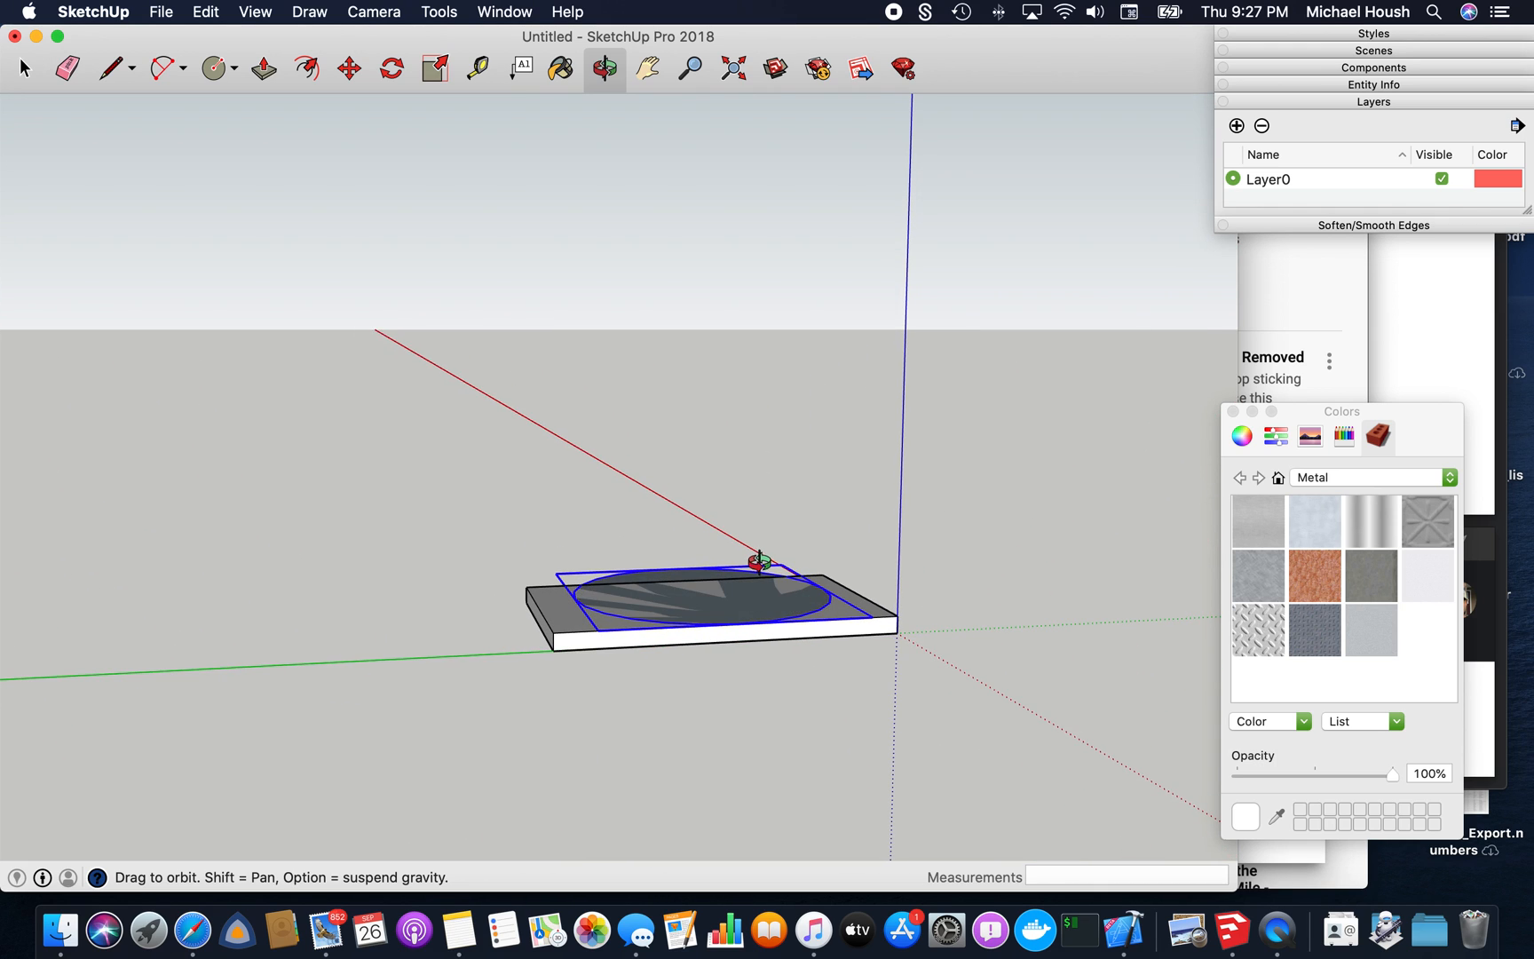
click(349, 68)
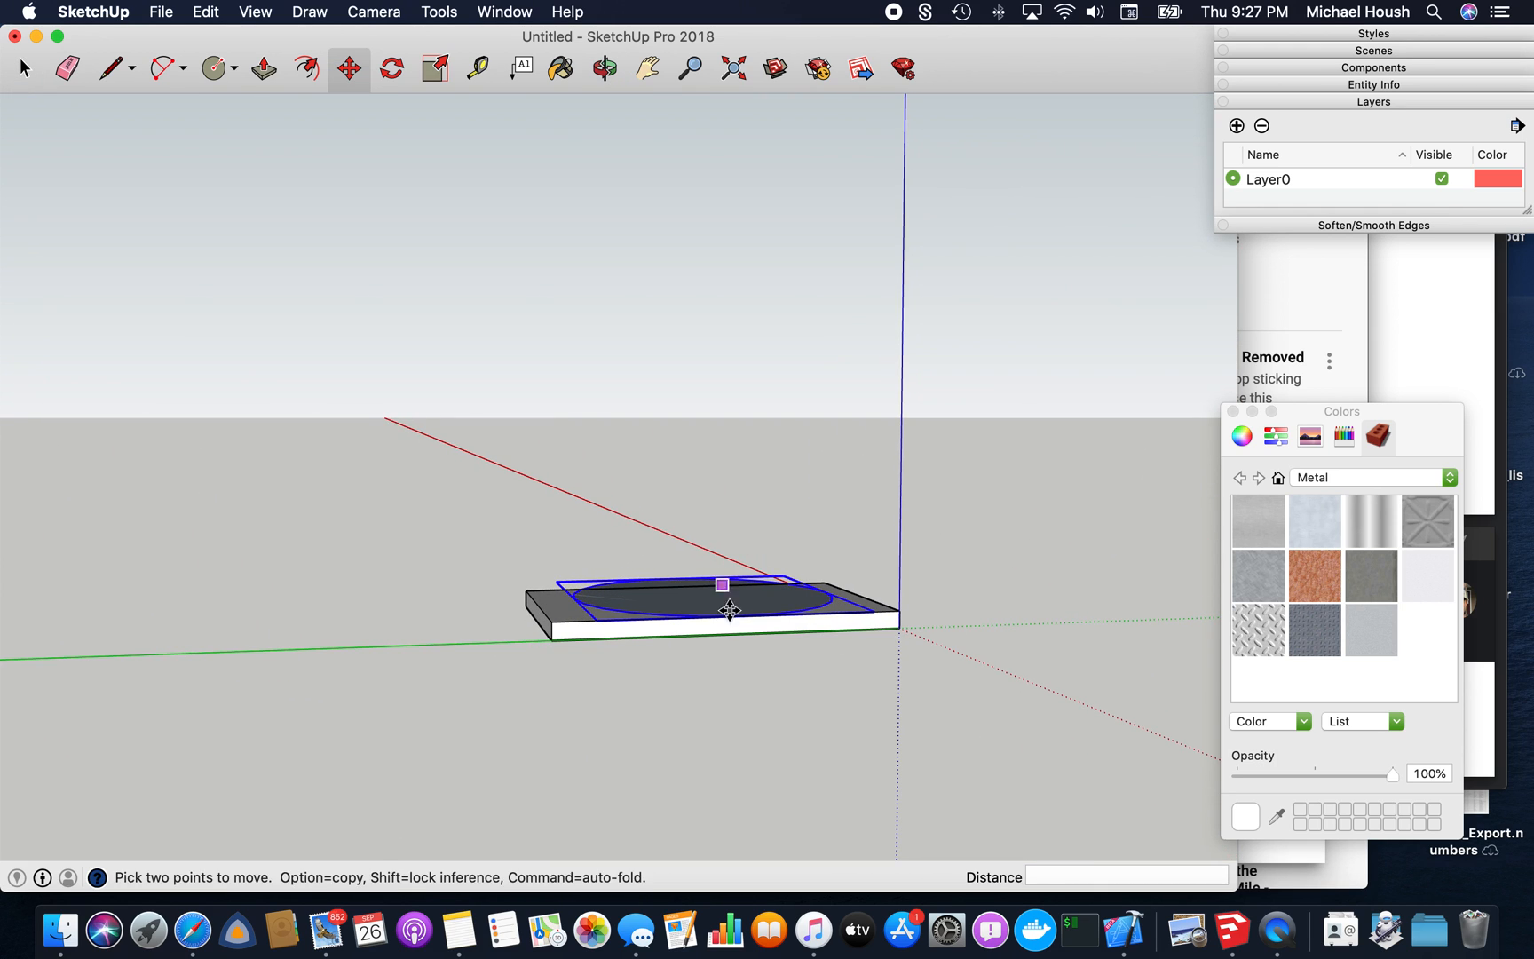
drag(725, 584, 729, 572)
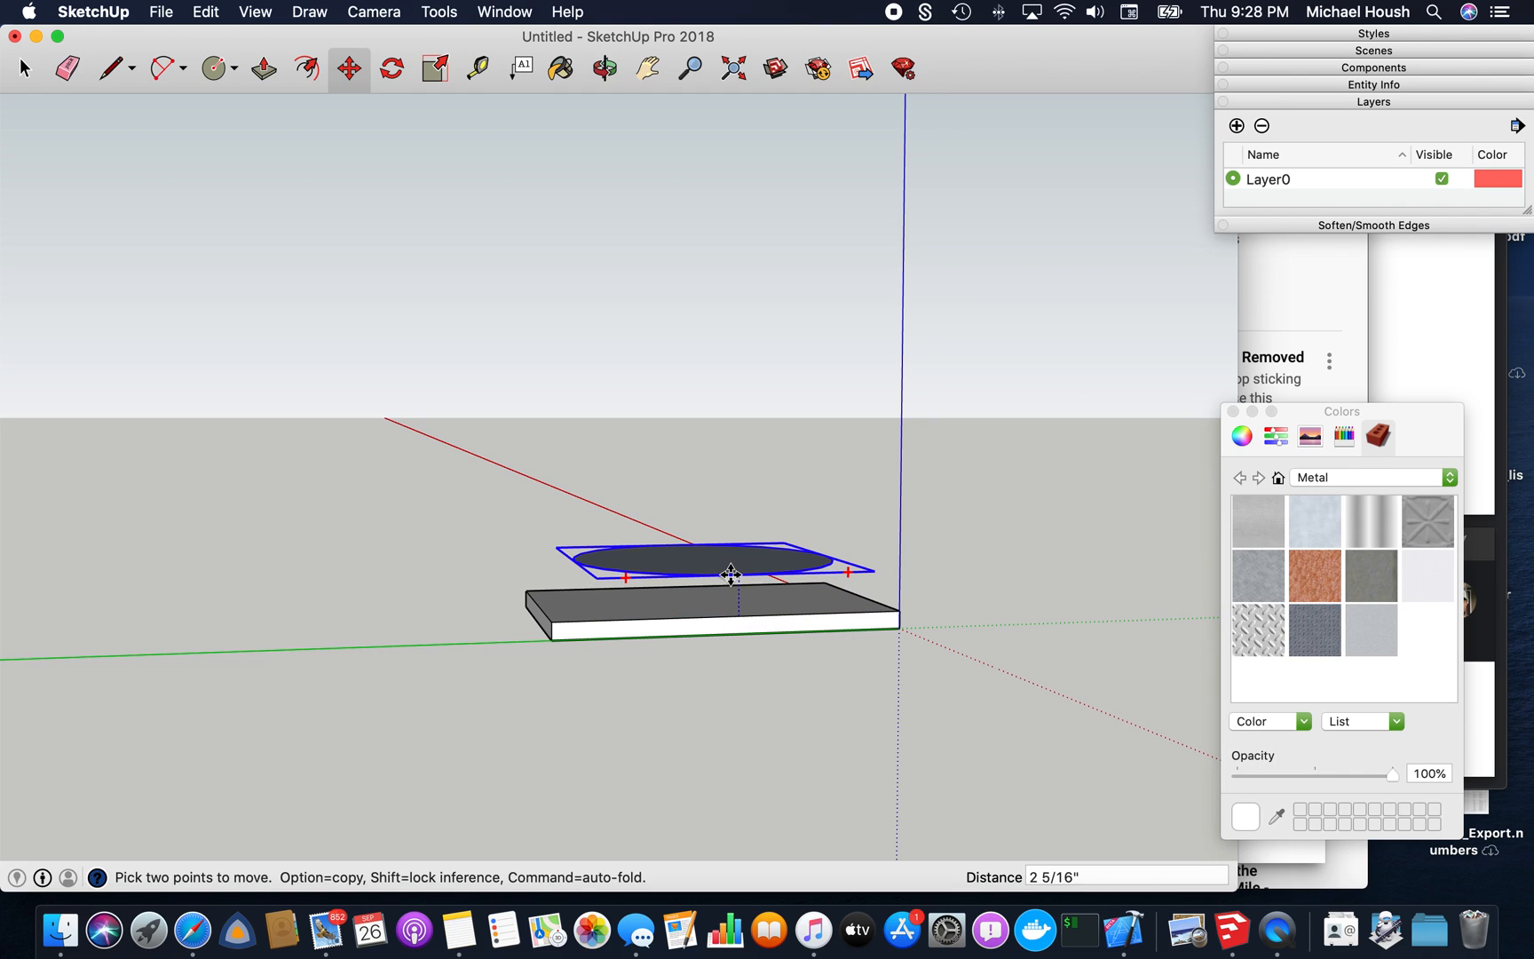
mouse_move(730, 577)
text(12)
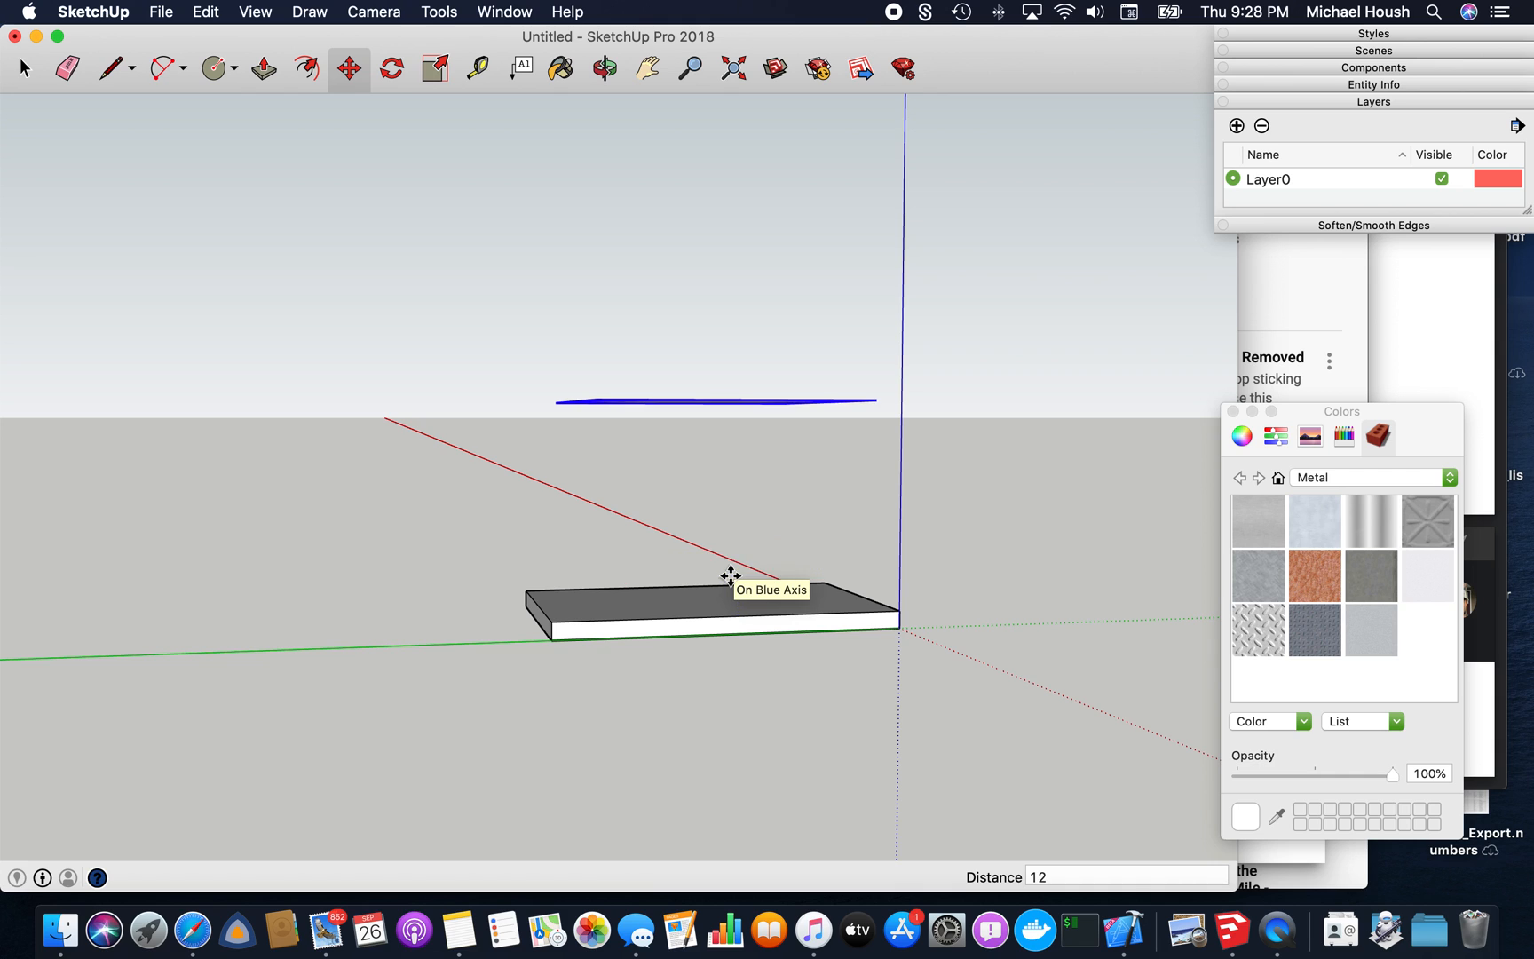
click(604, 69)
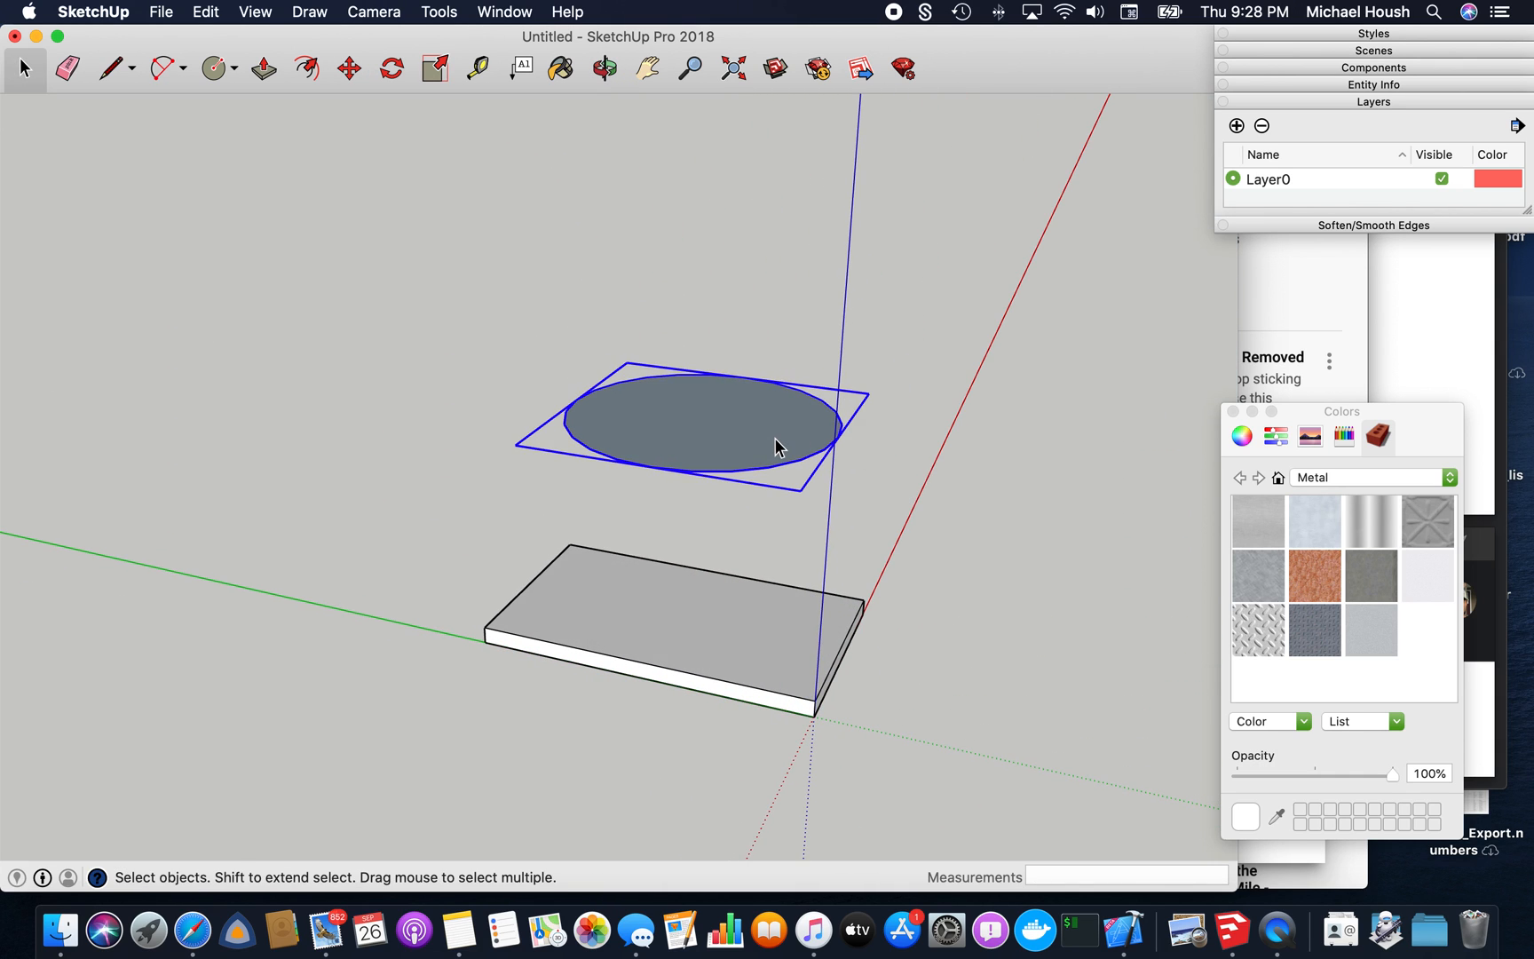
mouse_move(743, 474)
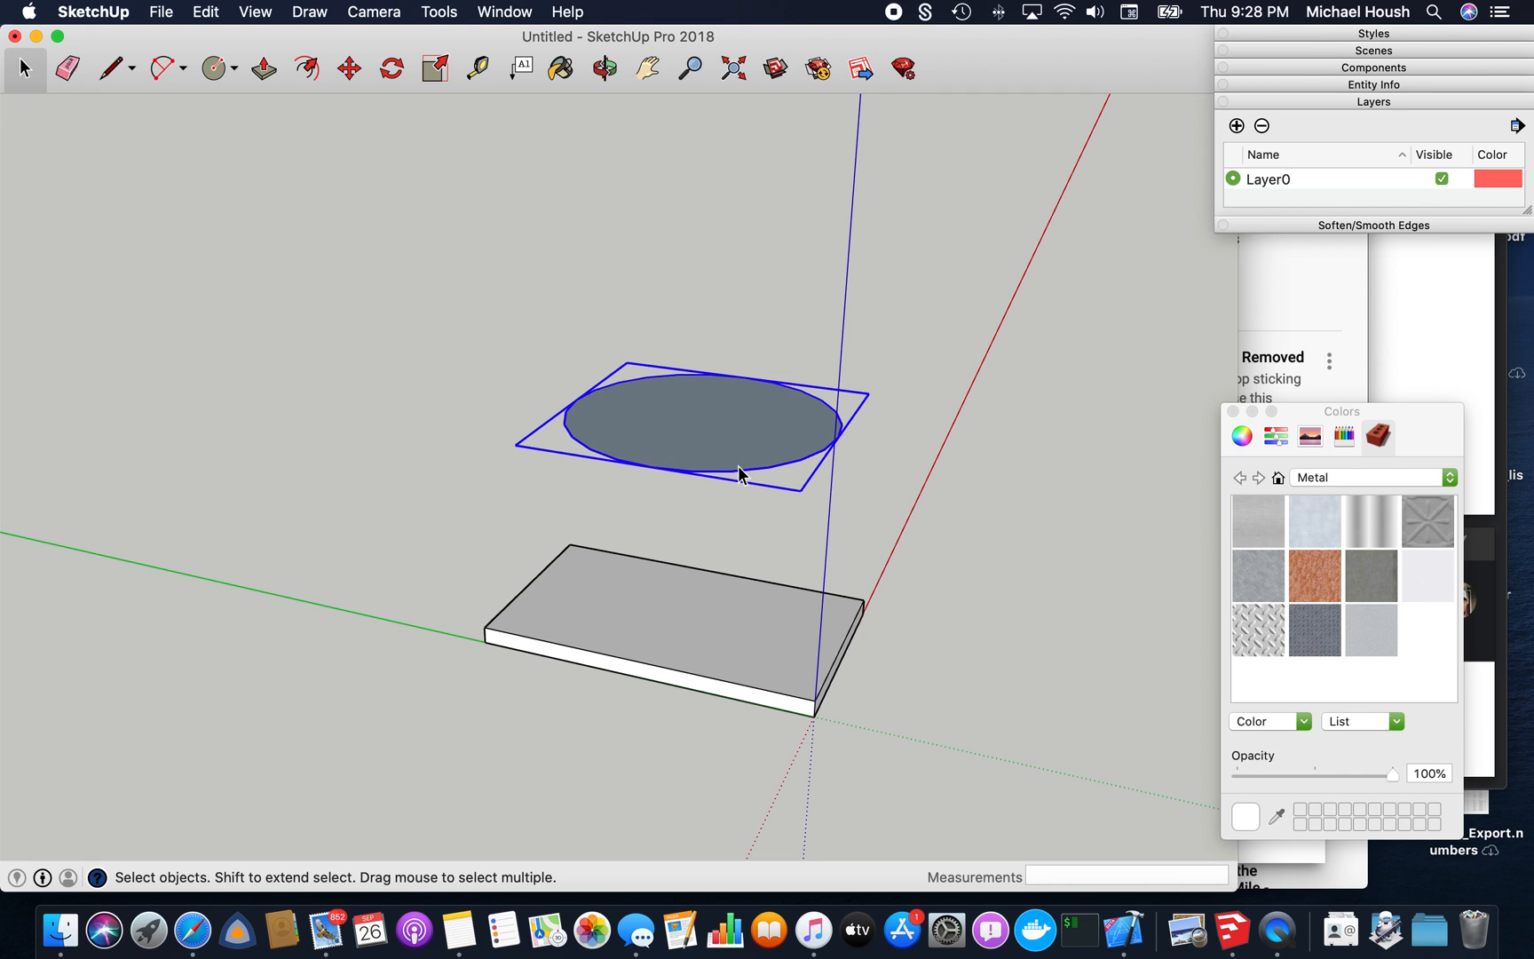
mouse_move(714, 517)
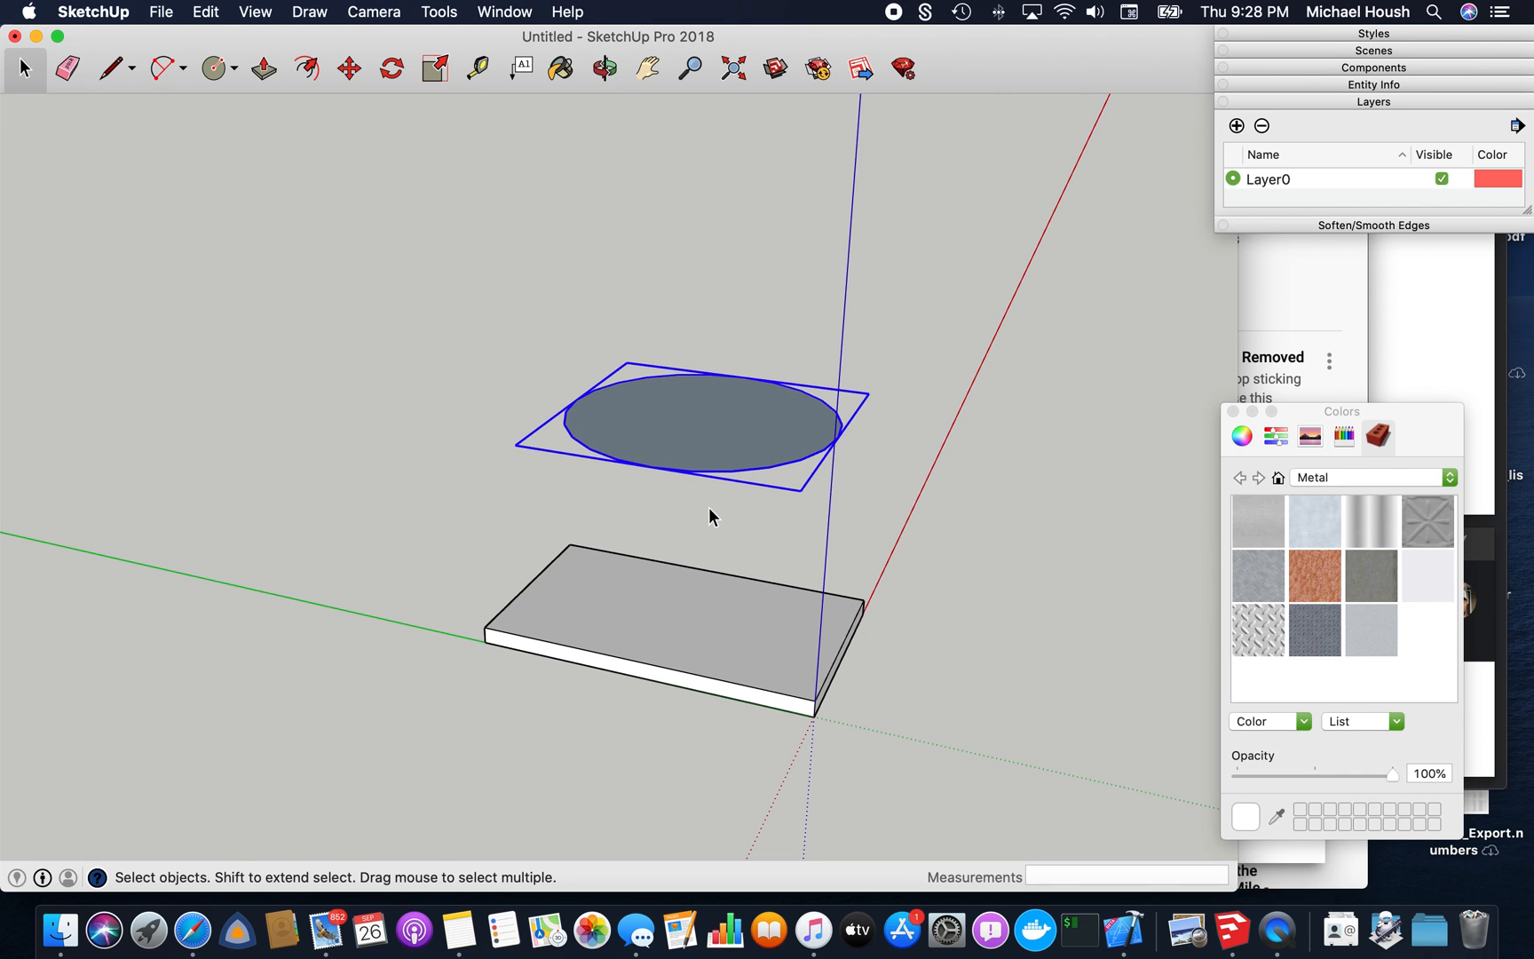
click(606, 67)
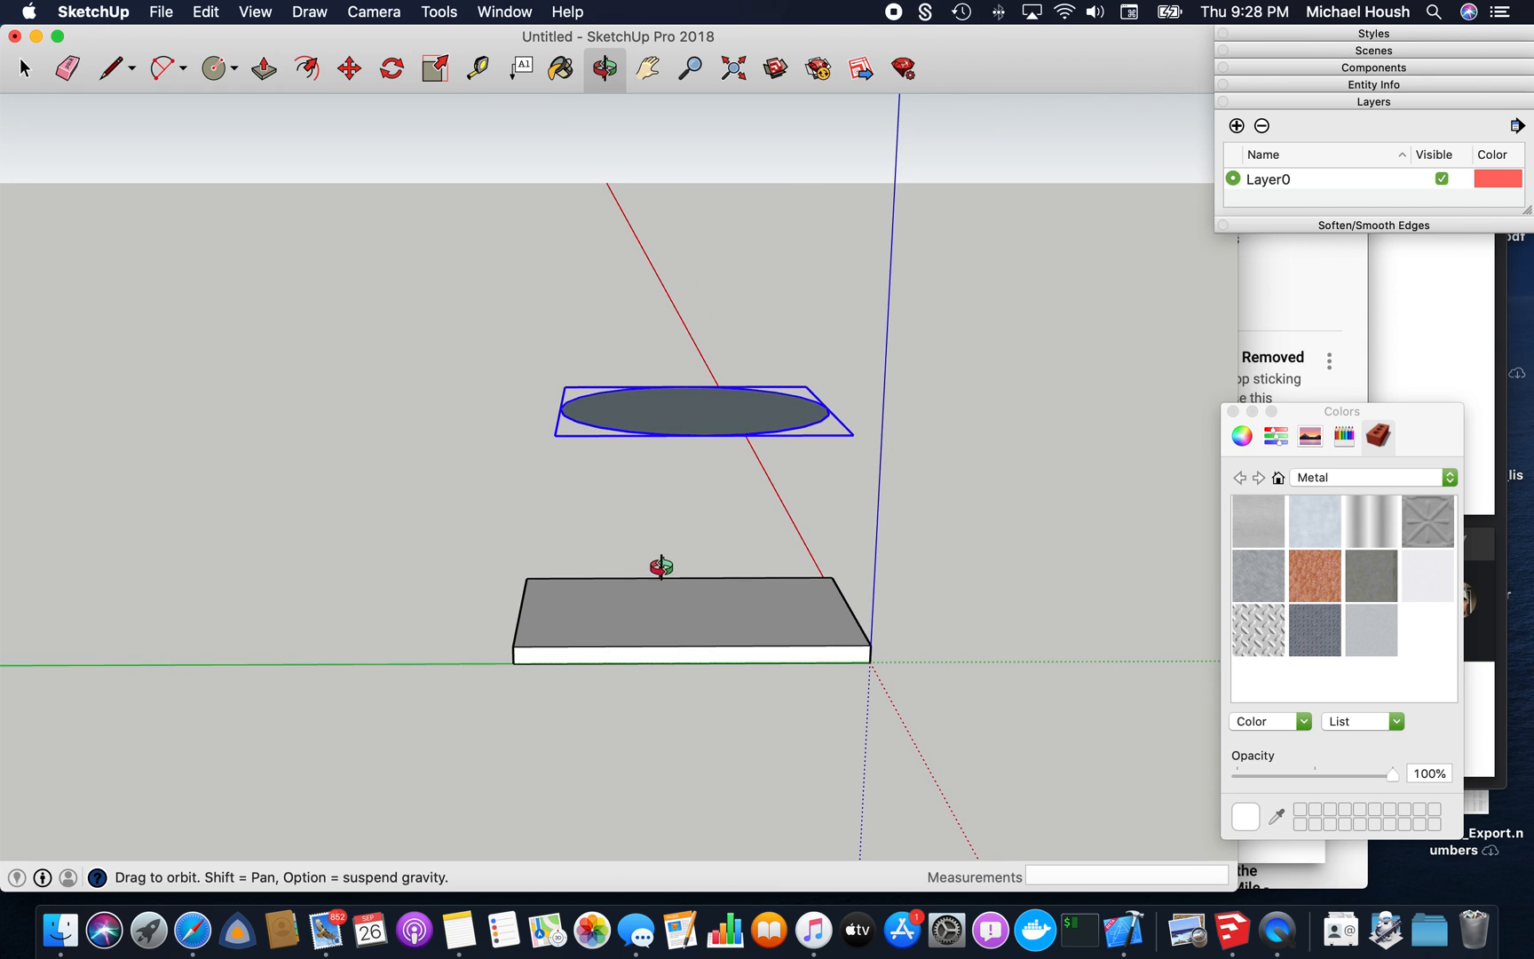
Draw lines from the circle's edge down to the base's front edge and corners
click(27, 68)
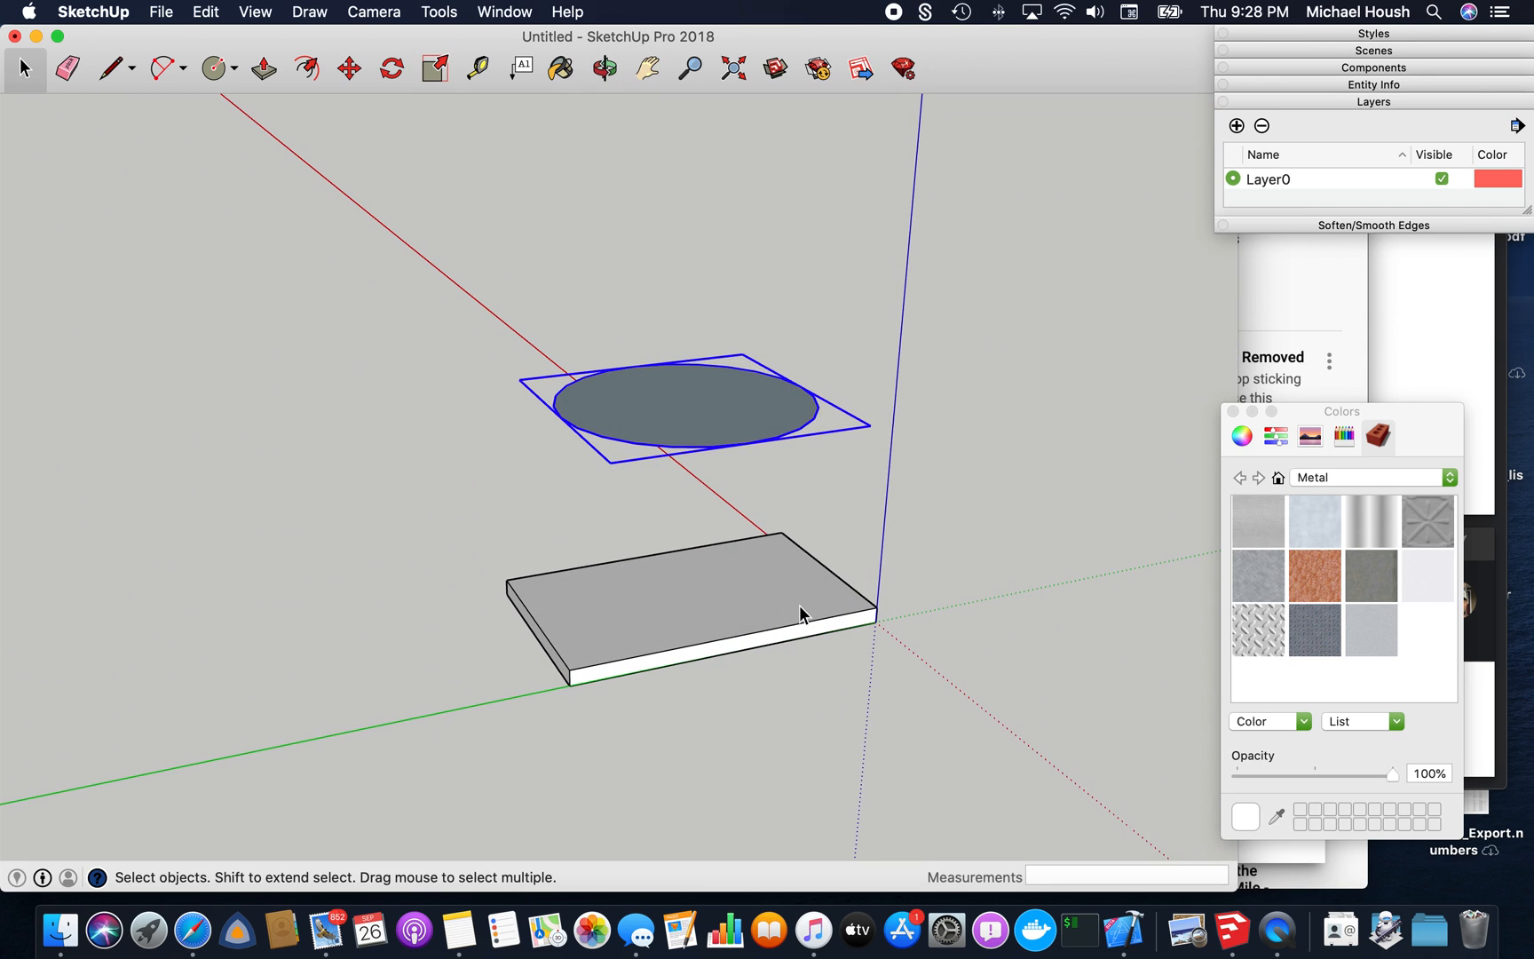
click(114, 70)
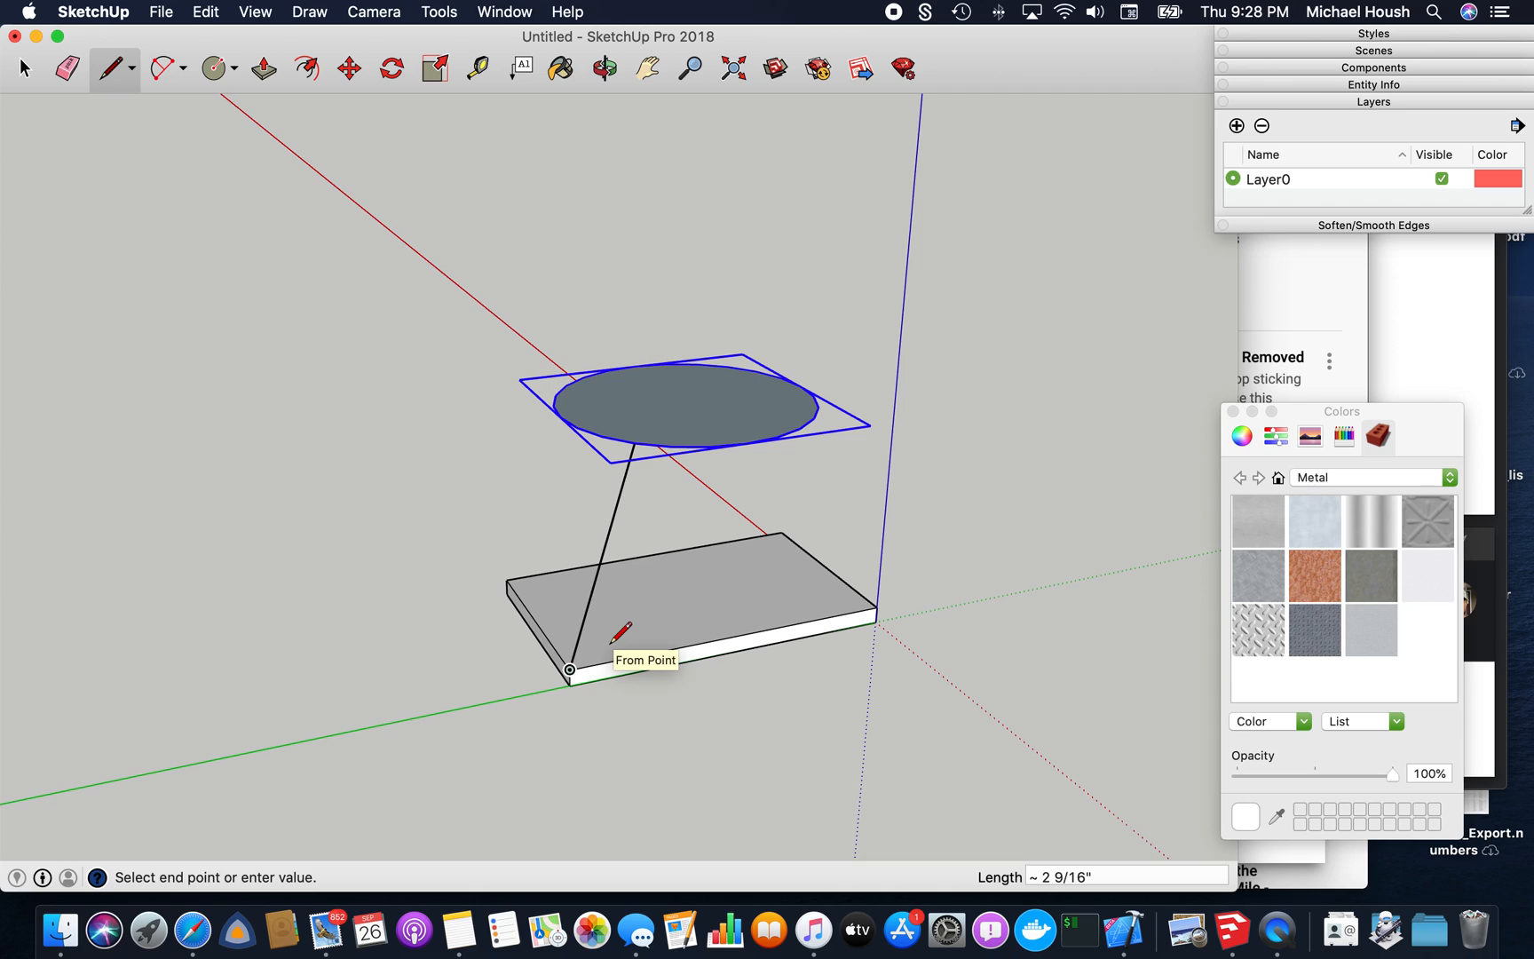
mouse_move(866, 557)
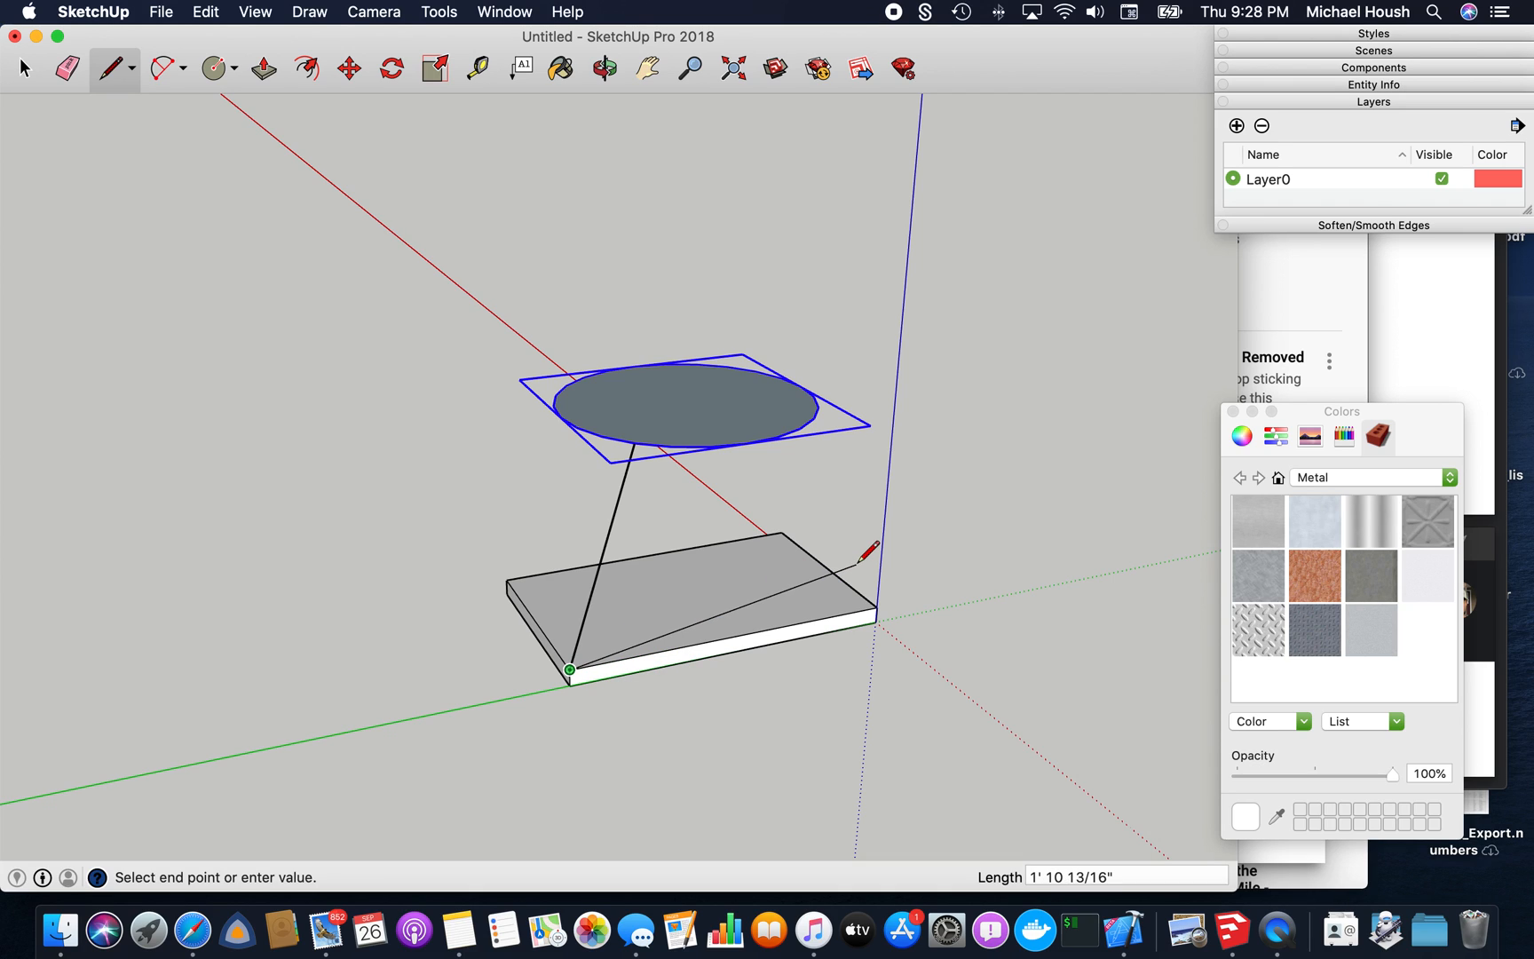
click(605, 68)
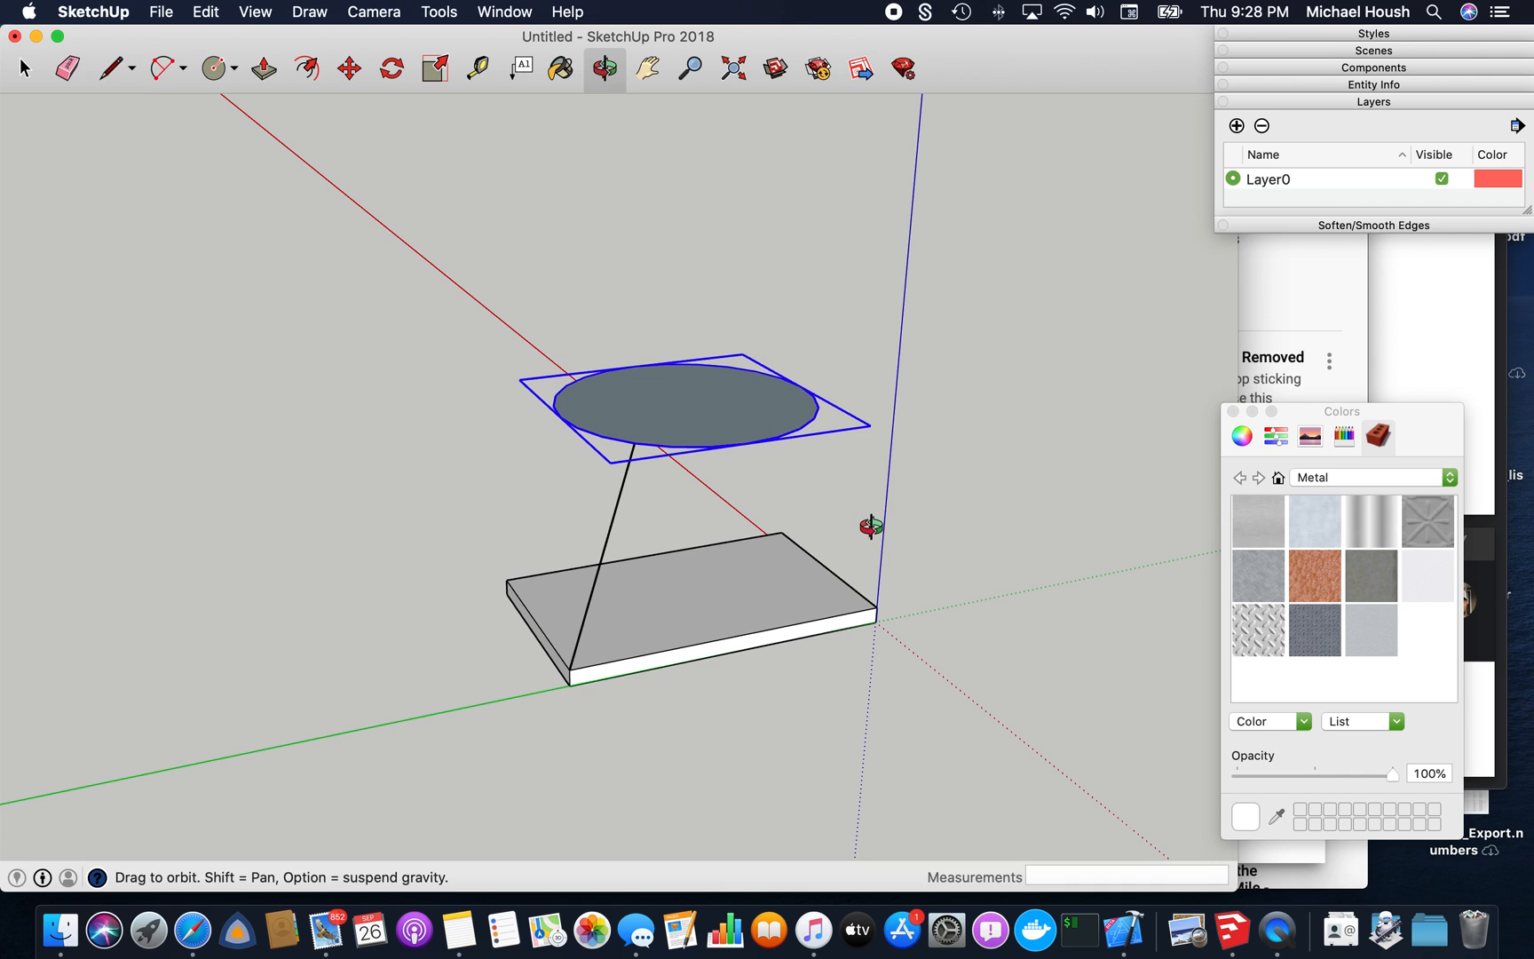
drag(871, 525, 480, 577)
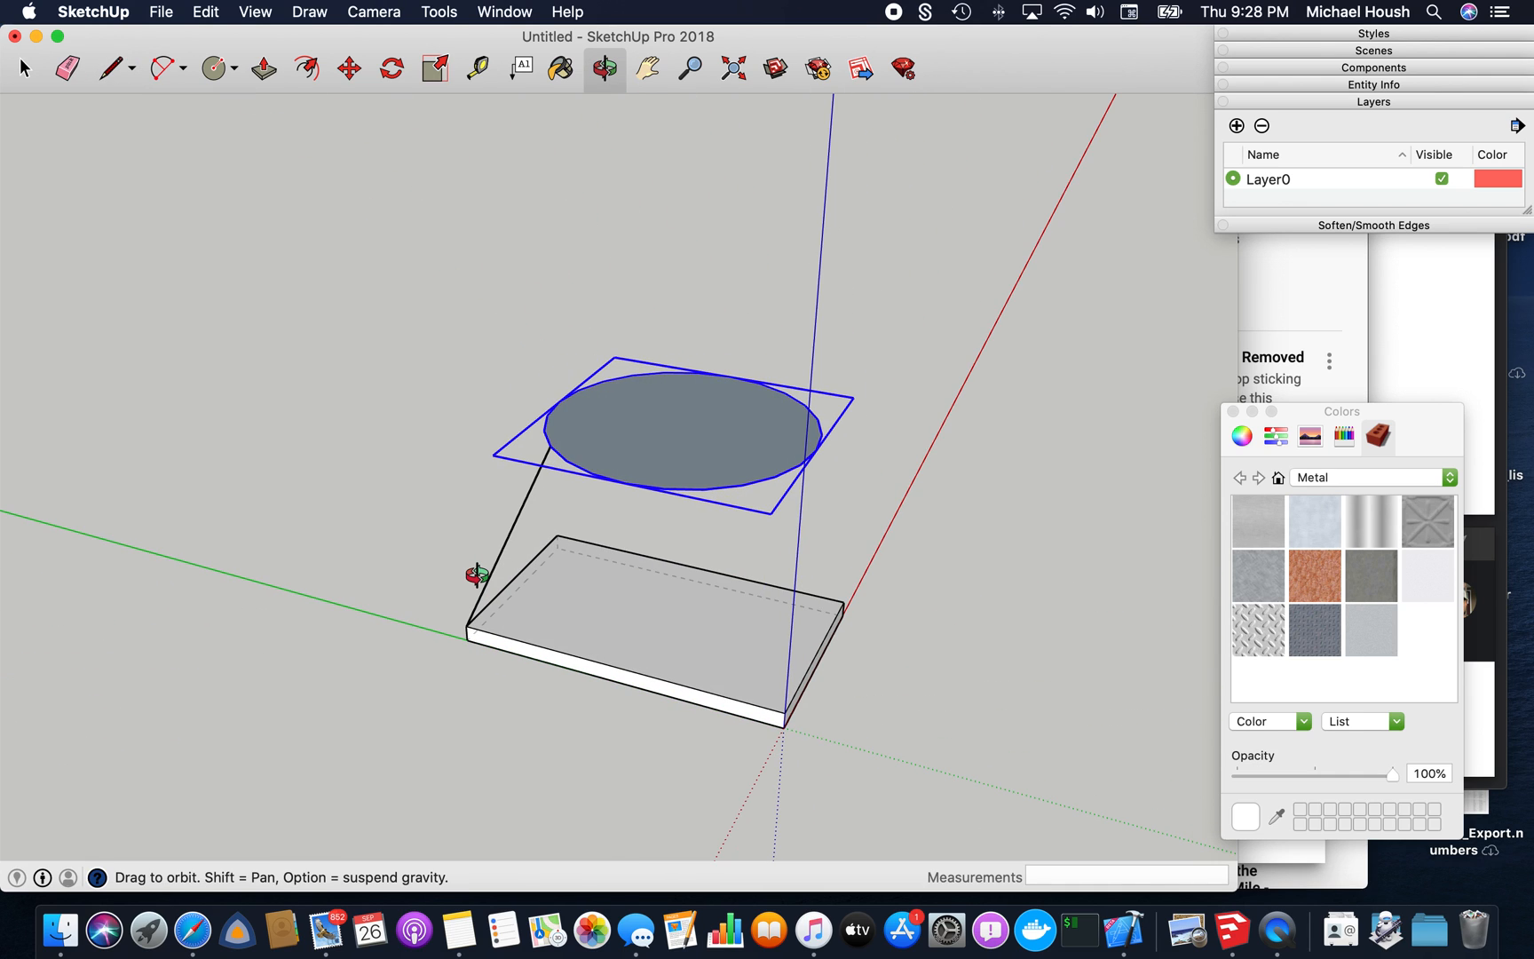
click(109, 67)
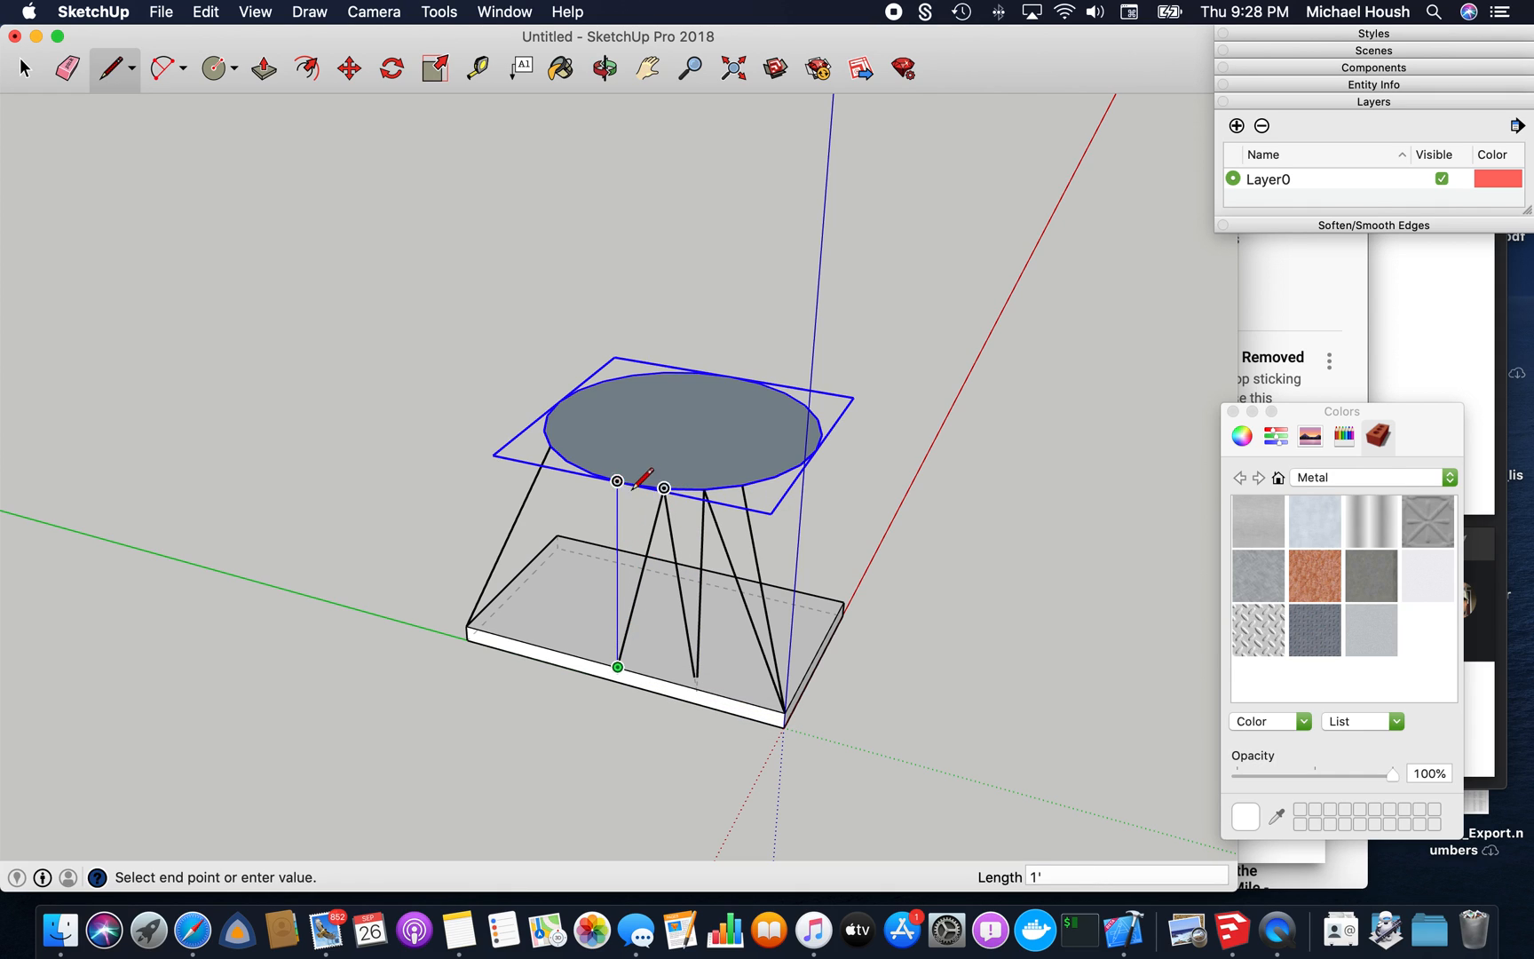
mouse_move(571, 653)
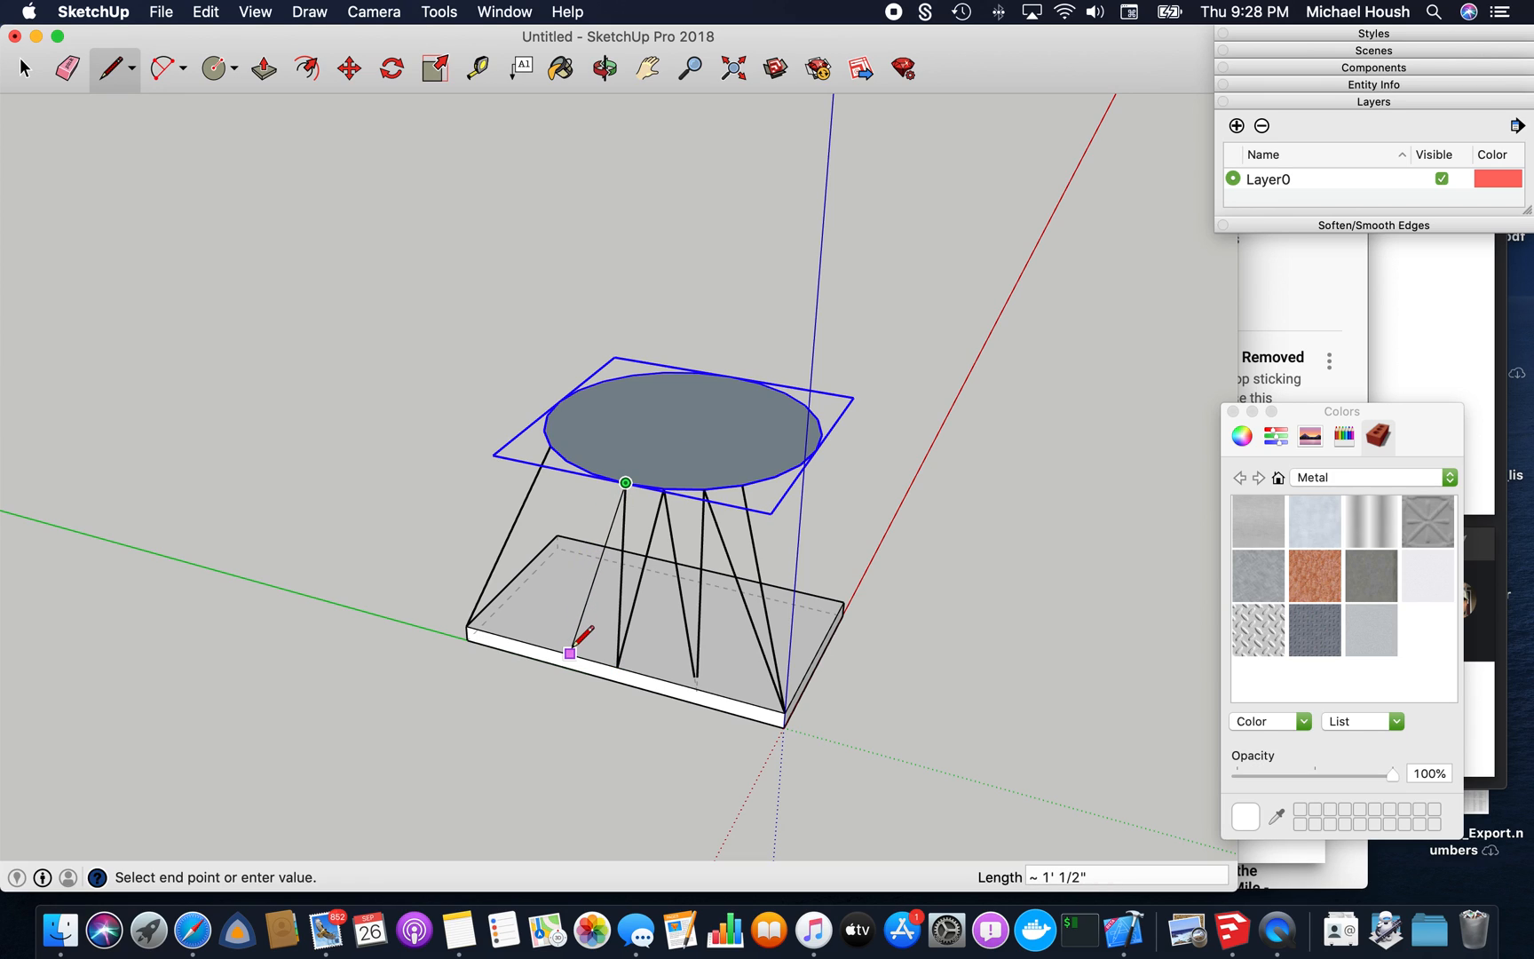
mouse_move(627, 481)
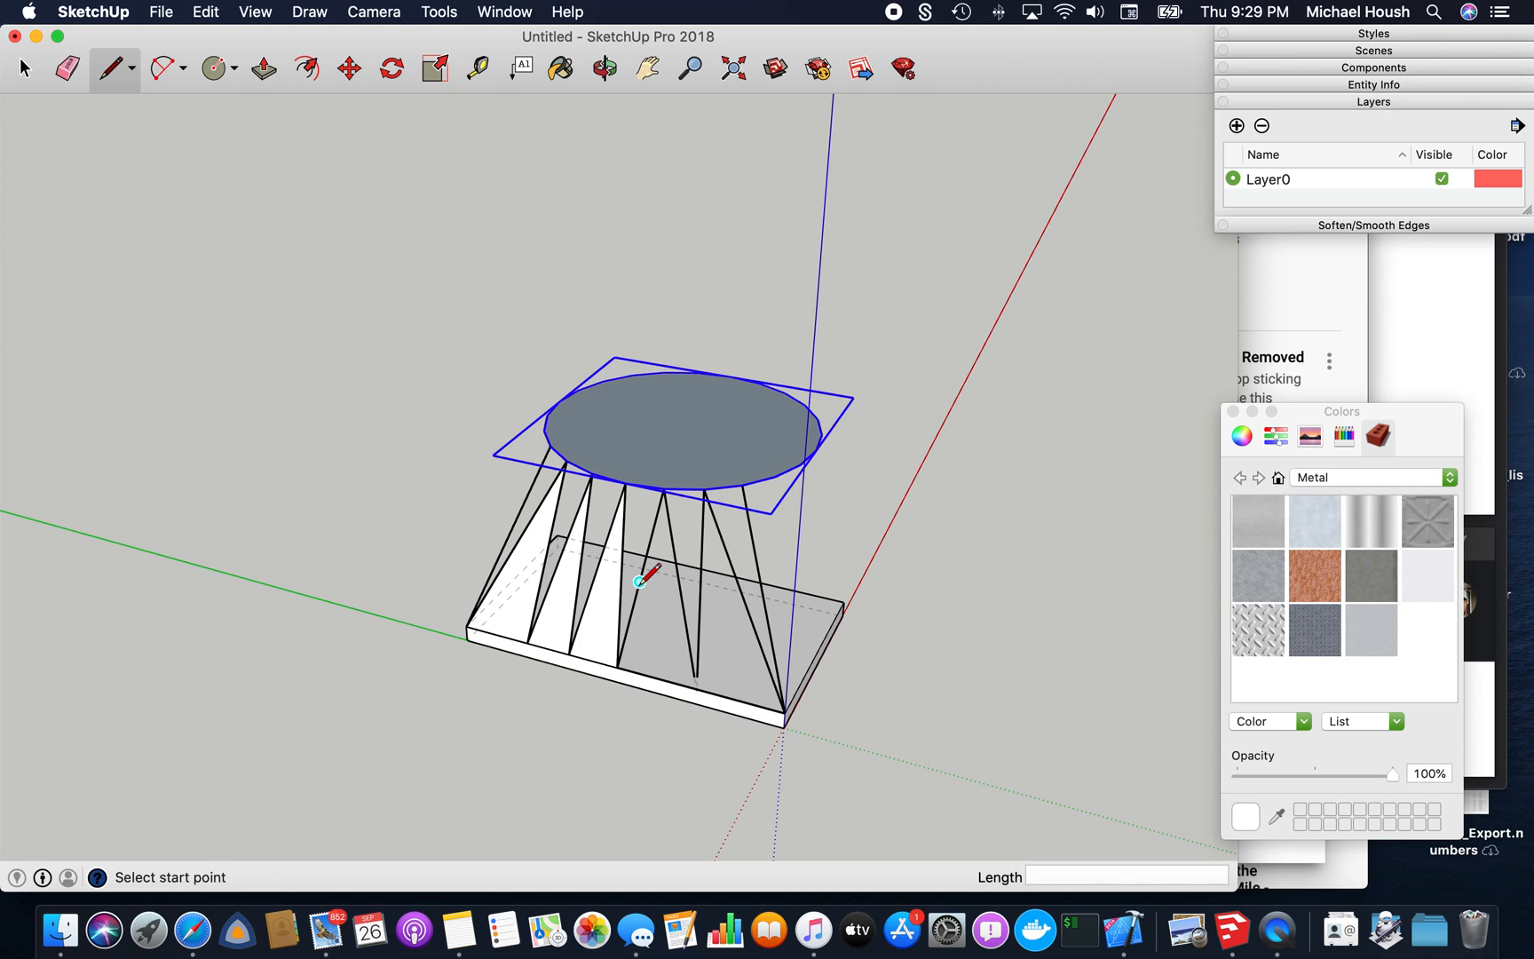
mouse_move(672, 485)
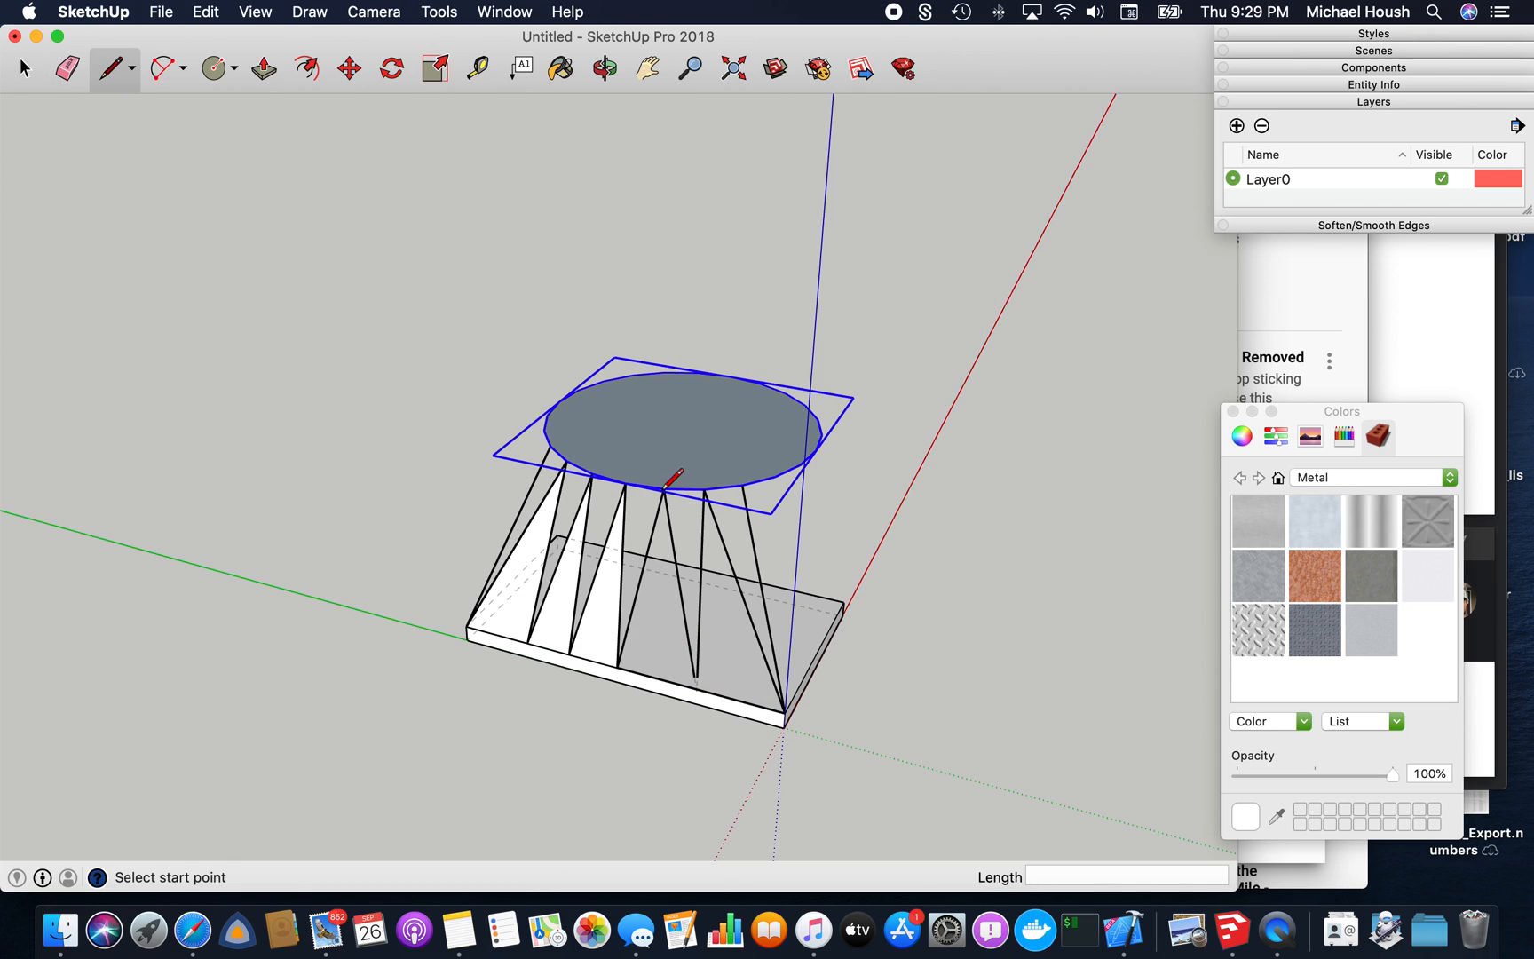
Draw circle-to-base lines on a side, closing triangles into faces
click(664, 487)
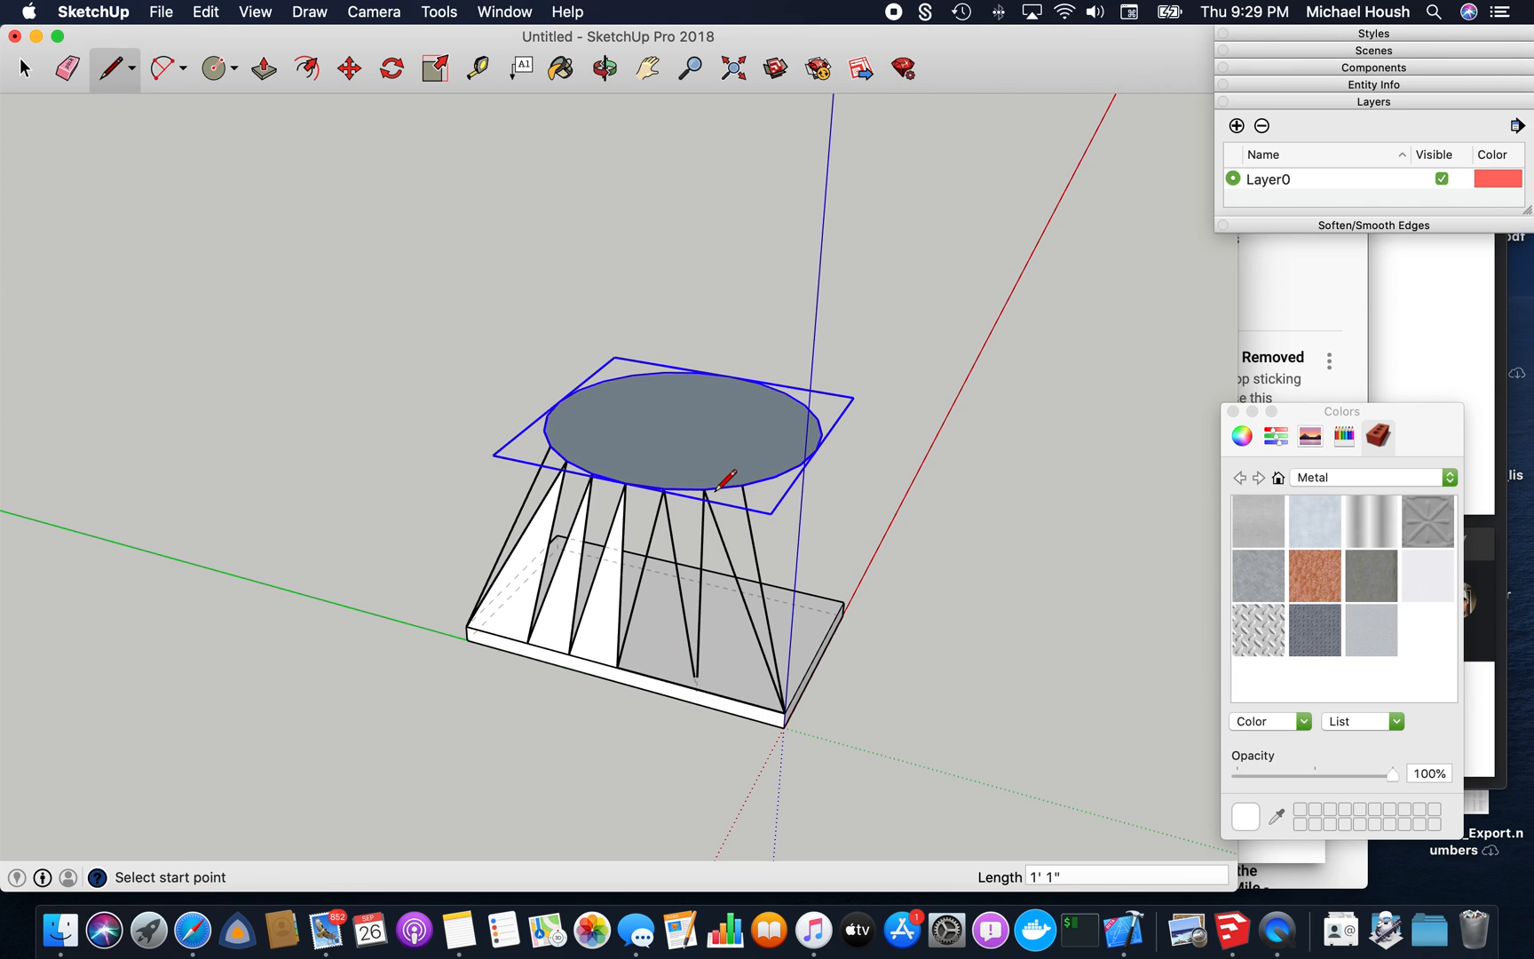
click(605, 68)
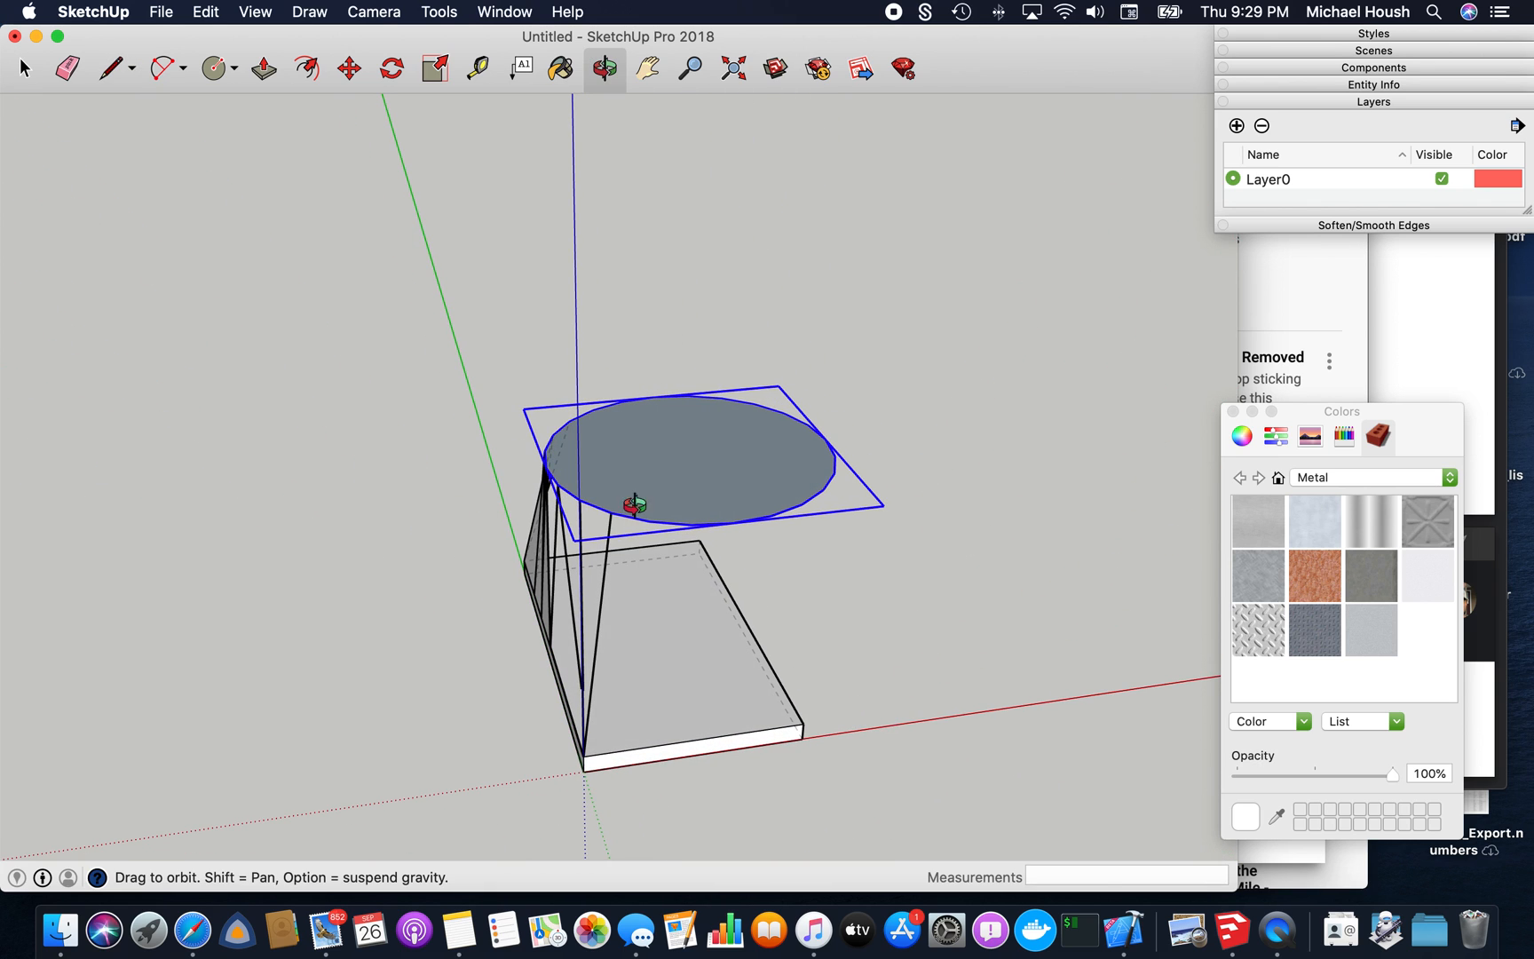
drag(636, 504, 934, 570)
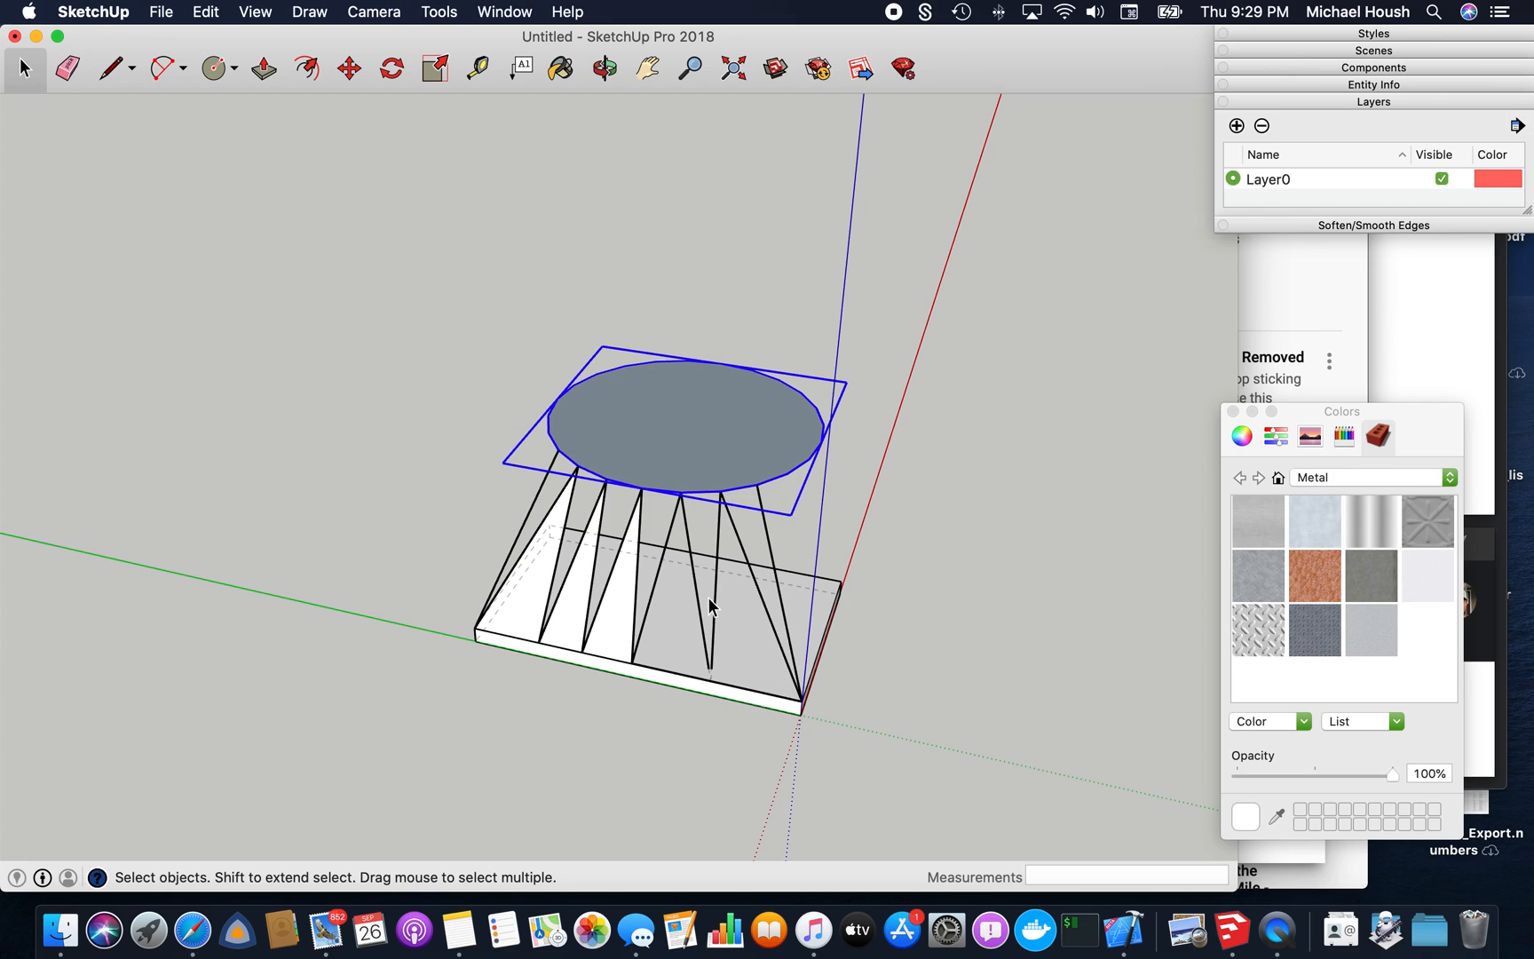
click(716, 606)
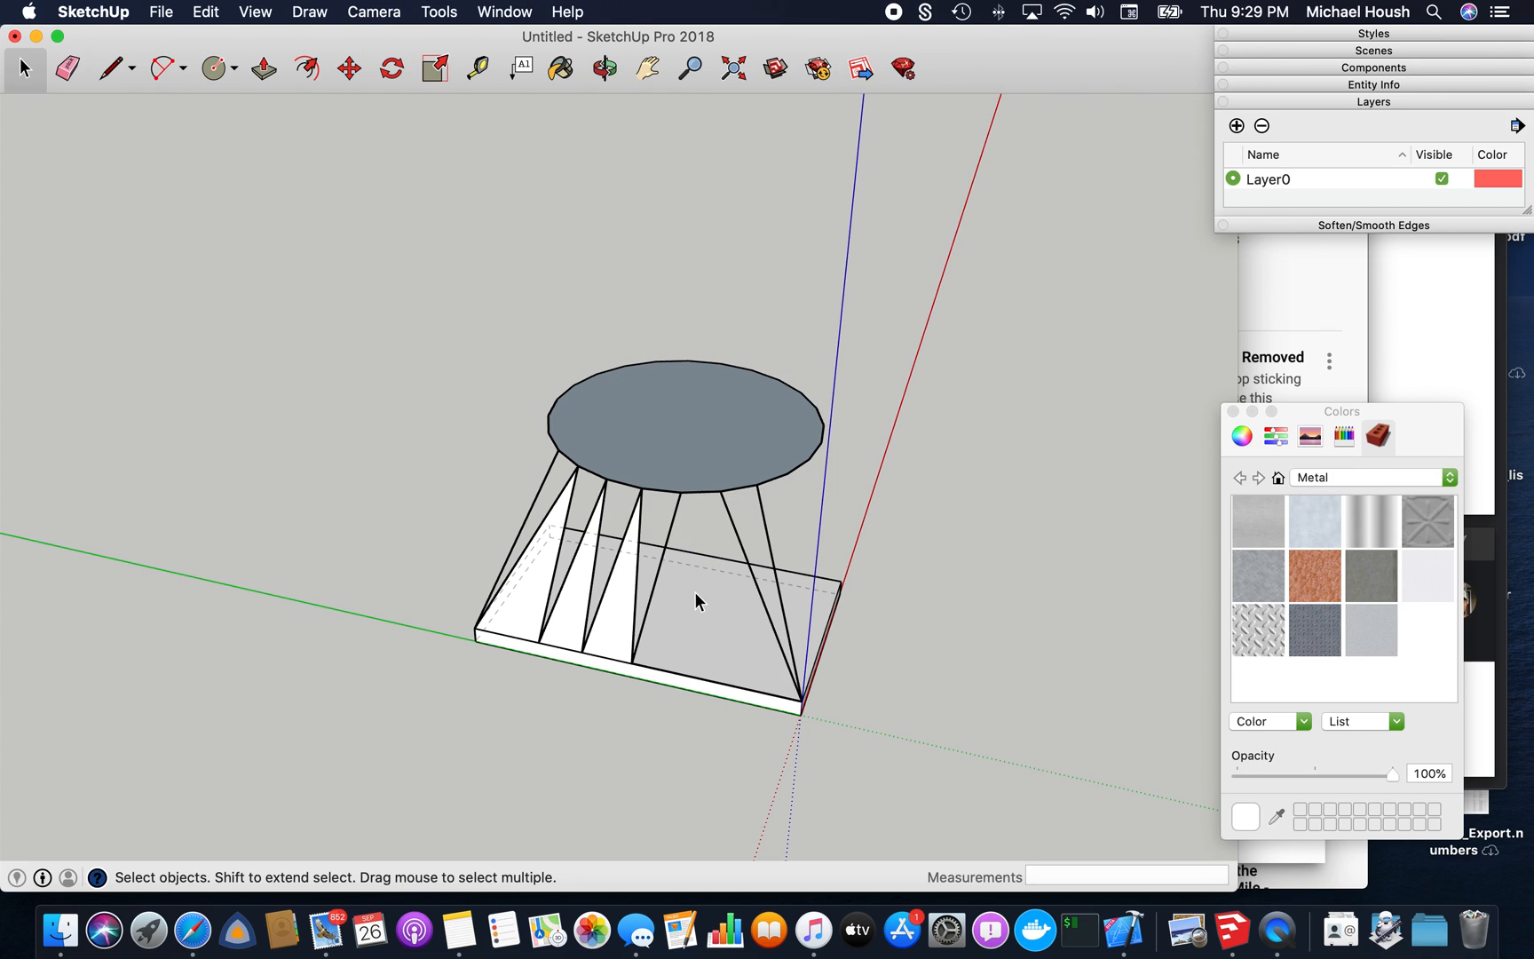
click(113, 68)
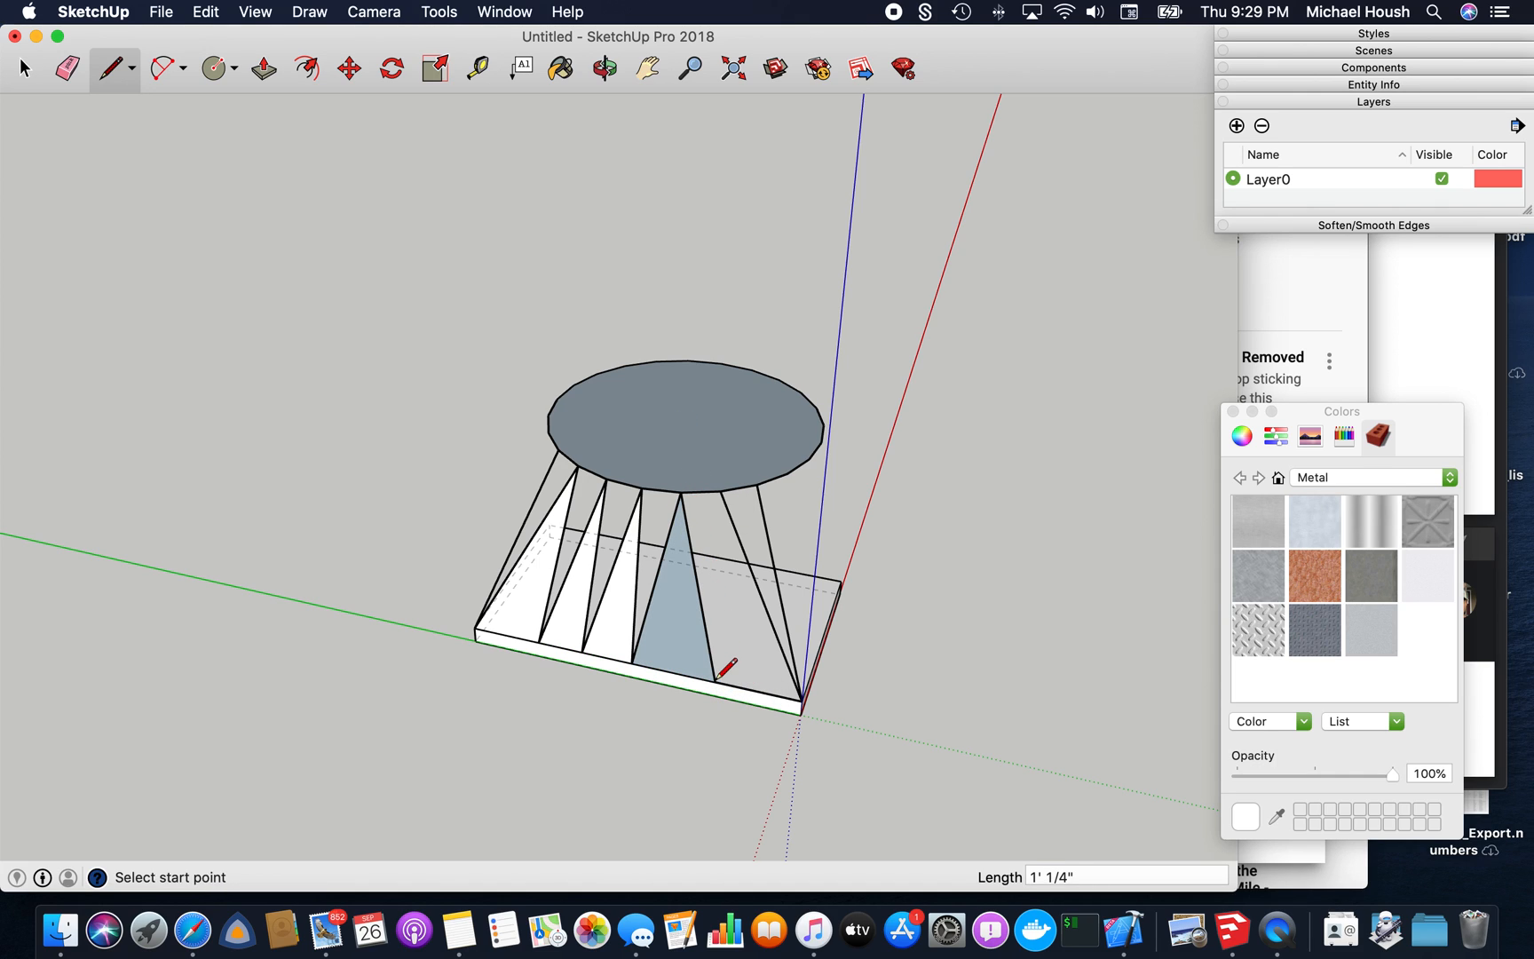
click(715, 681)
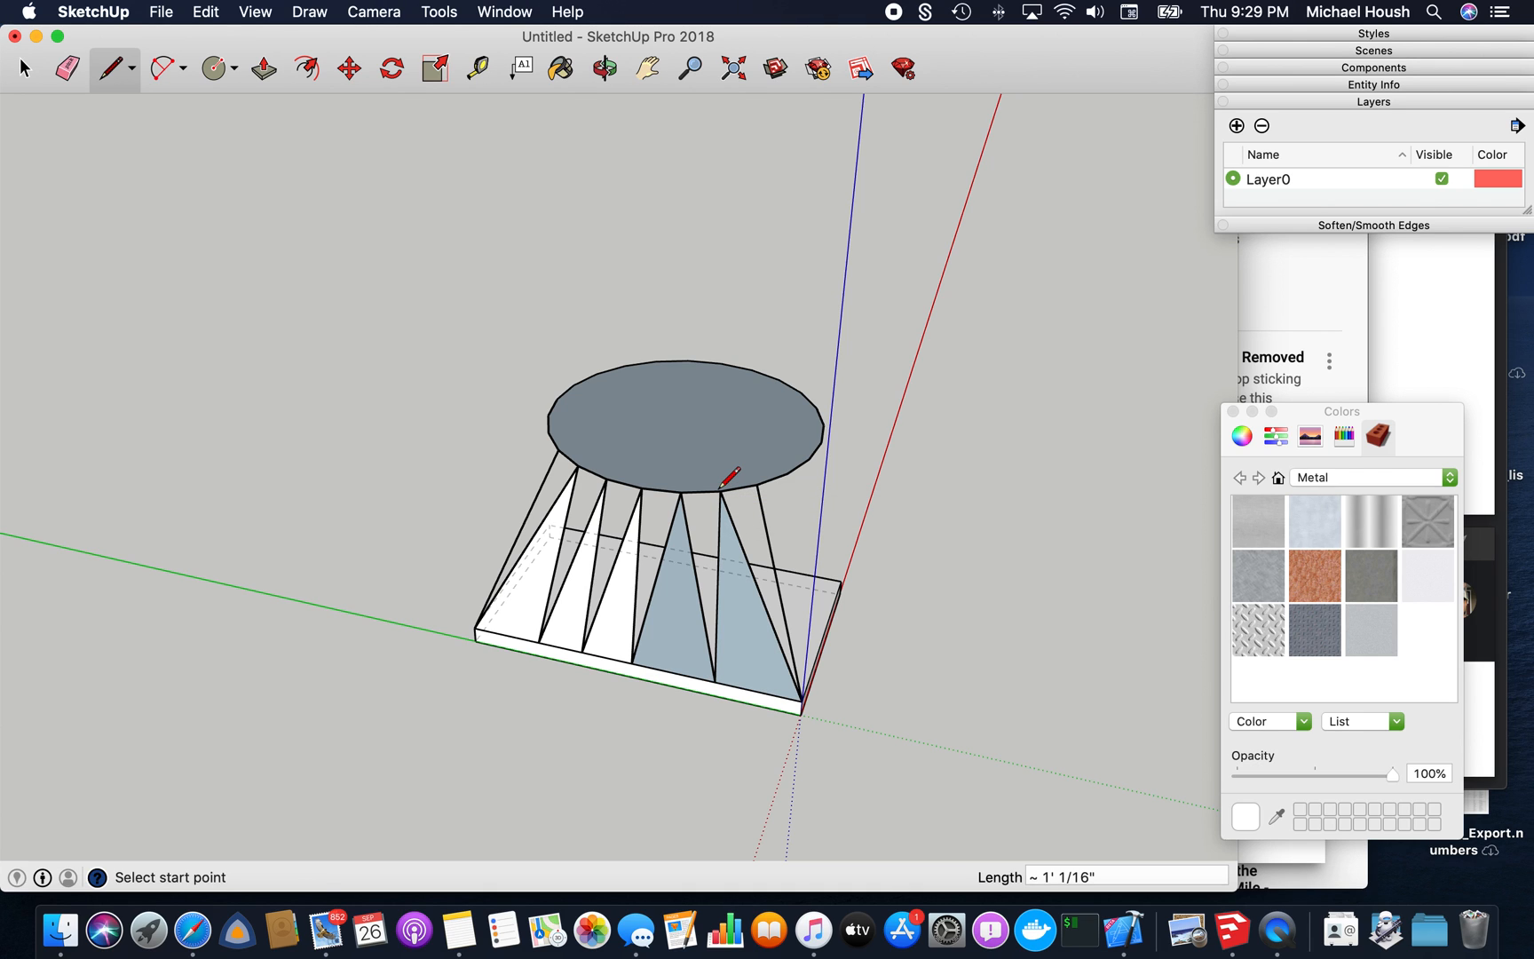
click(603, 68)
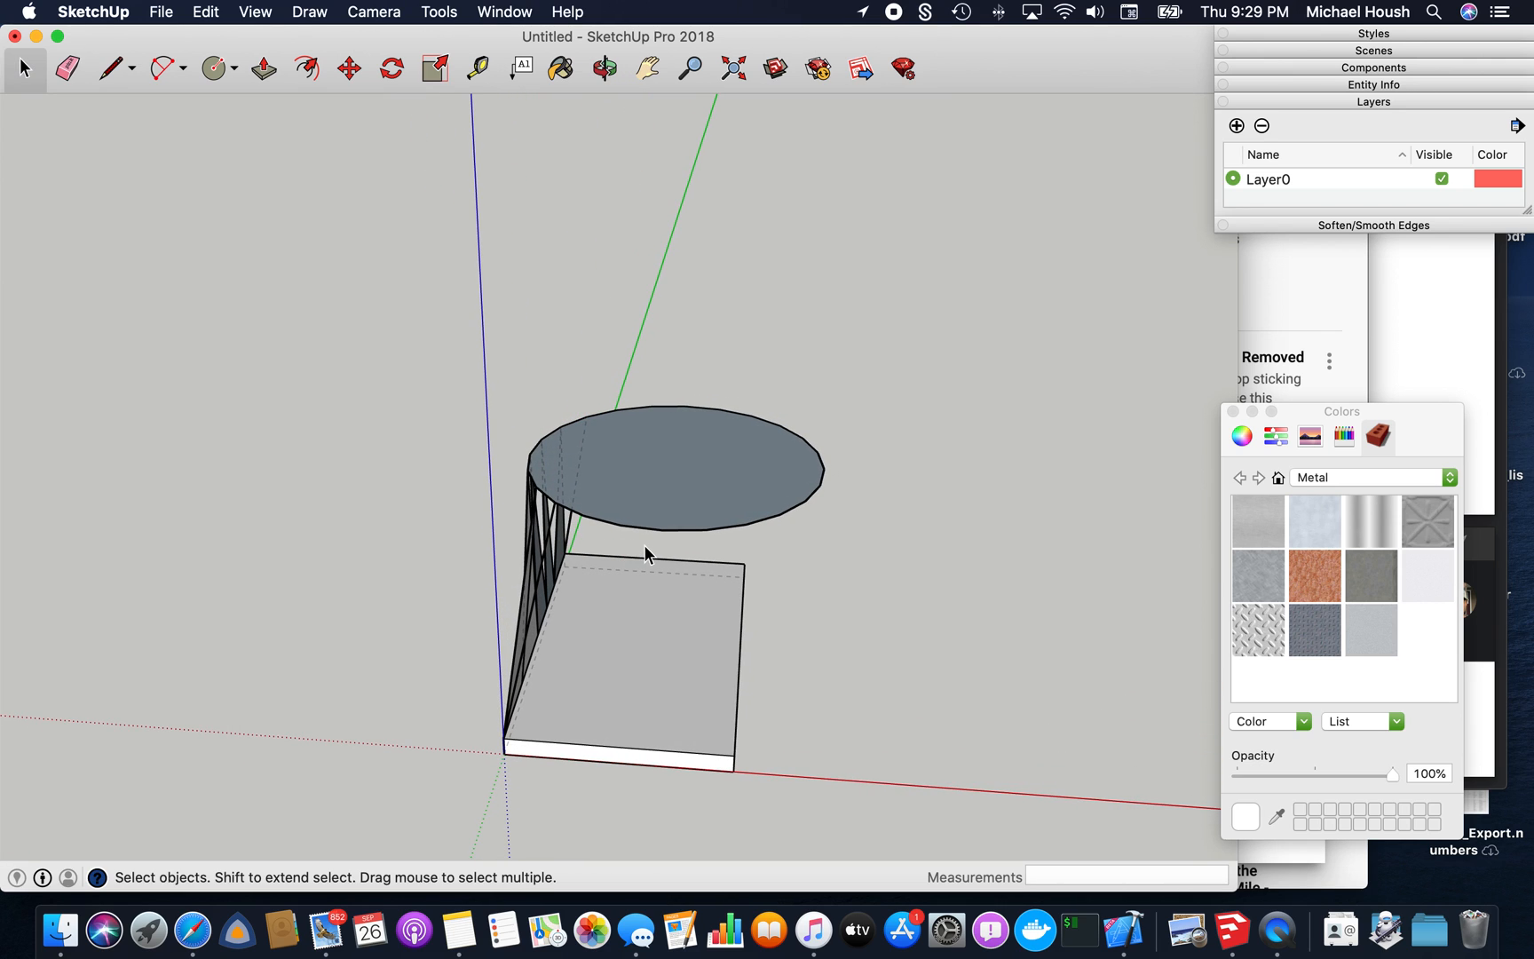
click(112, 69)
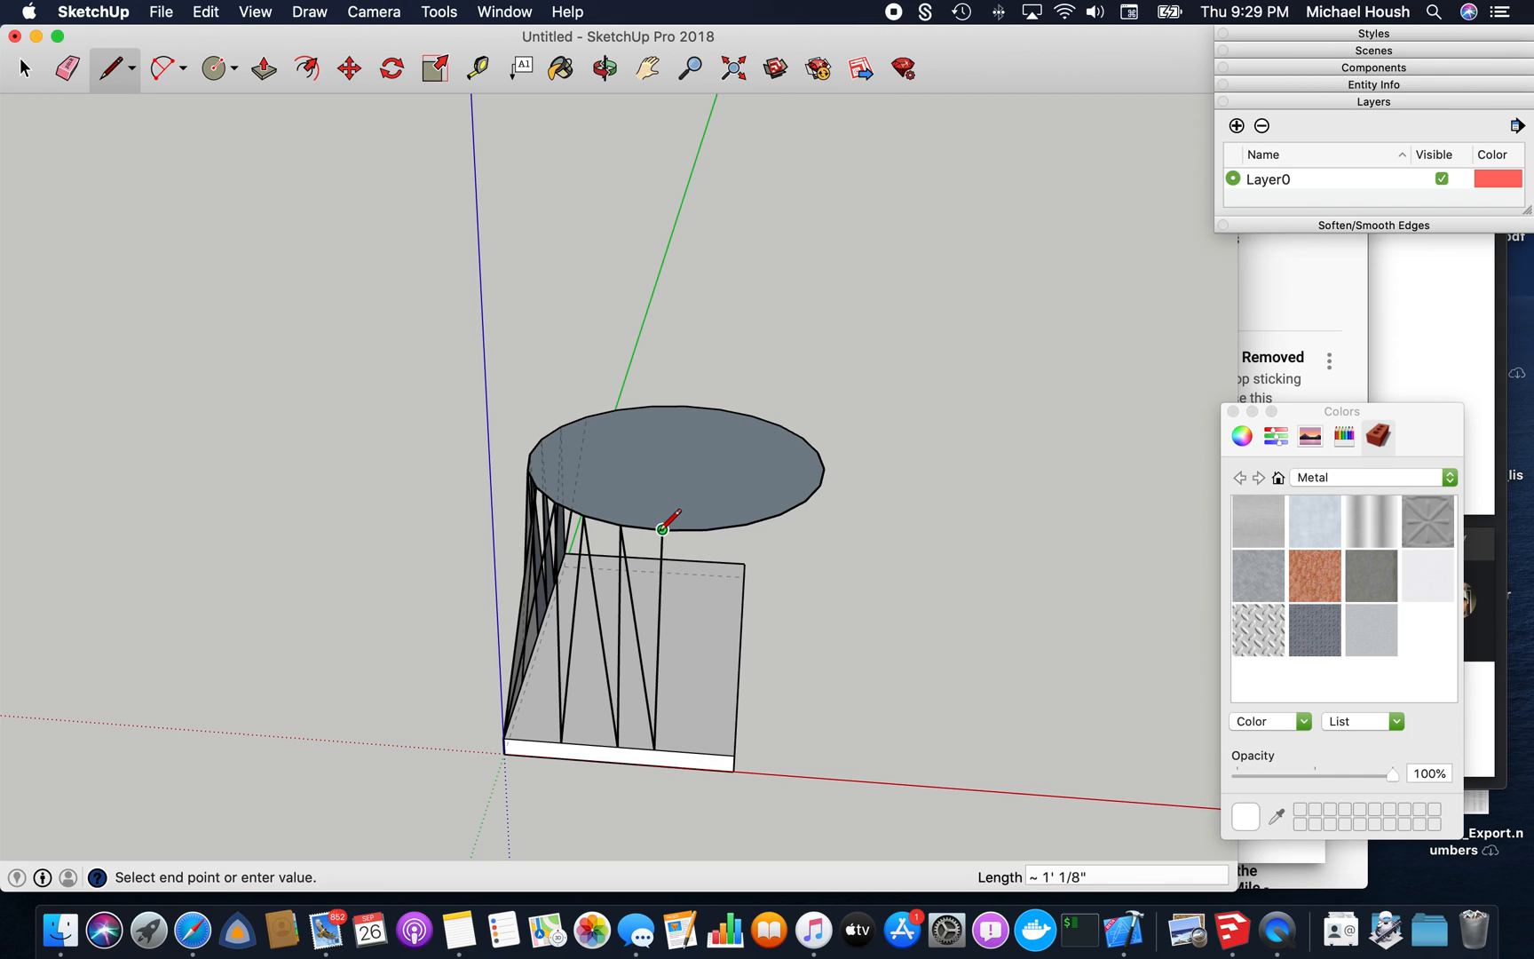
mouse_move(735, 748)
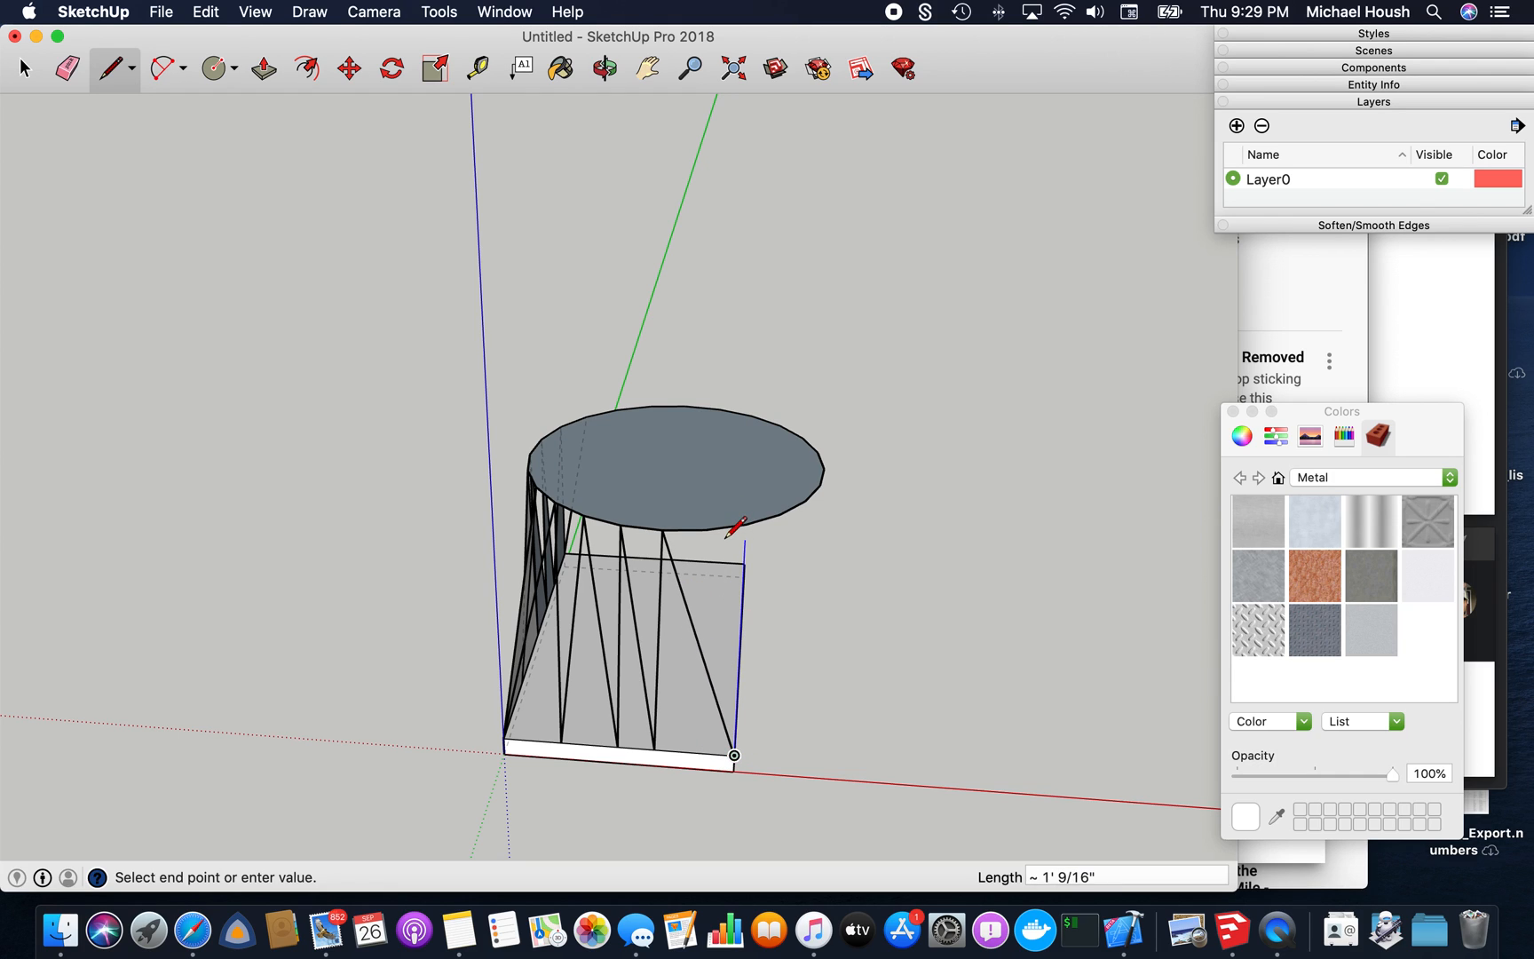
Connect more circle points to the base corners and edges on the remaining sides
click(605, 68)
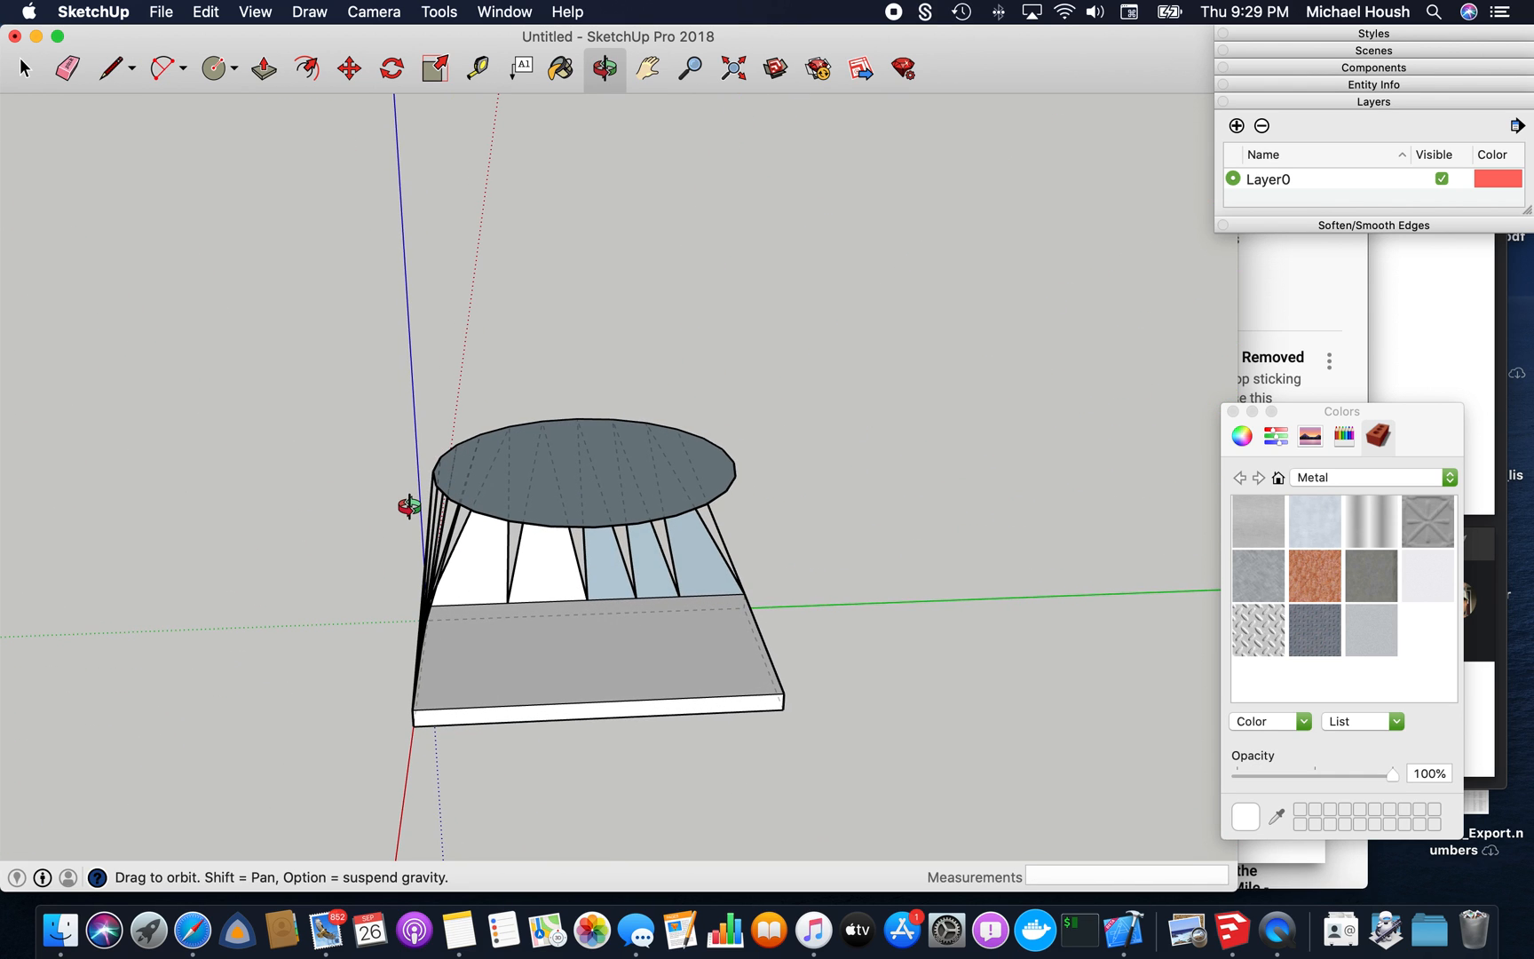
drag(411, 504, 612, 515)
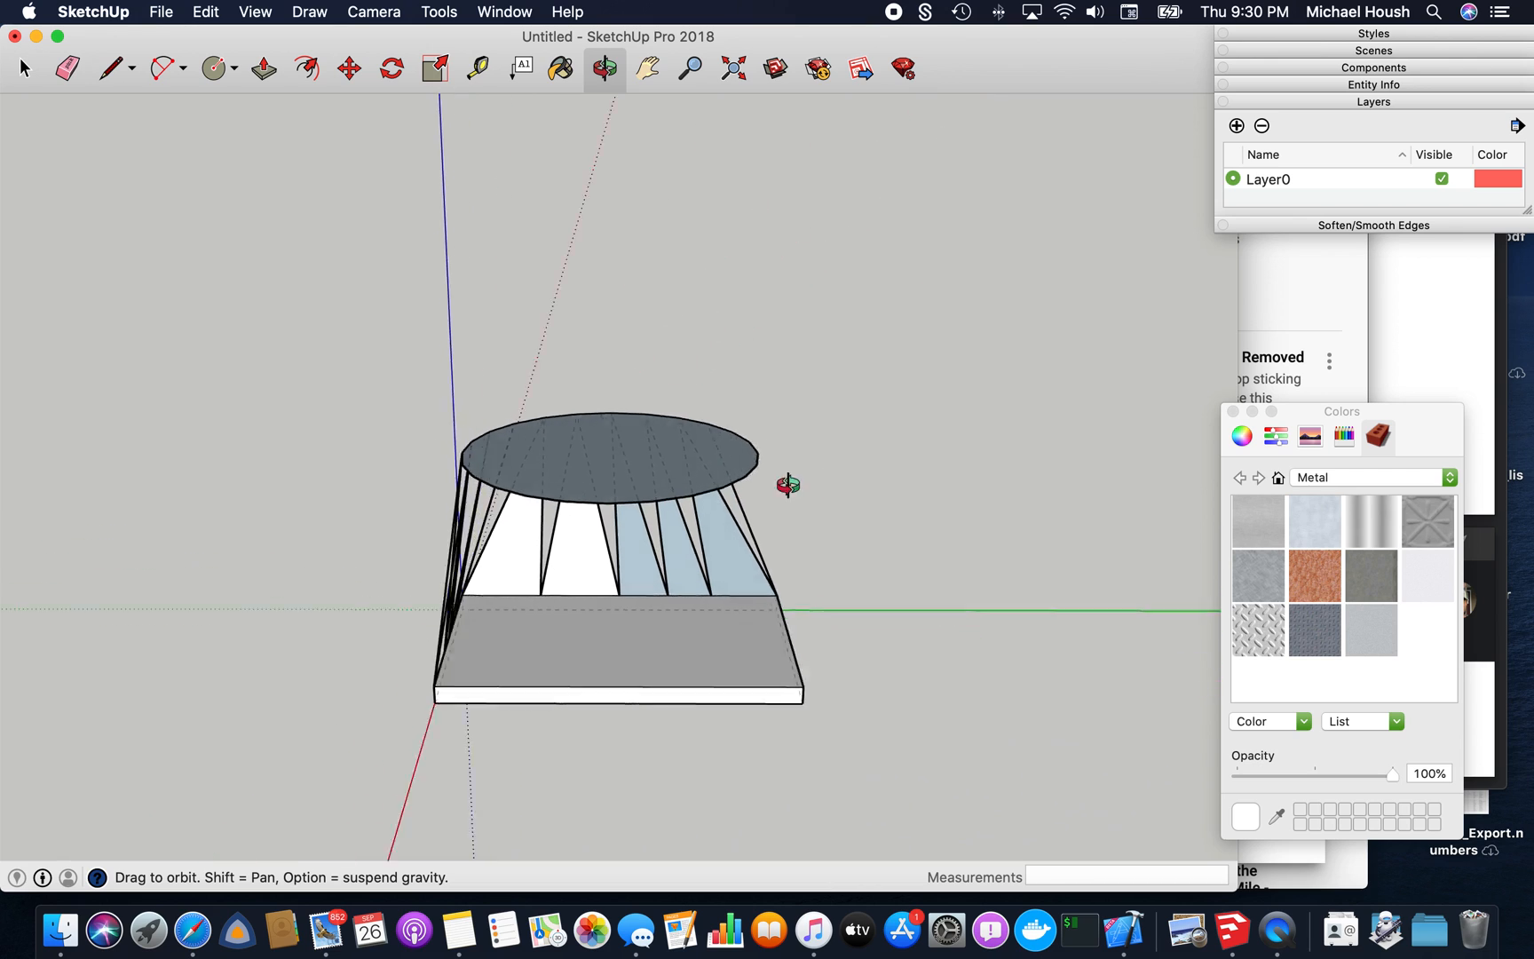
click(110, 69)
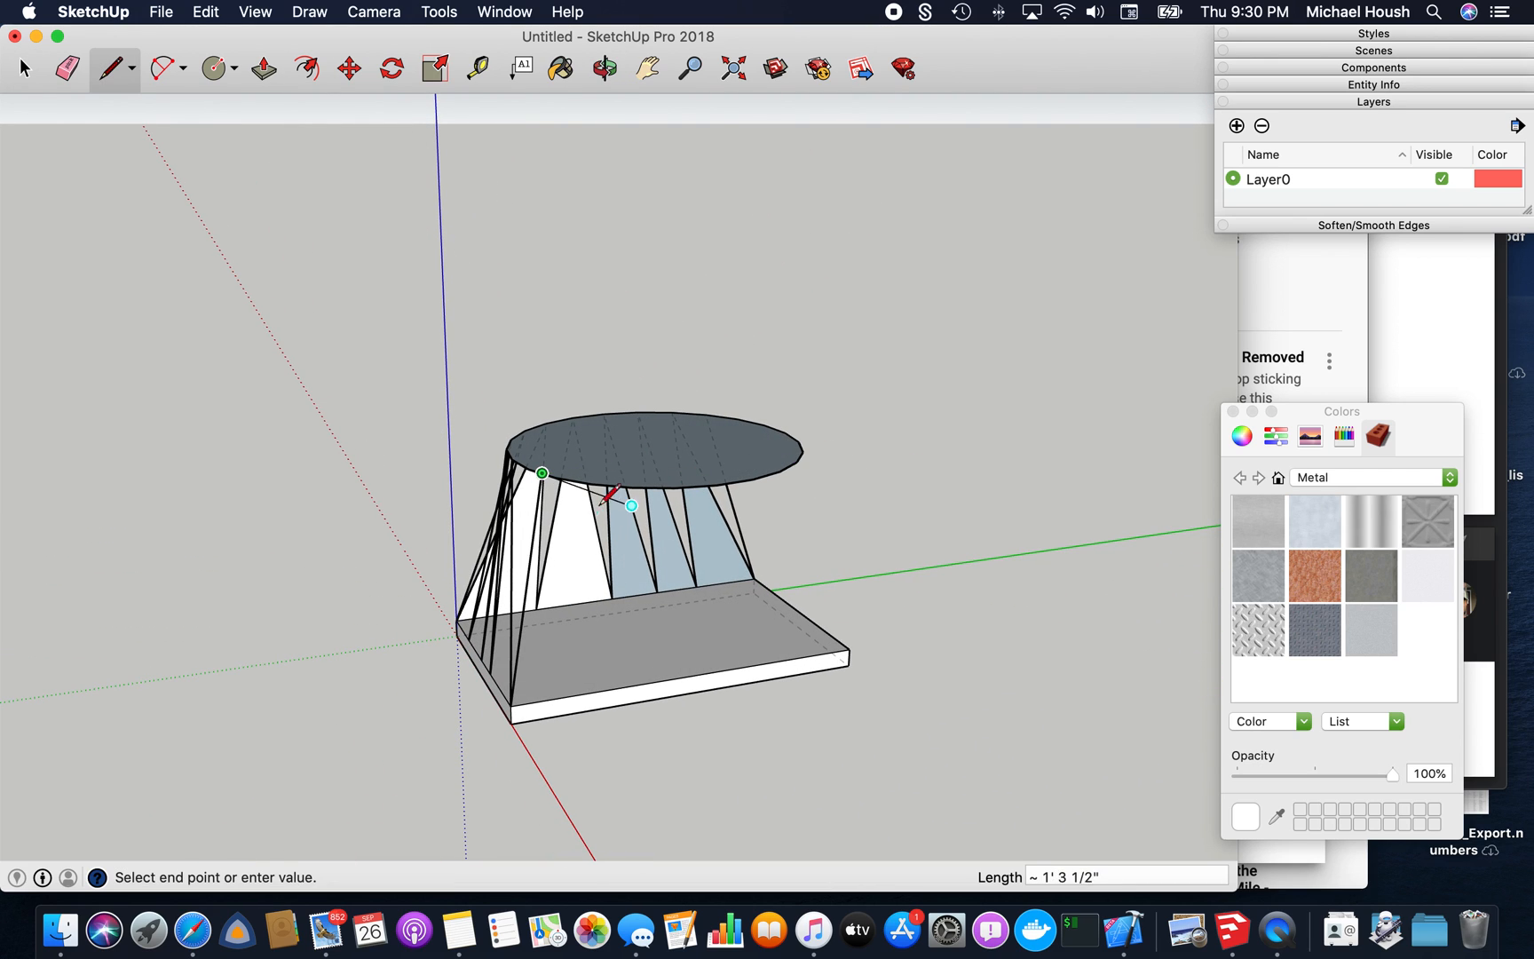
mouse_move(570, 696)
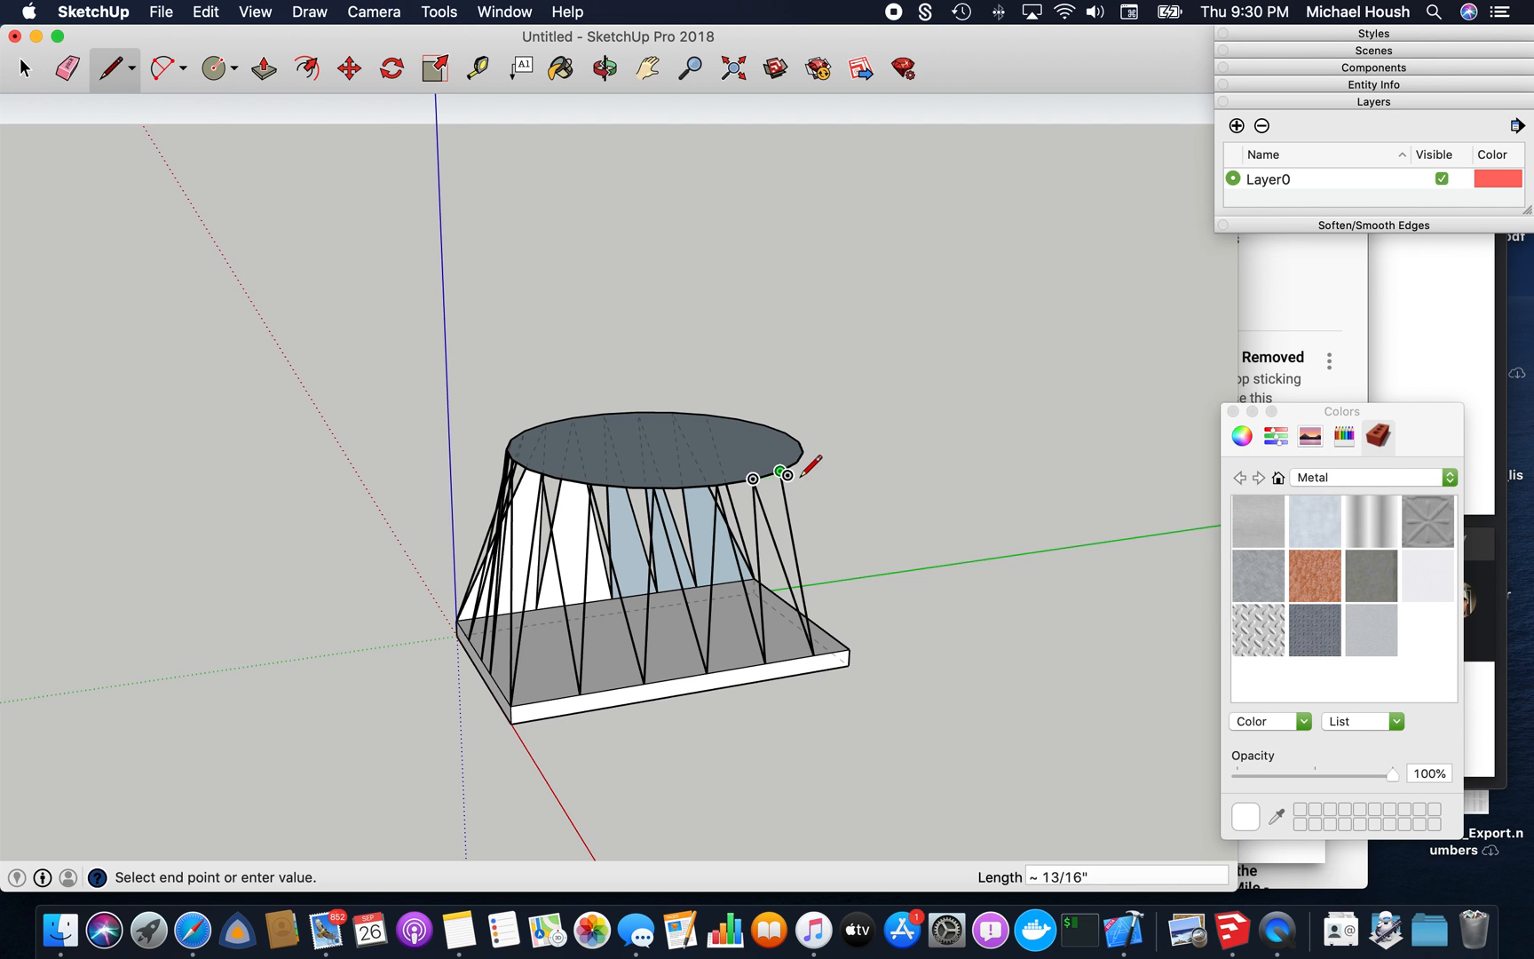
click(603, 68)
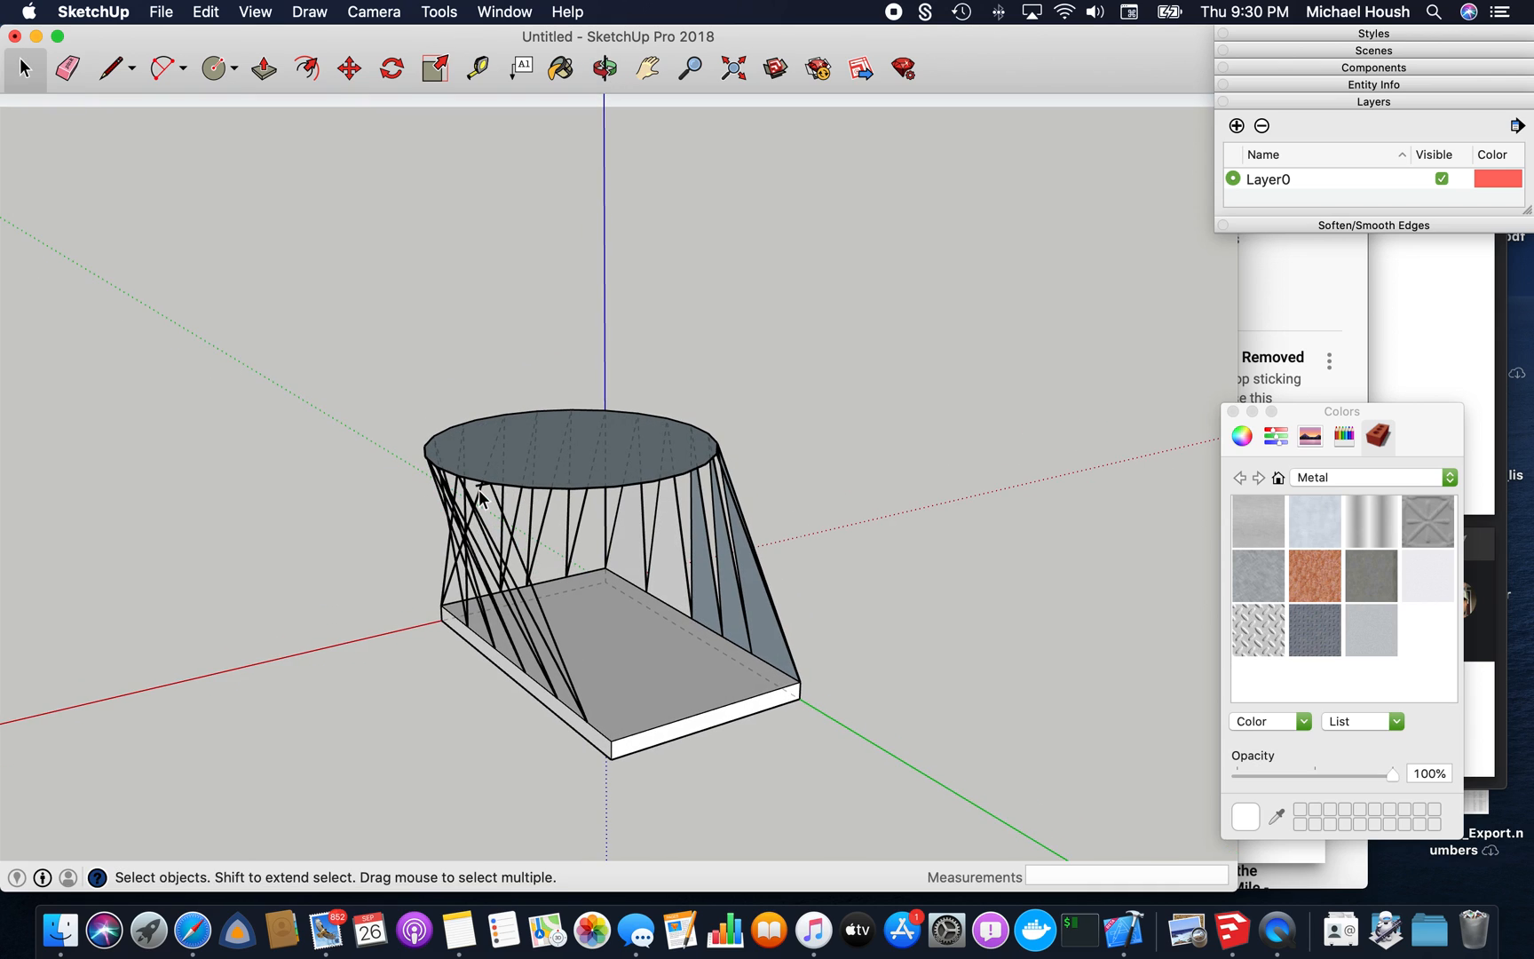
click(261, 67)
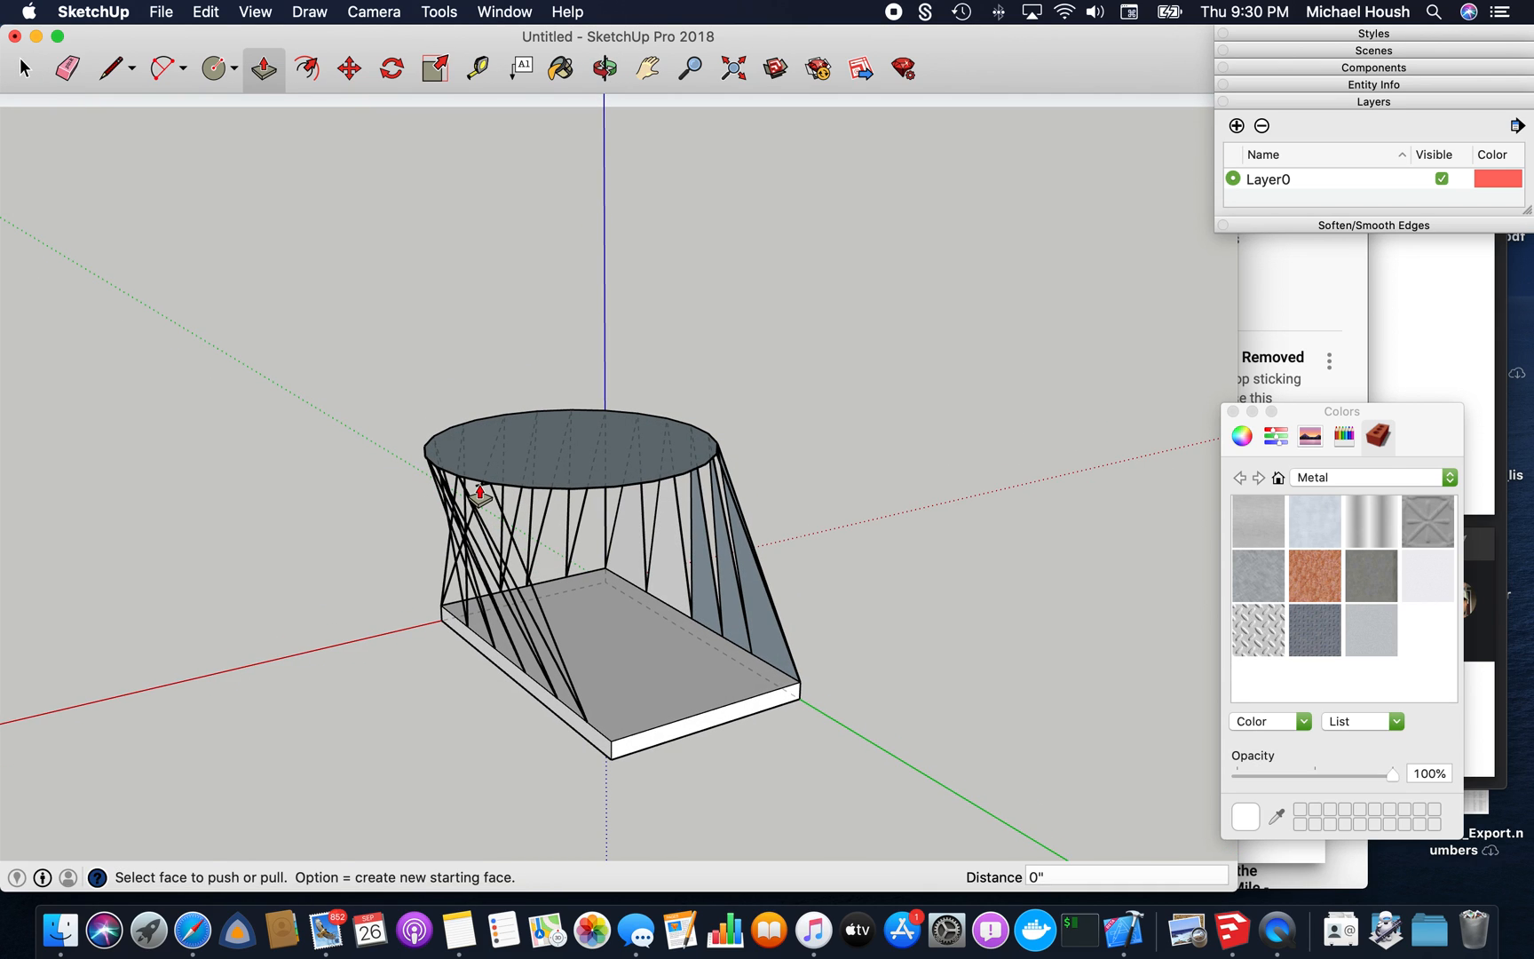
click(27, 65)
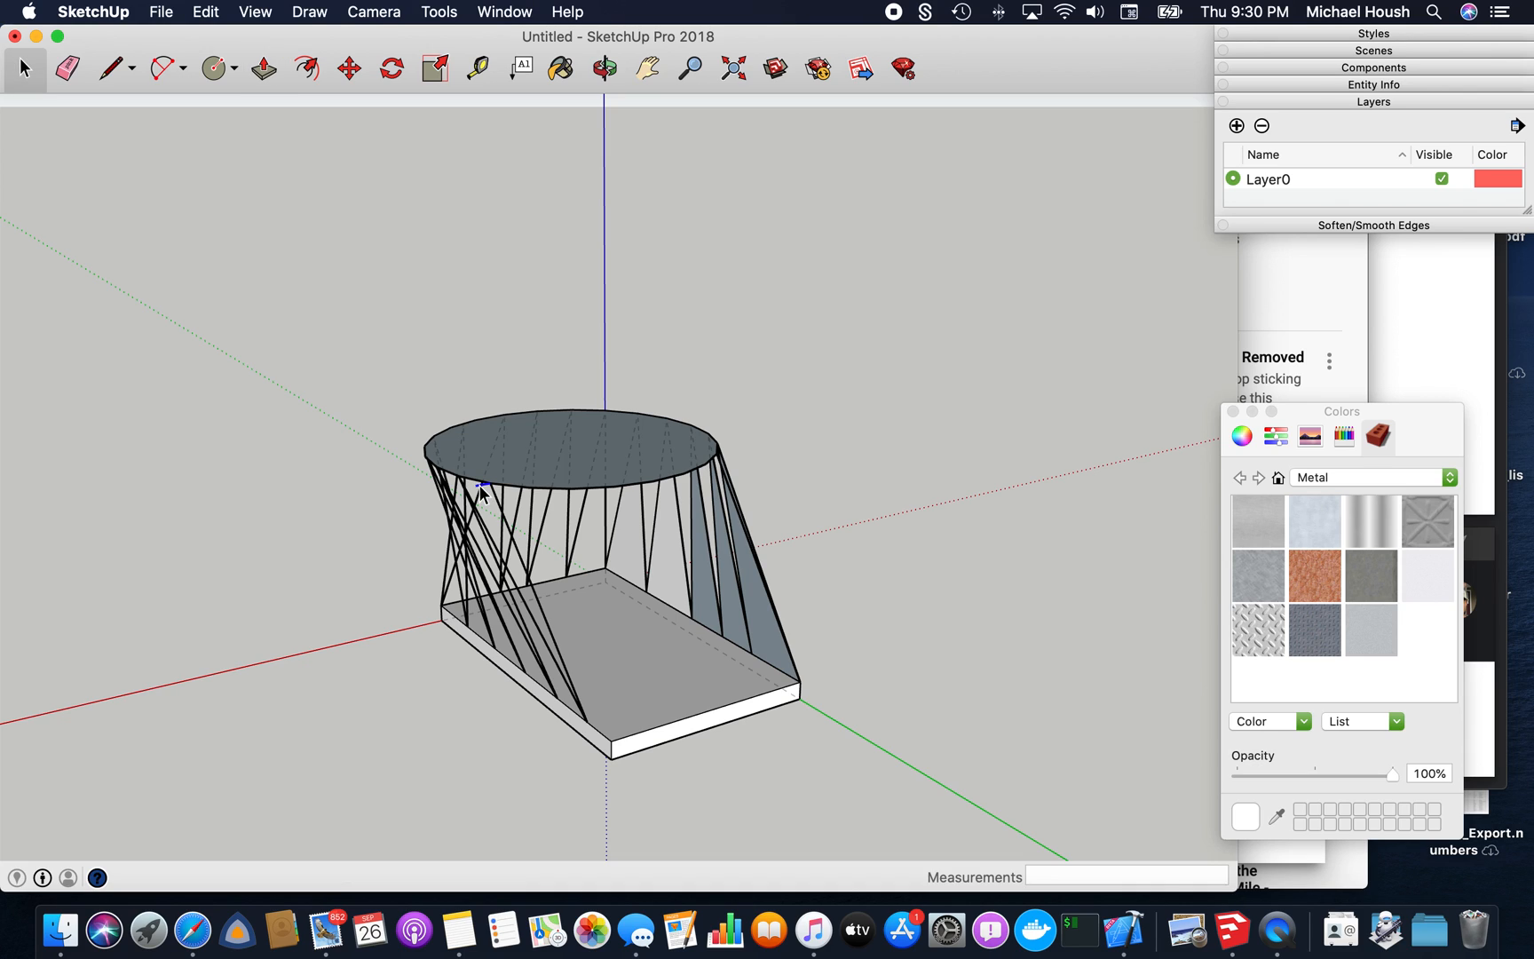
click(111, 68)
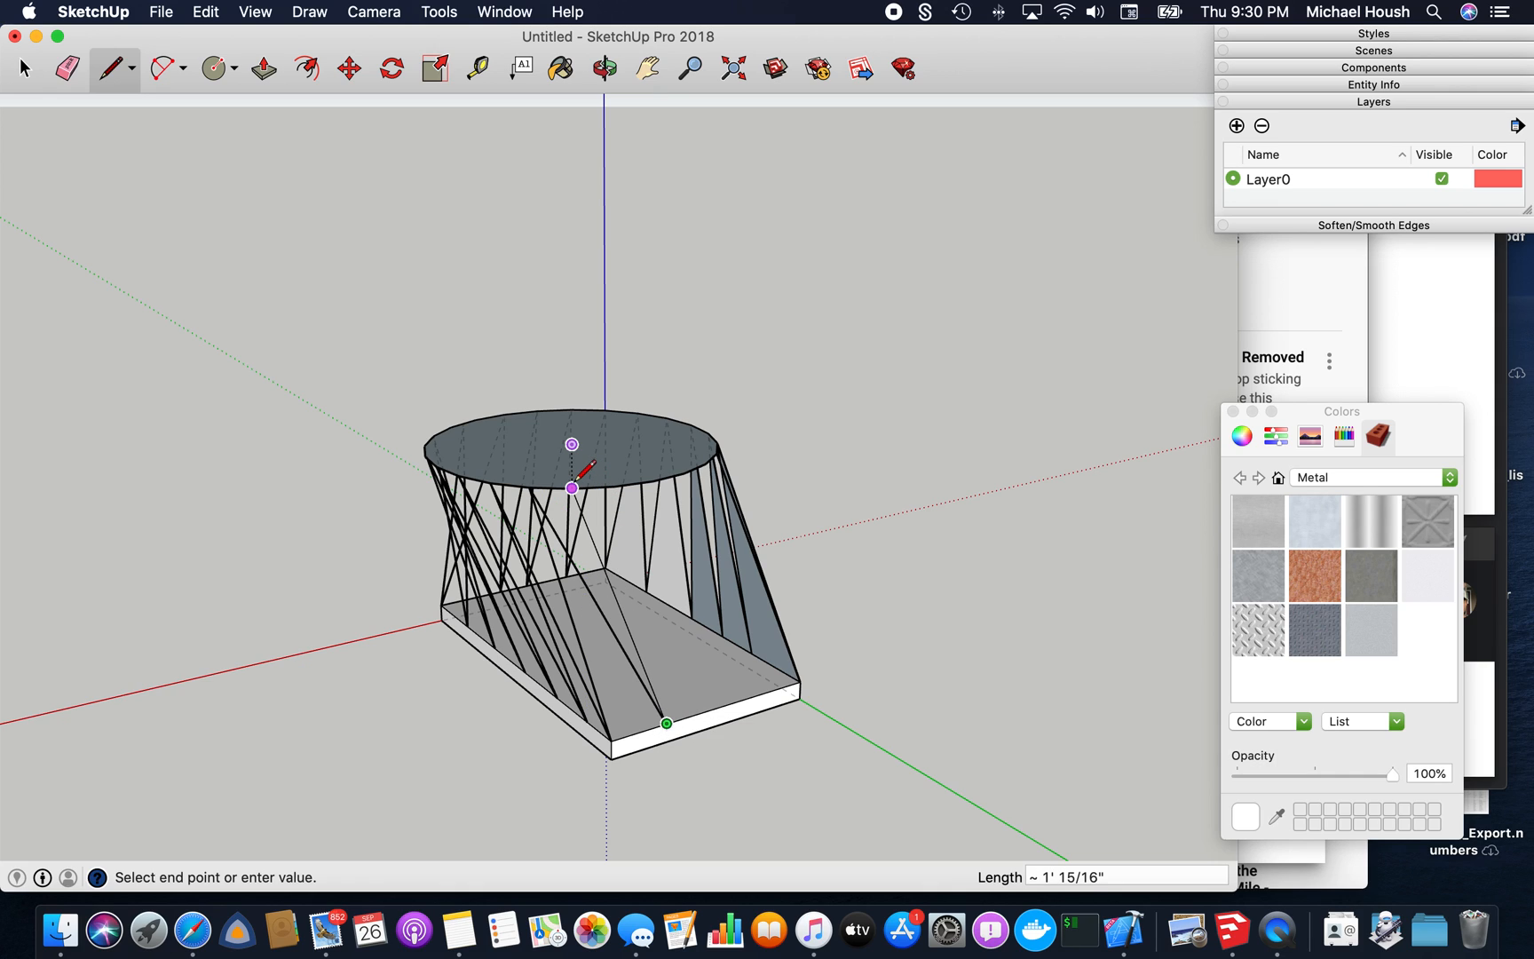
click(709, 710)
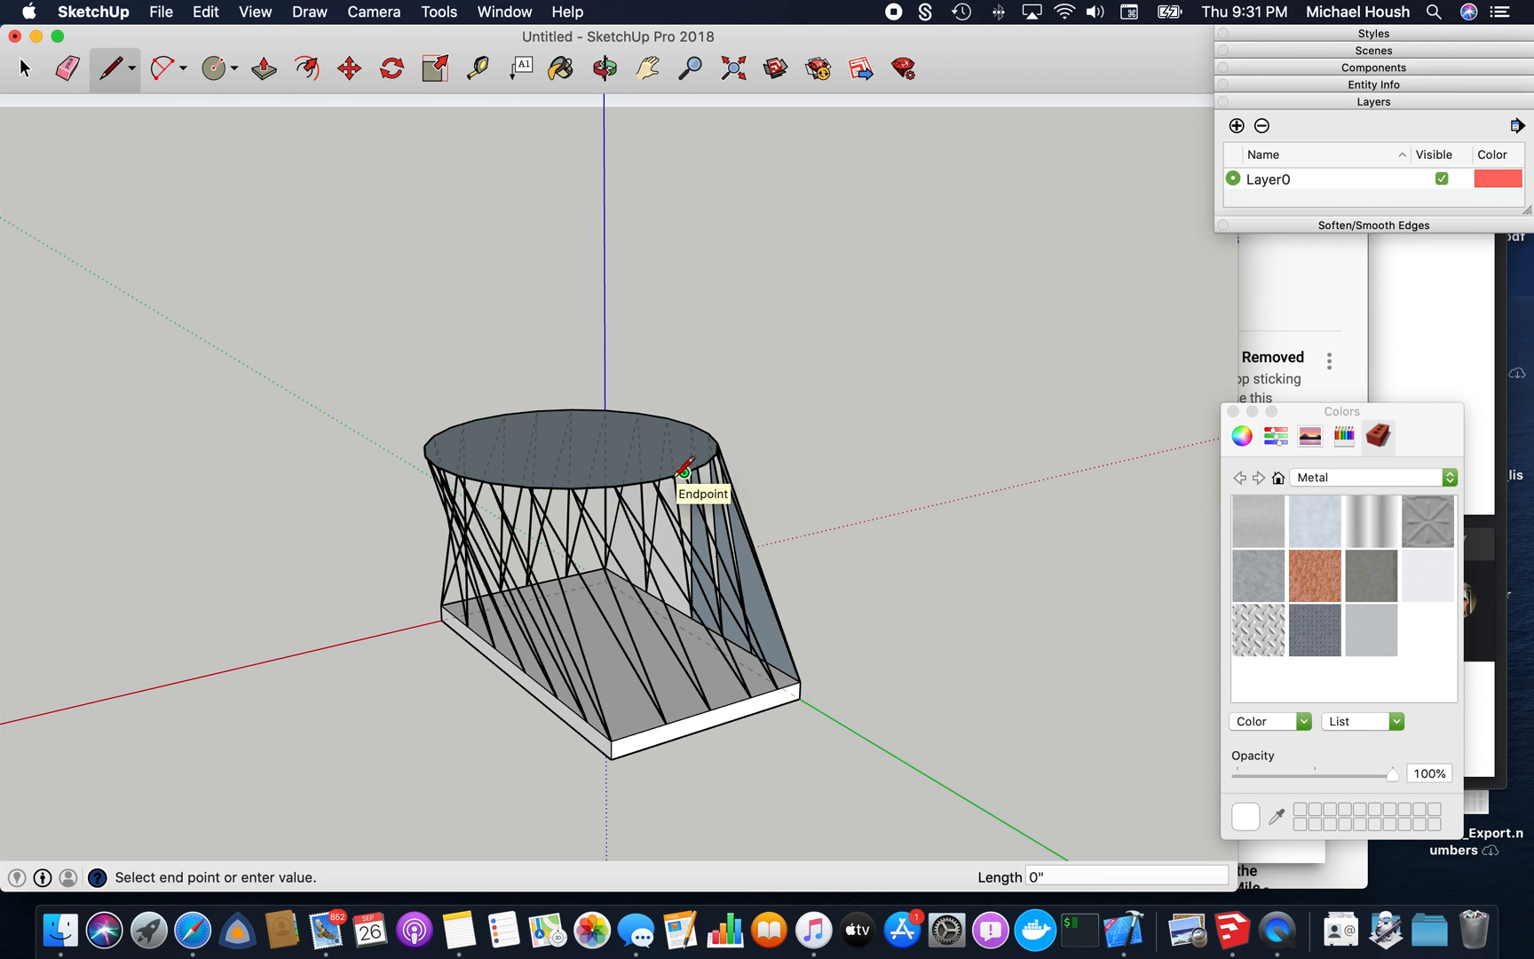
Draw lines from rectangle corners to circle vertices, filling several sloped triangular faces
click(606, 69)
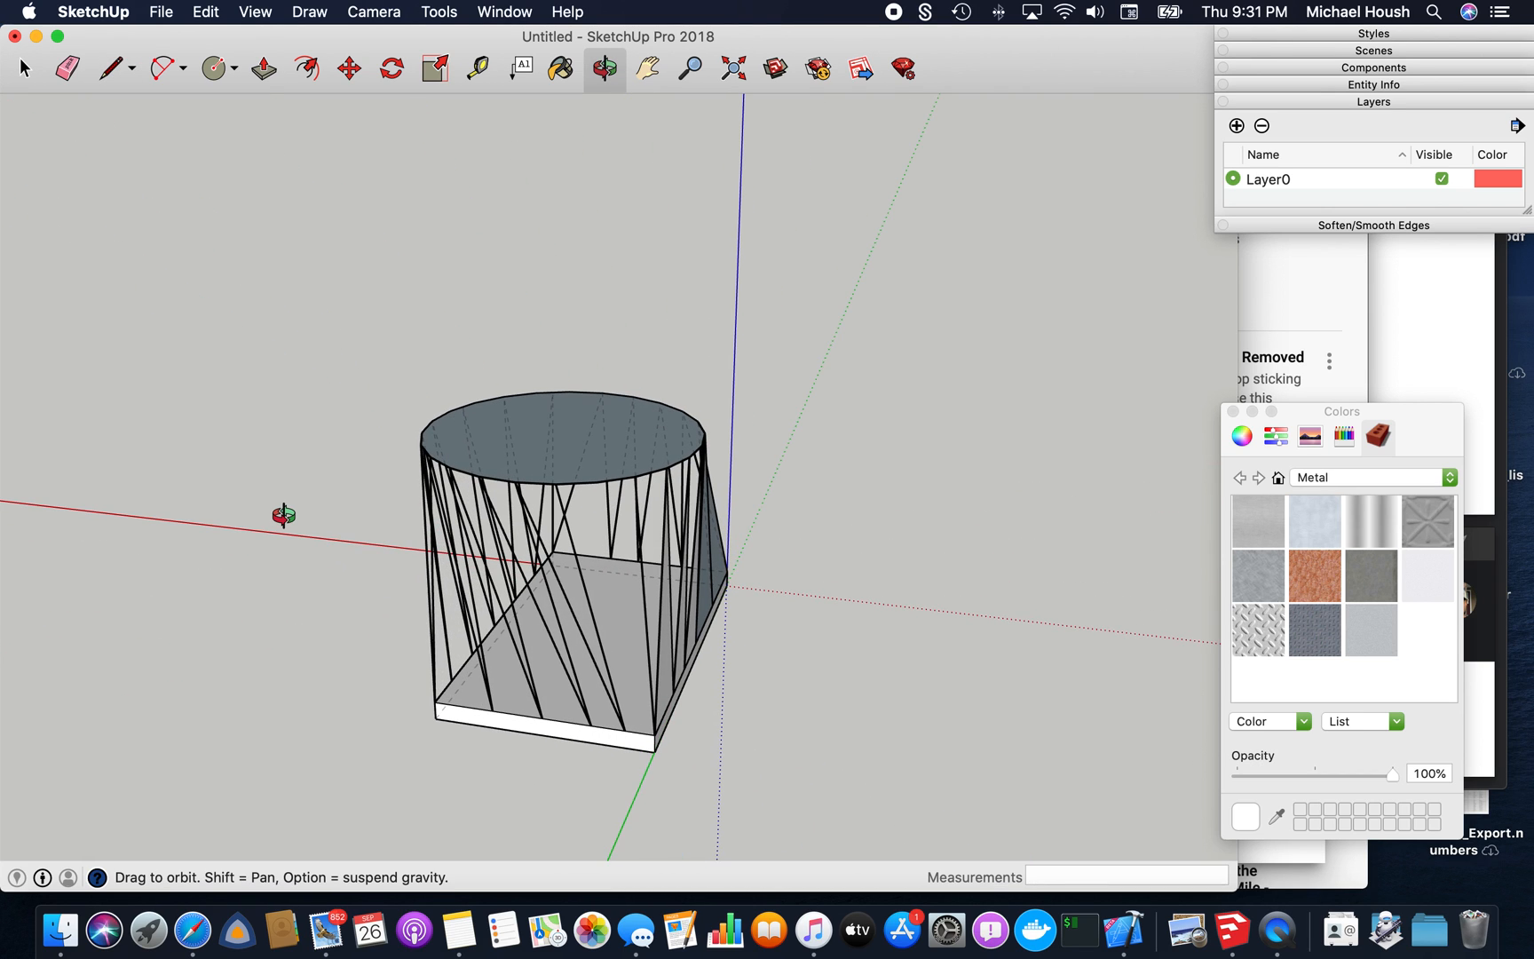
click(110, 69)
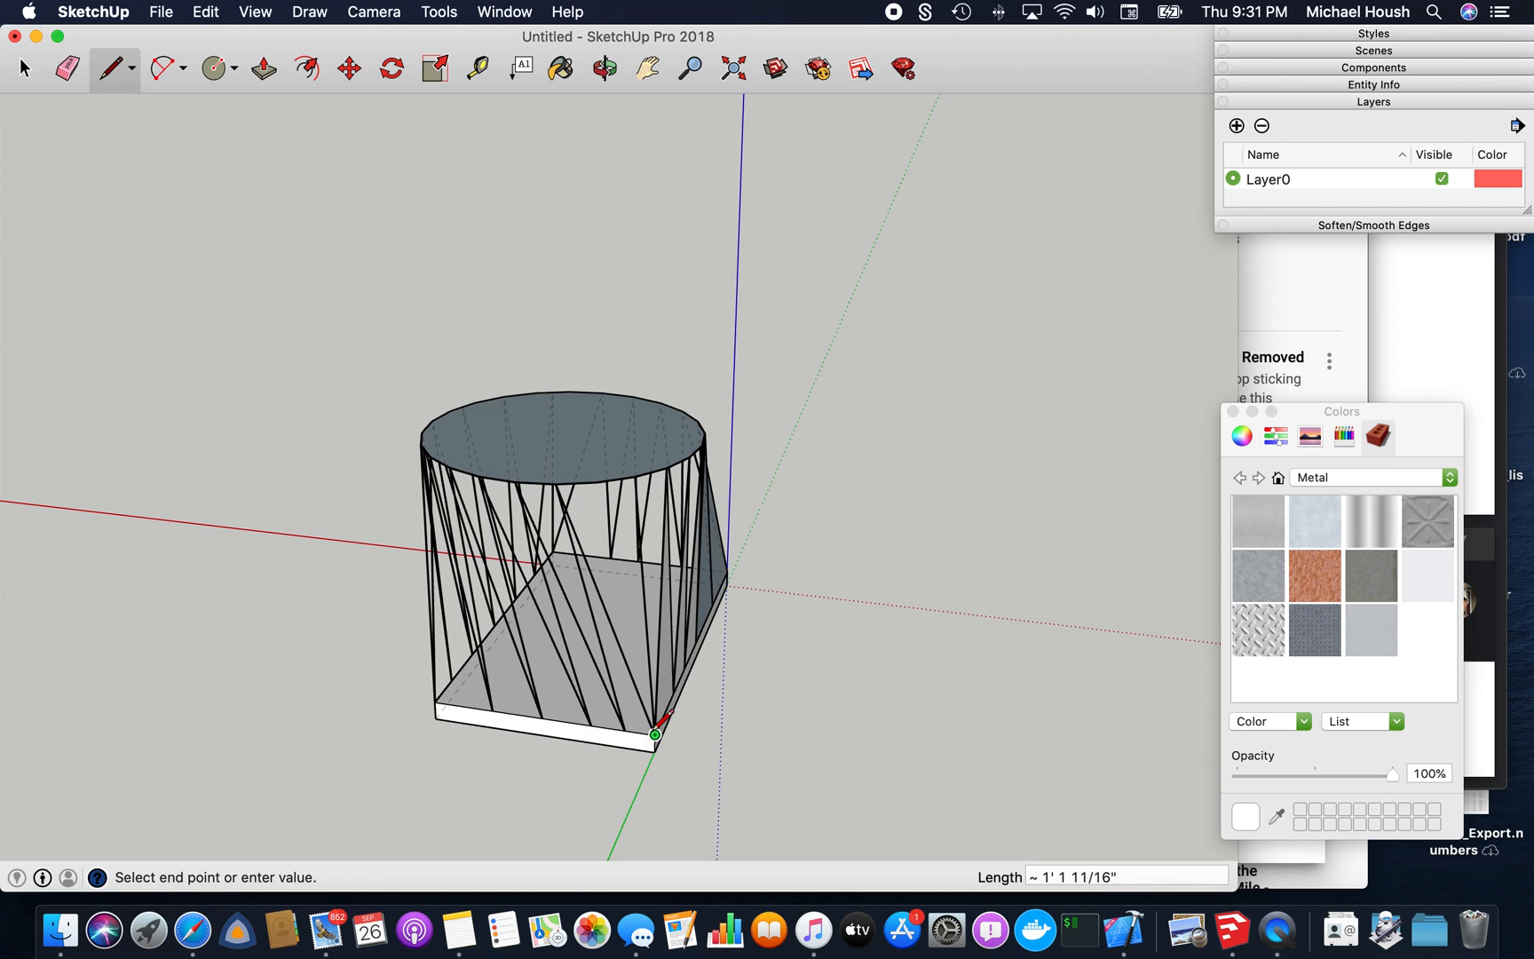
mouse_move(605, 481)
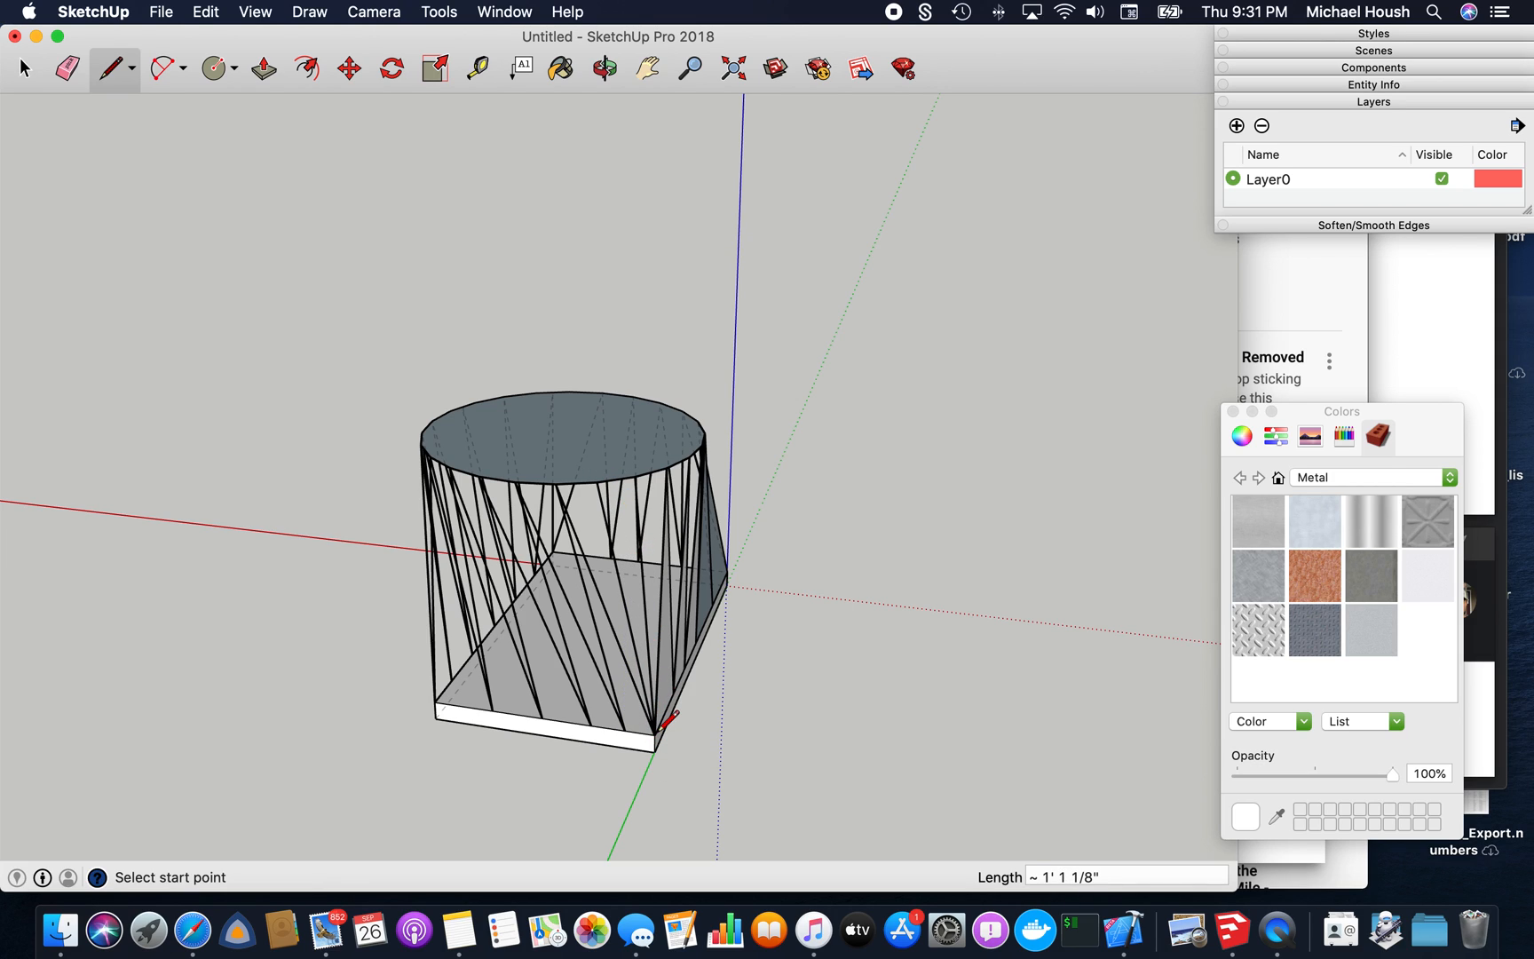
mouse_move(621, 487)
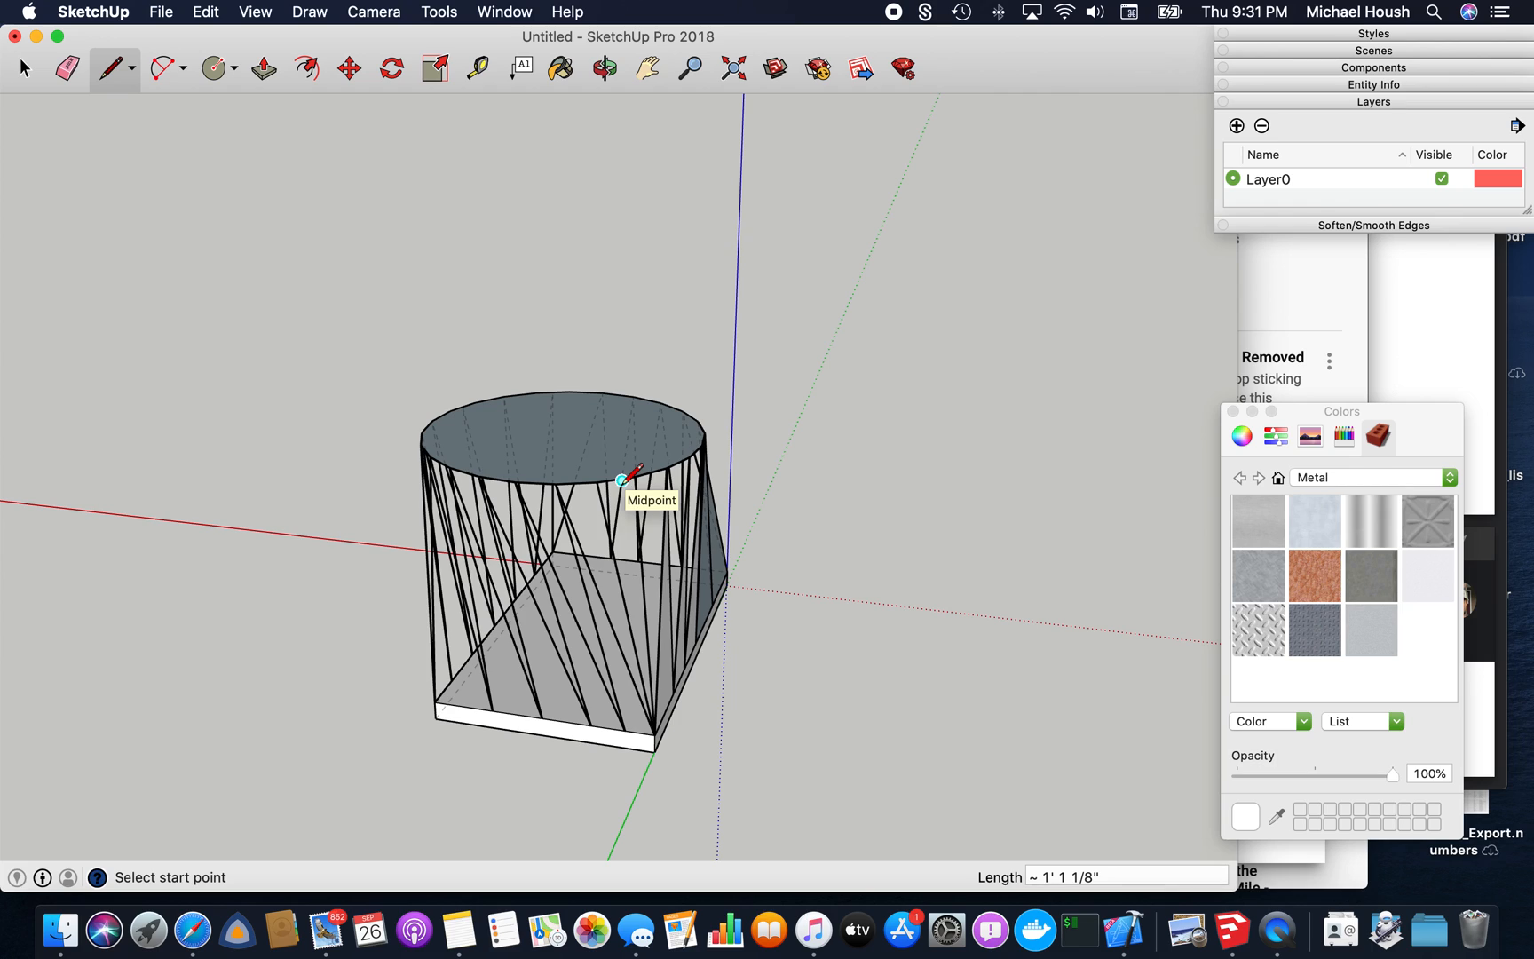
click(604, 70)
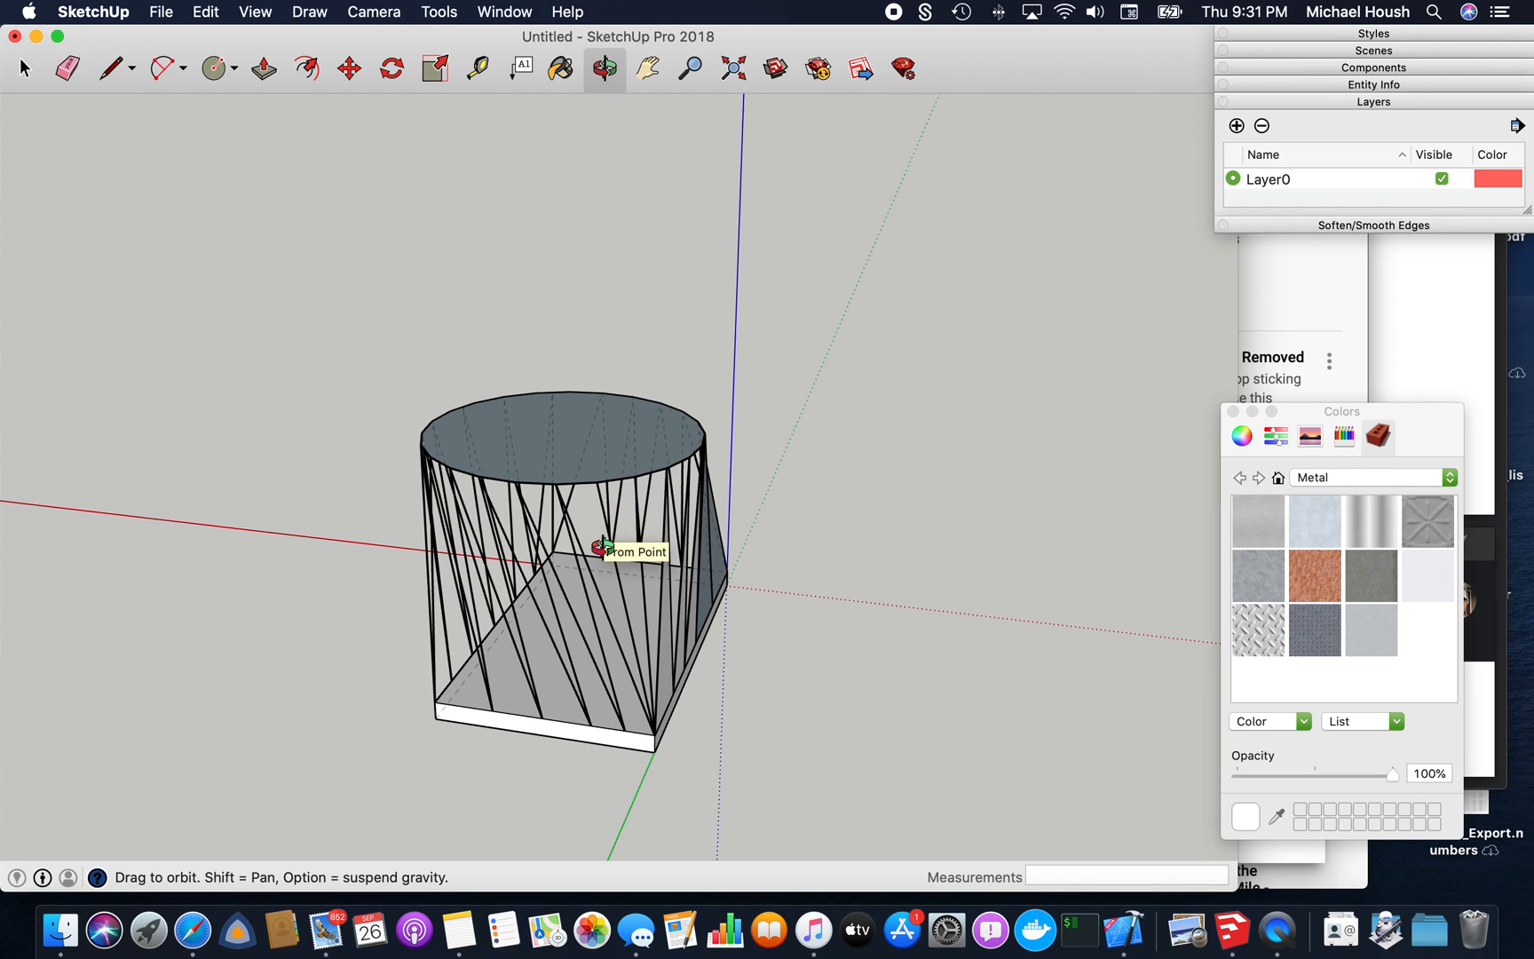
click(112, 68)
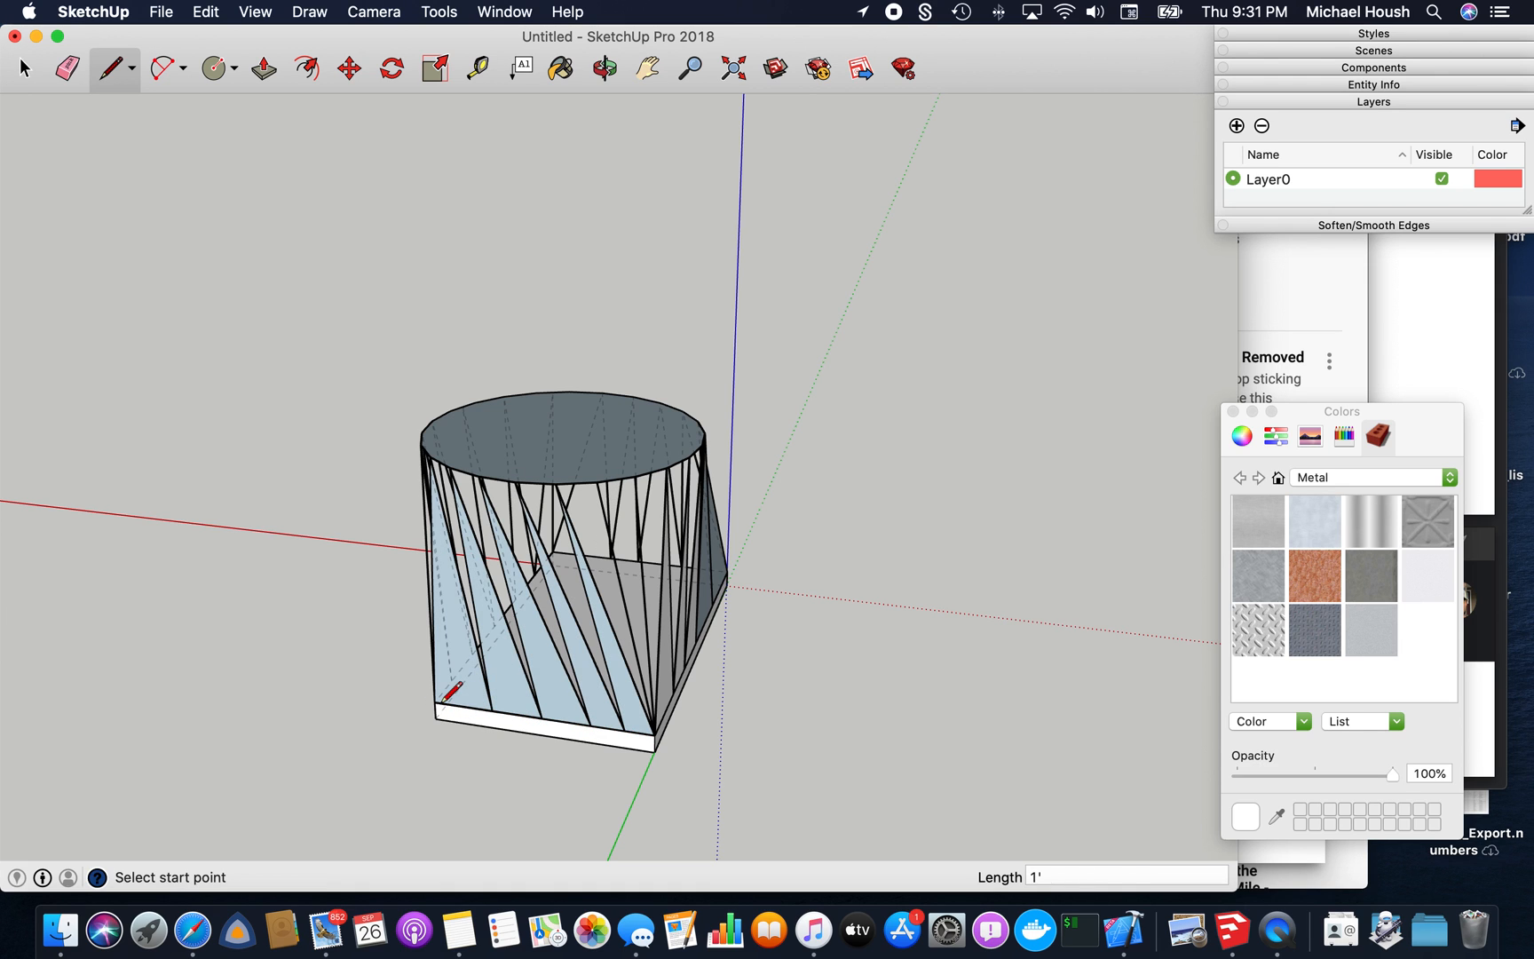
click(605, 67)
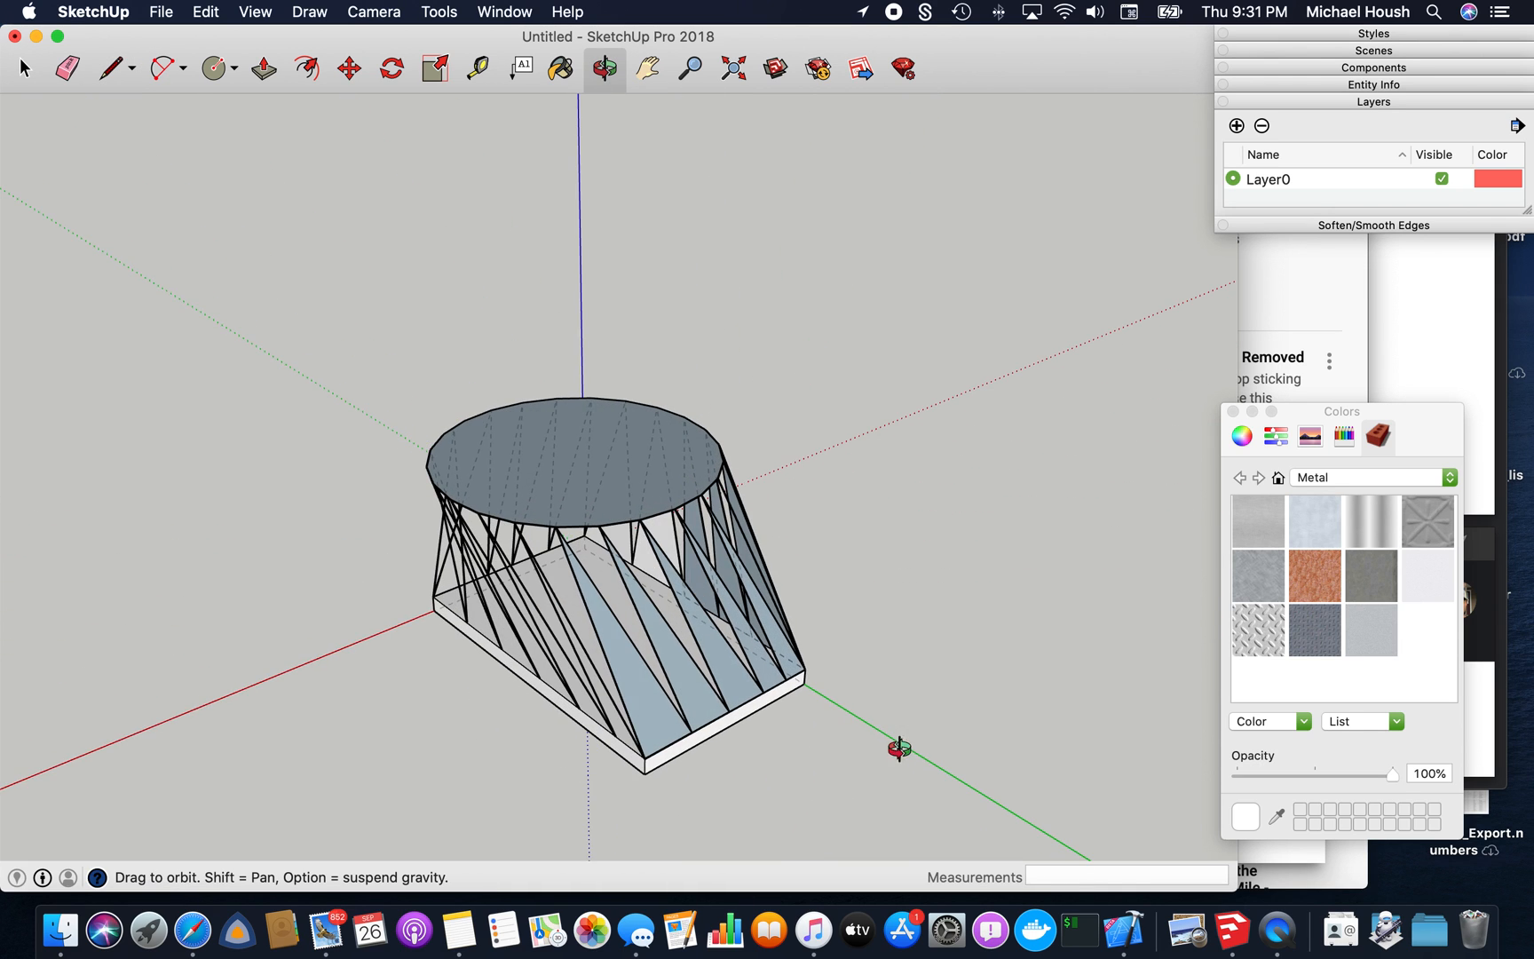
click(110, 67)
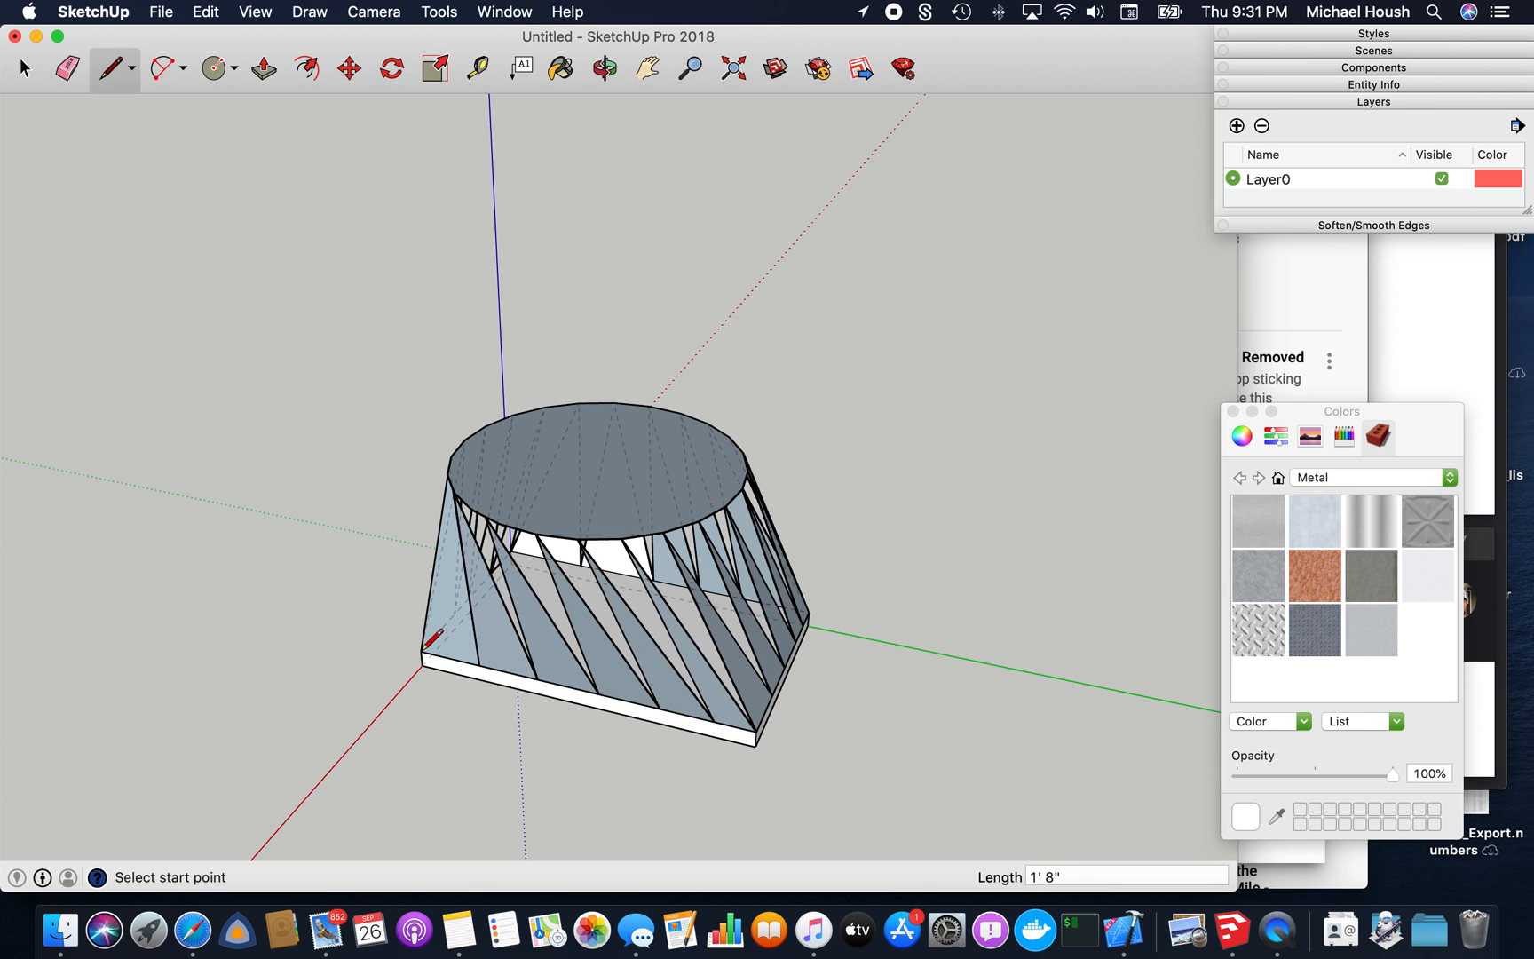
click(609, 69)
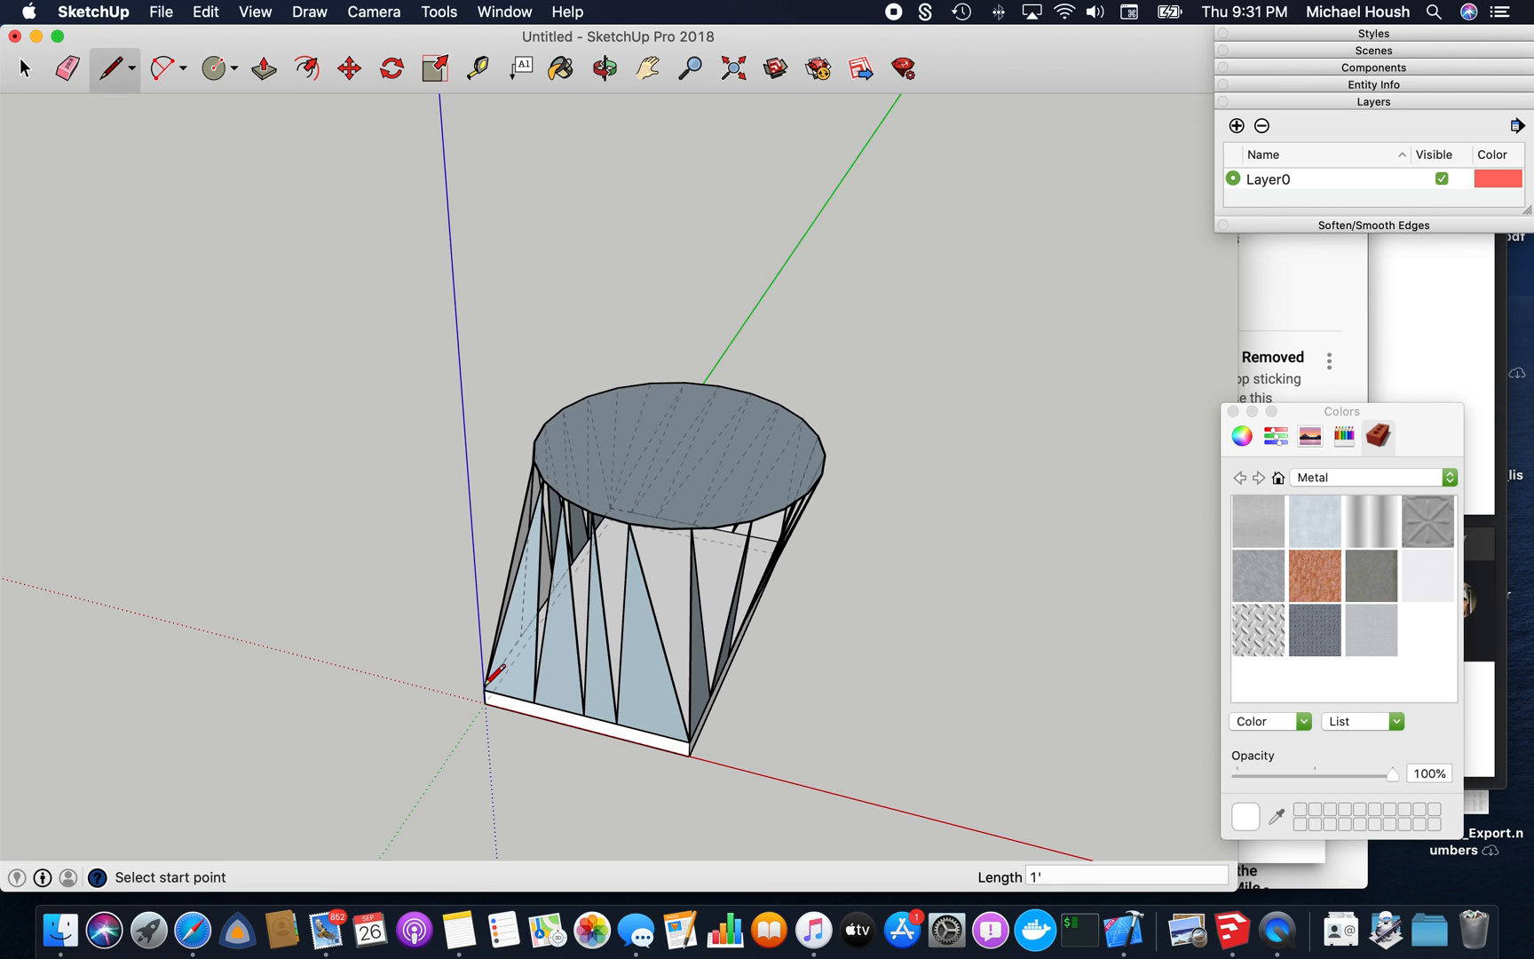
click(605, 67)
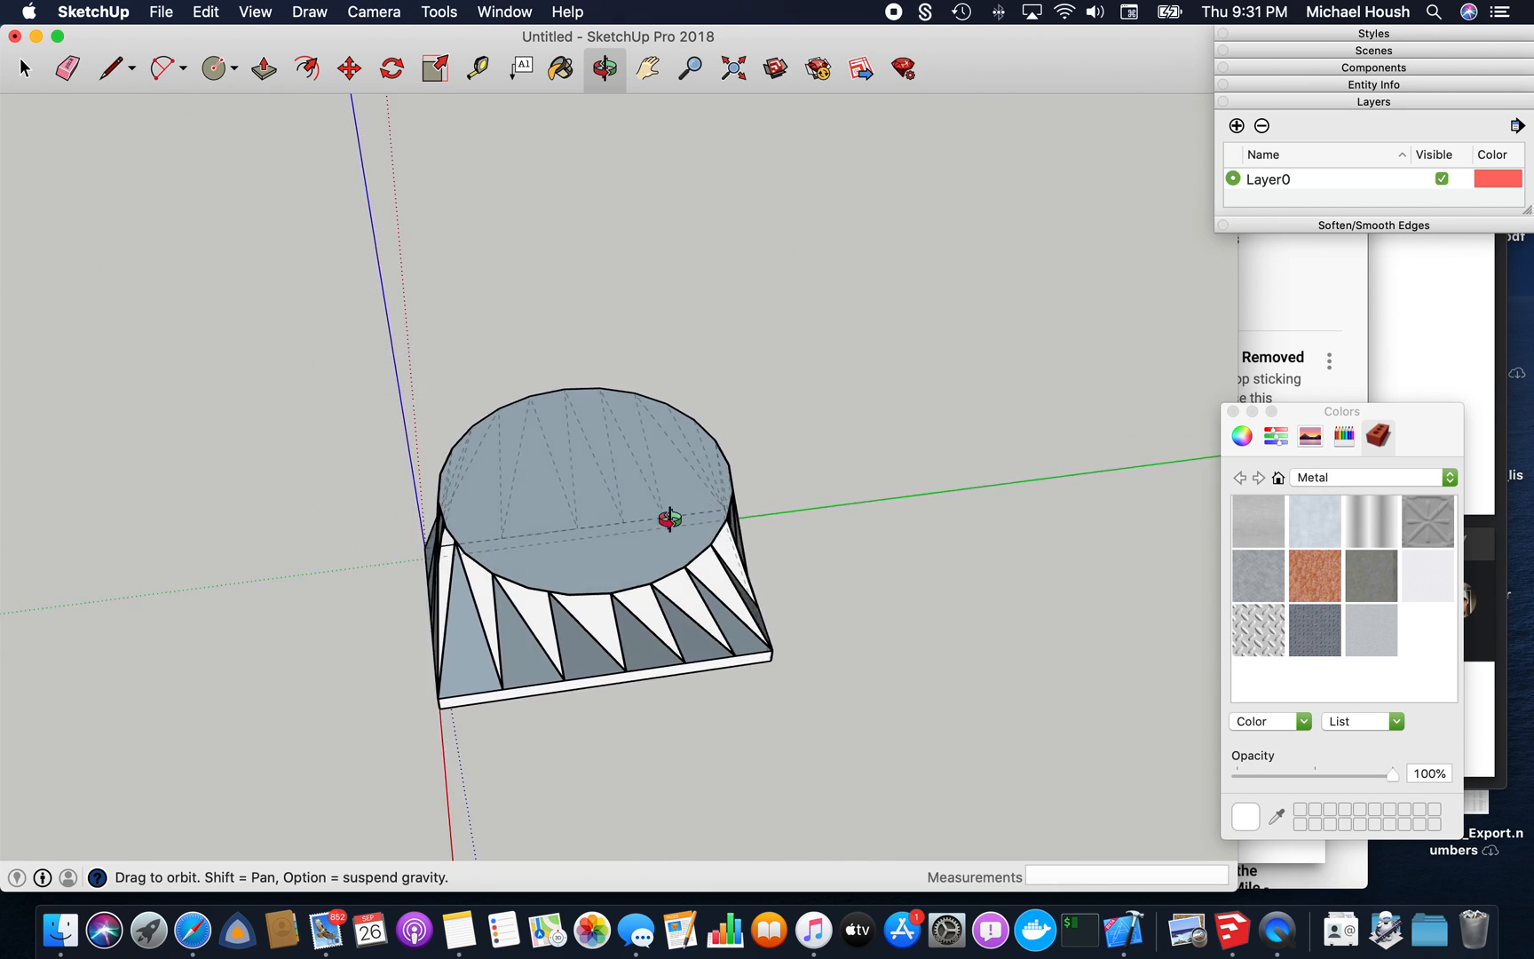
Draw an 8-inch radius circle on the top face and orbit to the unfinished side
click(209, 69)
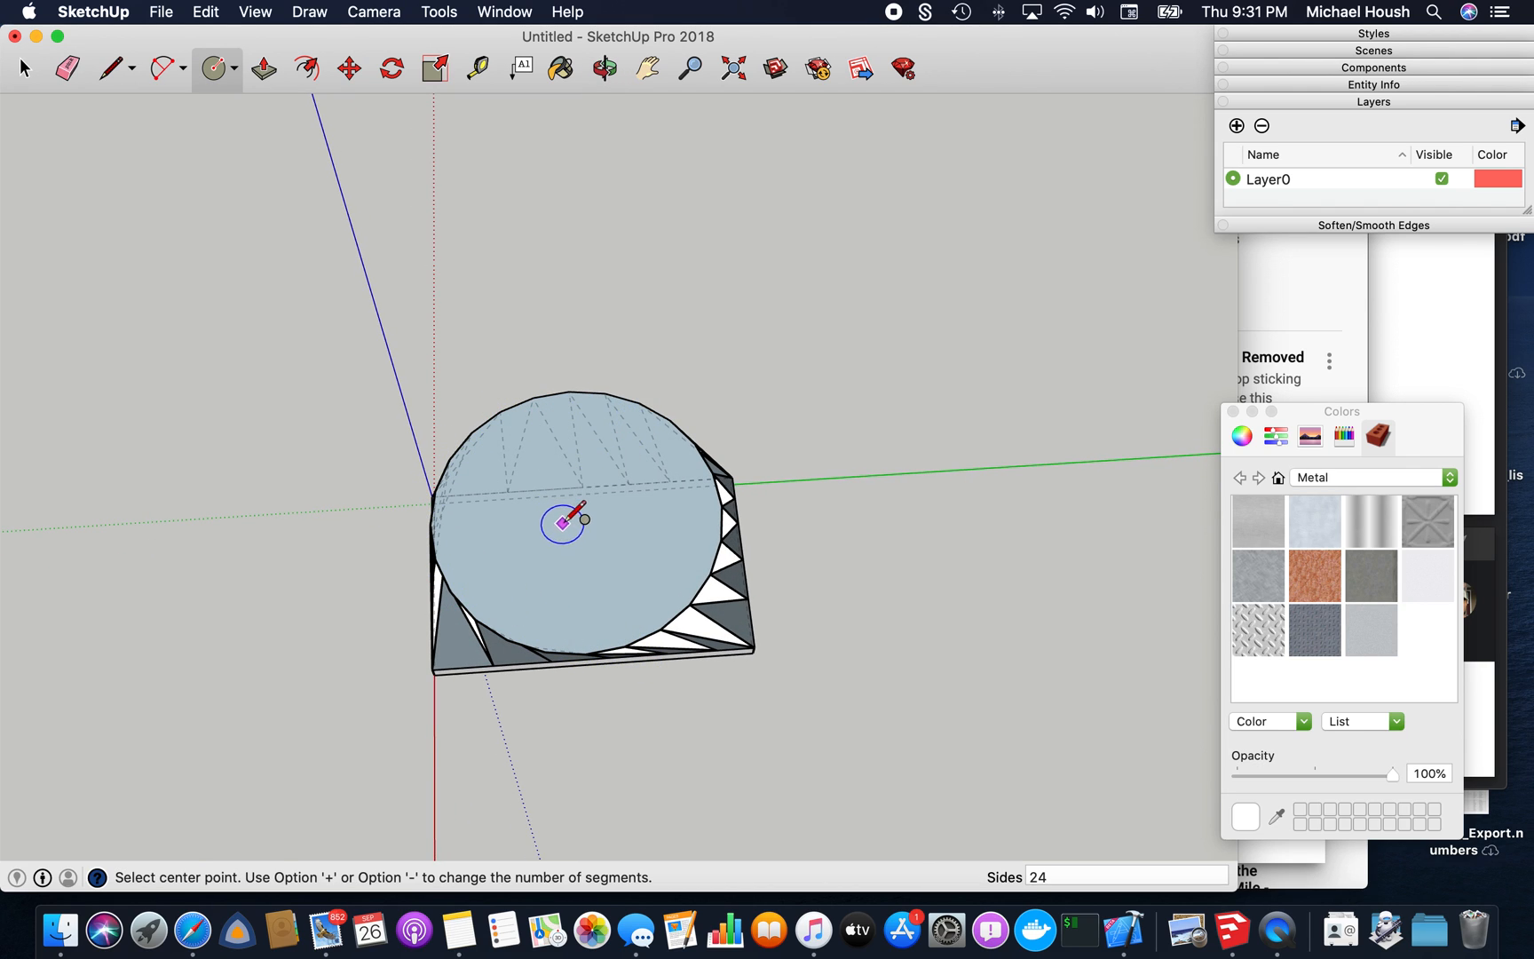
click(575, 543)
text(8")
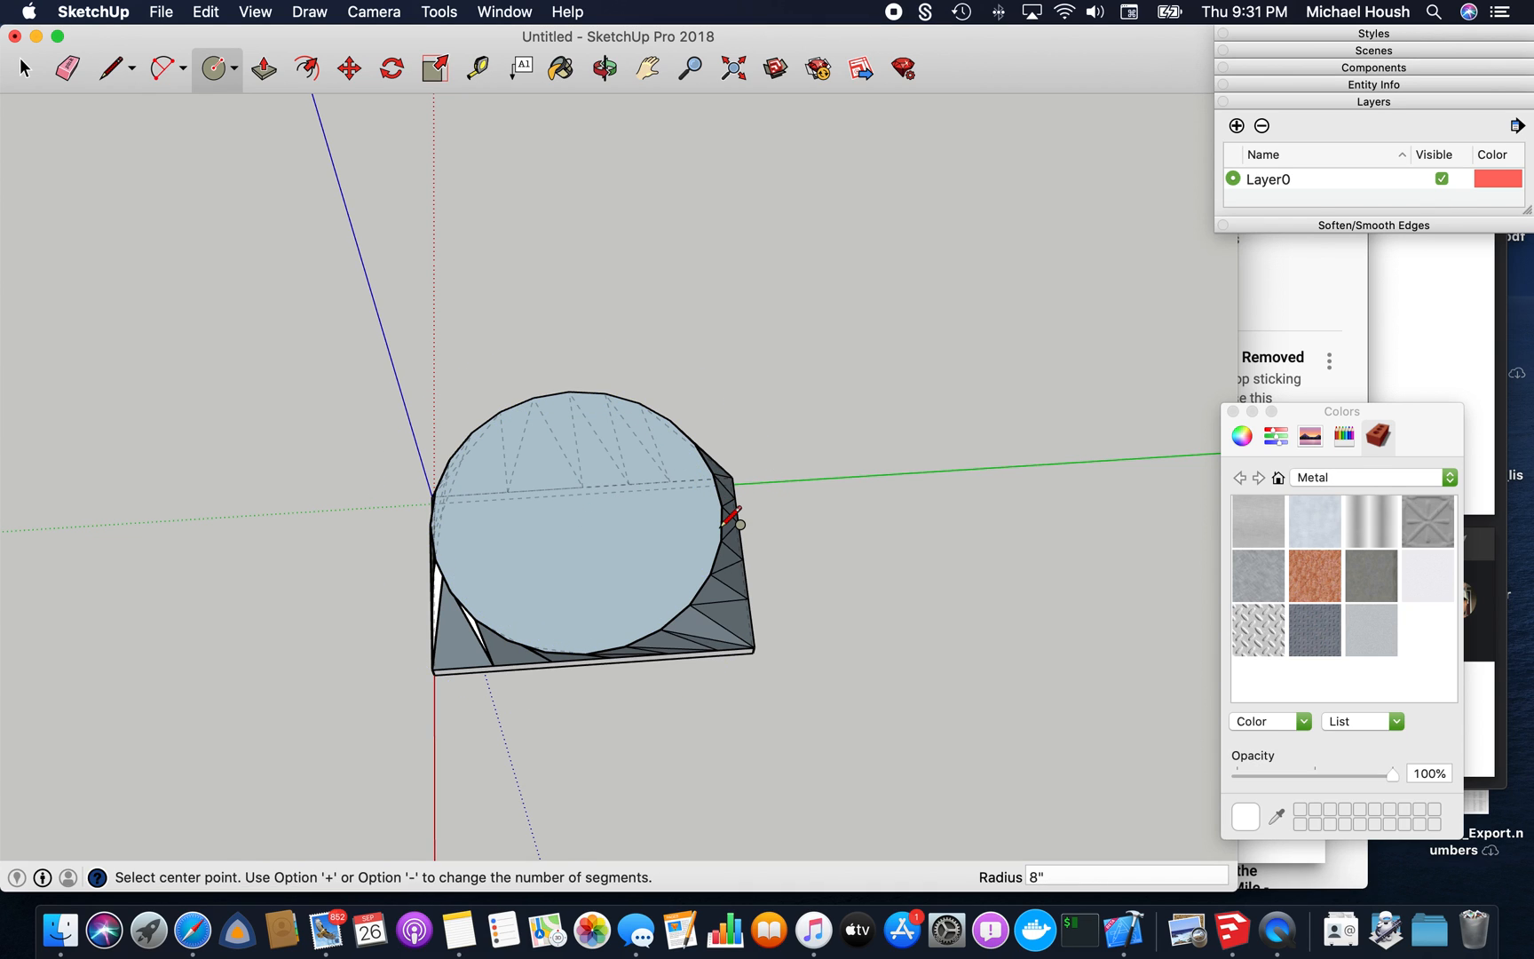
click(604, 68)
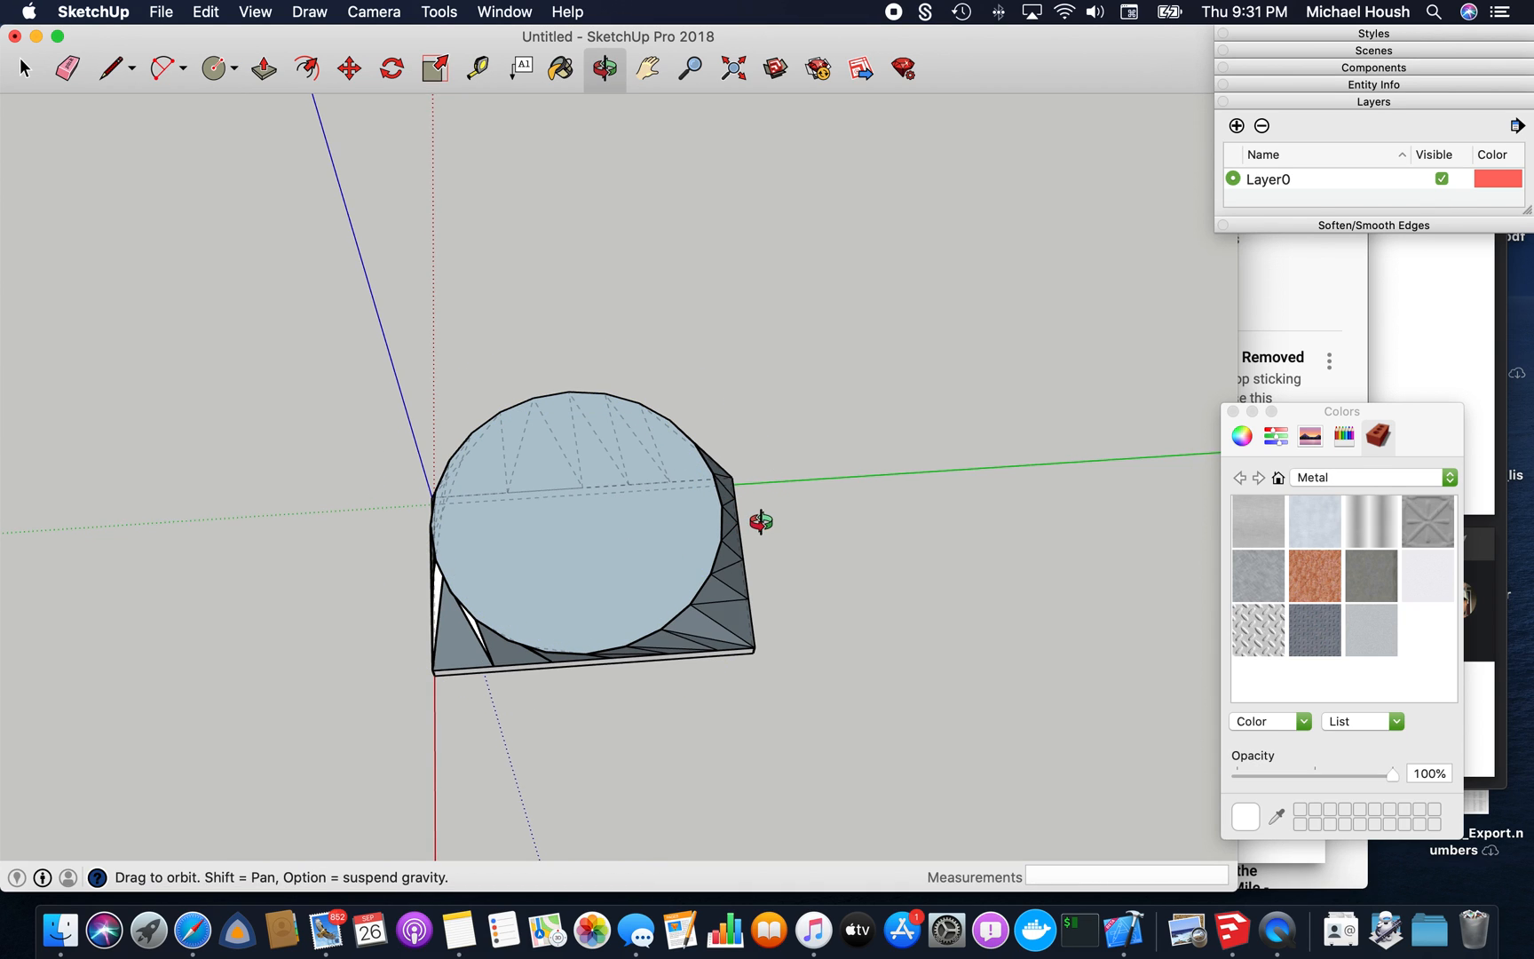
drag(764, 520, 807, 374)
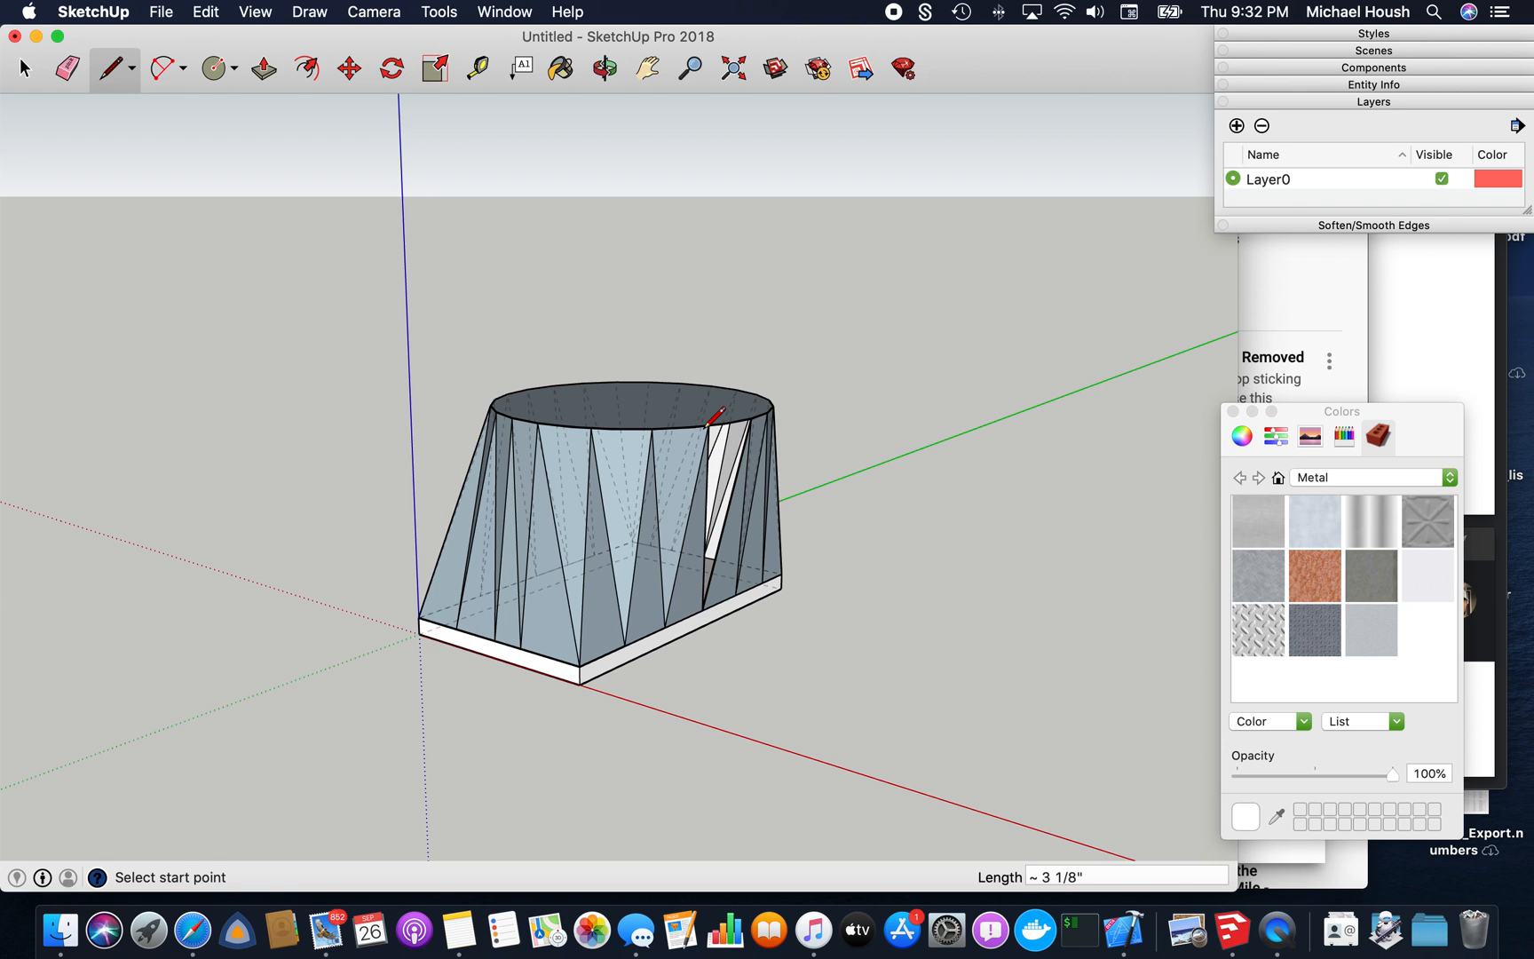
Close the final side gap with a line and push/pull the top circle up 1 1/2 inches
click(603, 67)
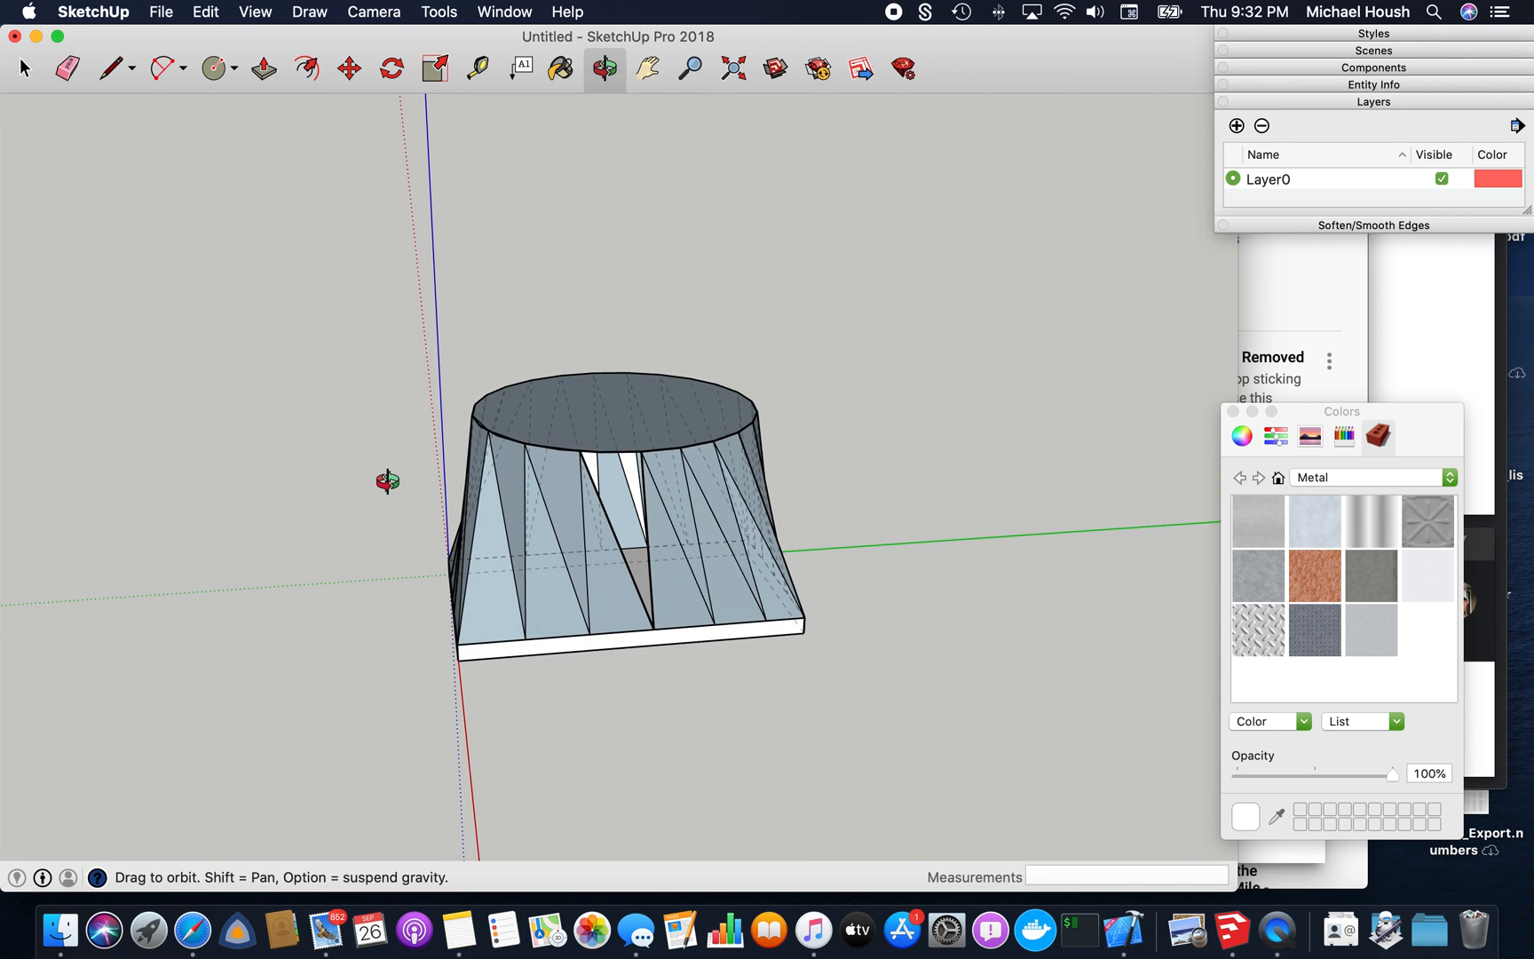
click(112, 69)
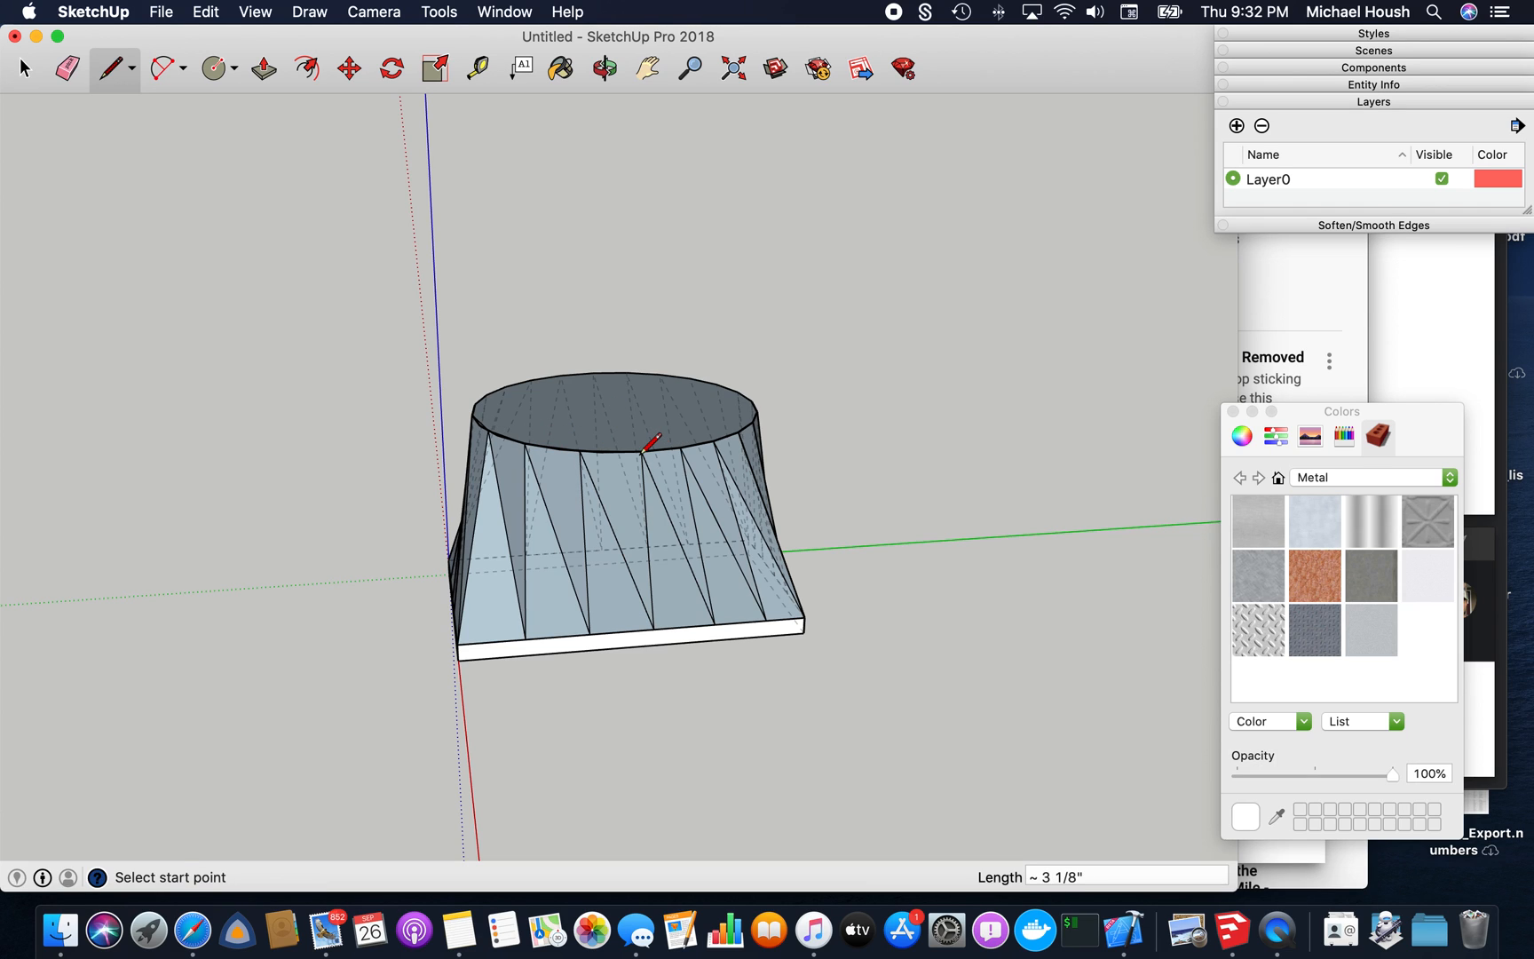
click(603, 68)
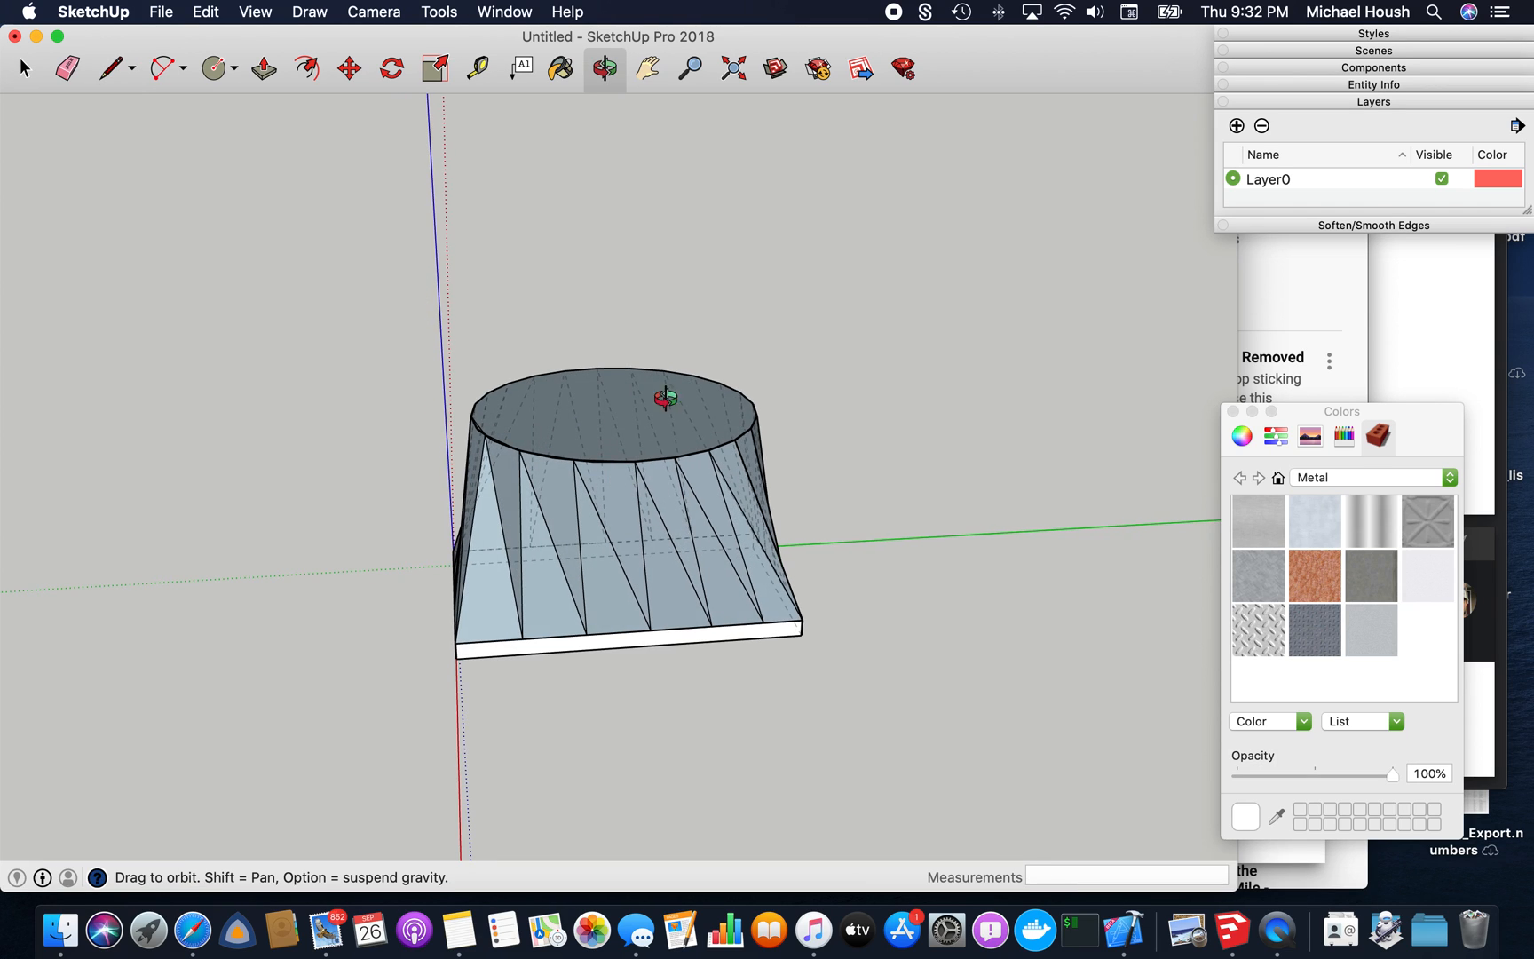
click(265, 68)
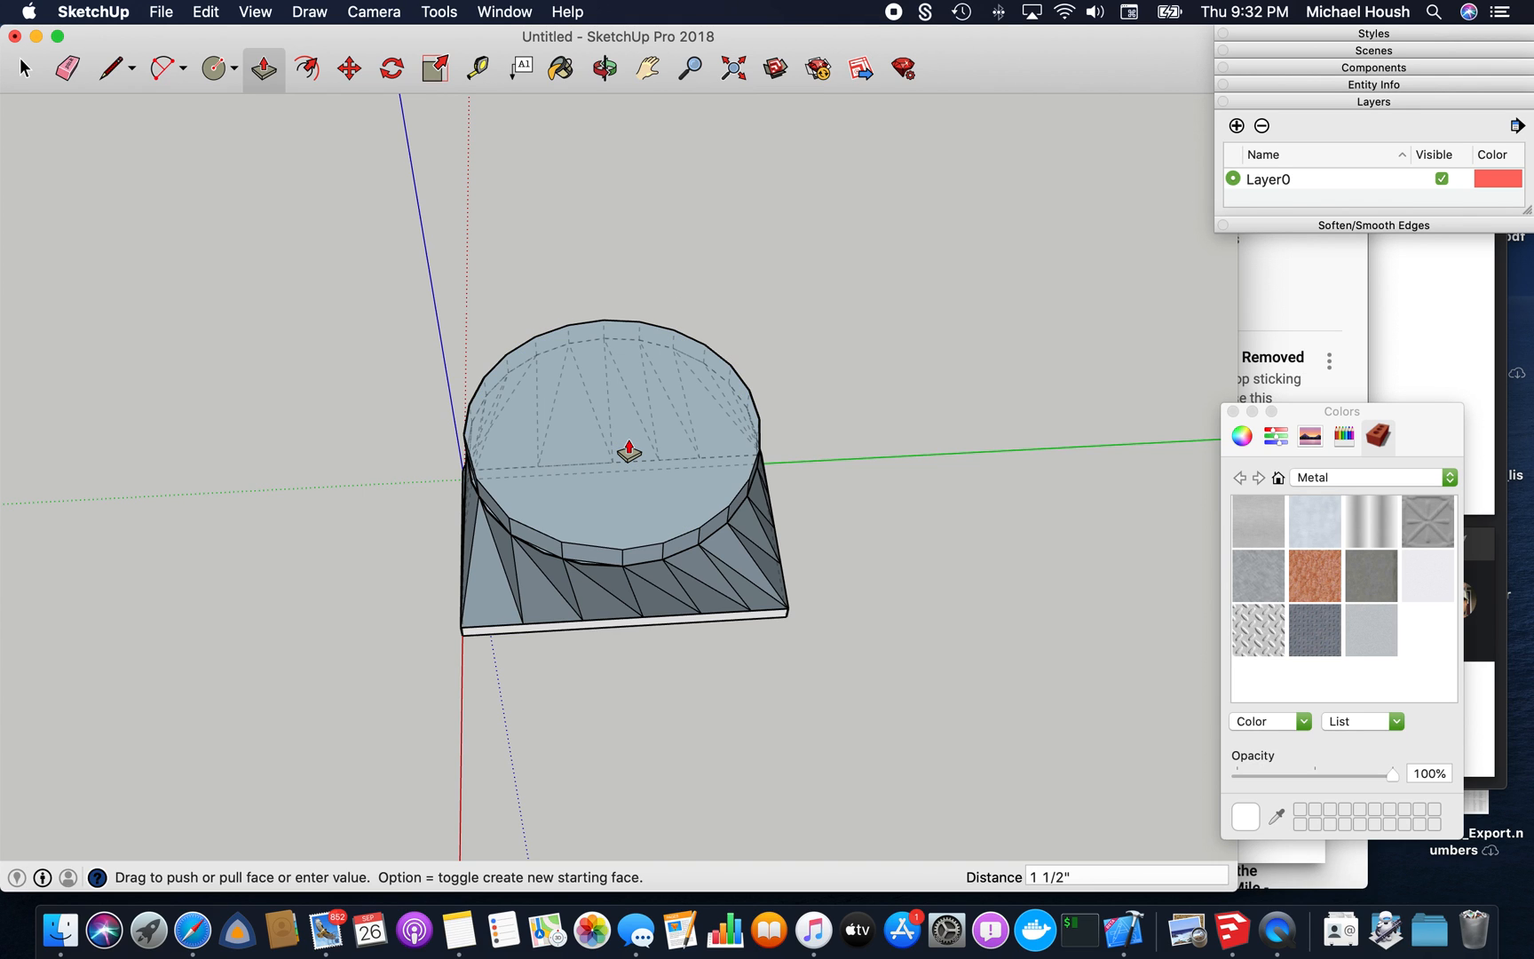
click(602, 69)
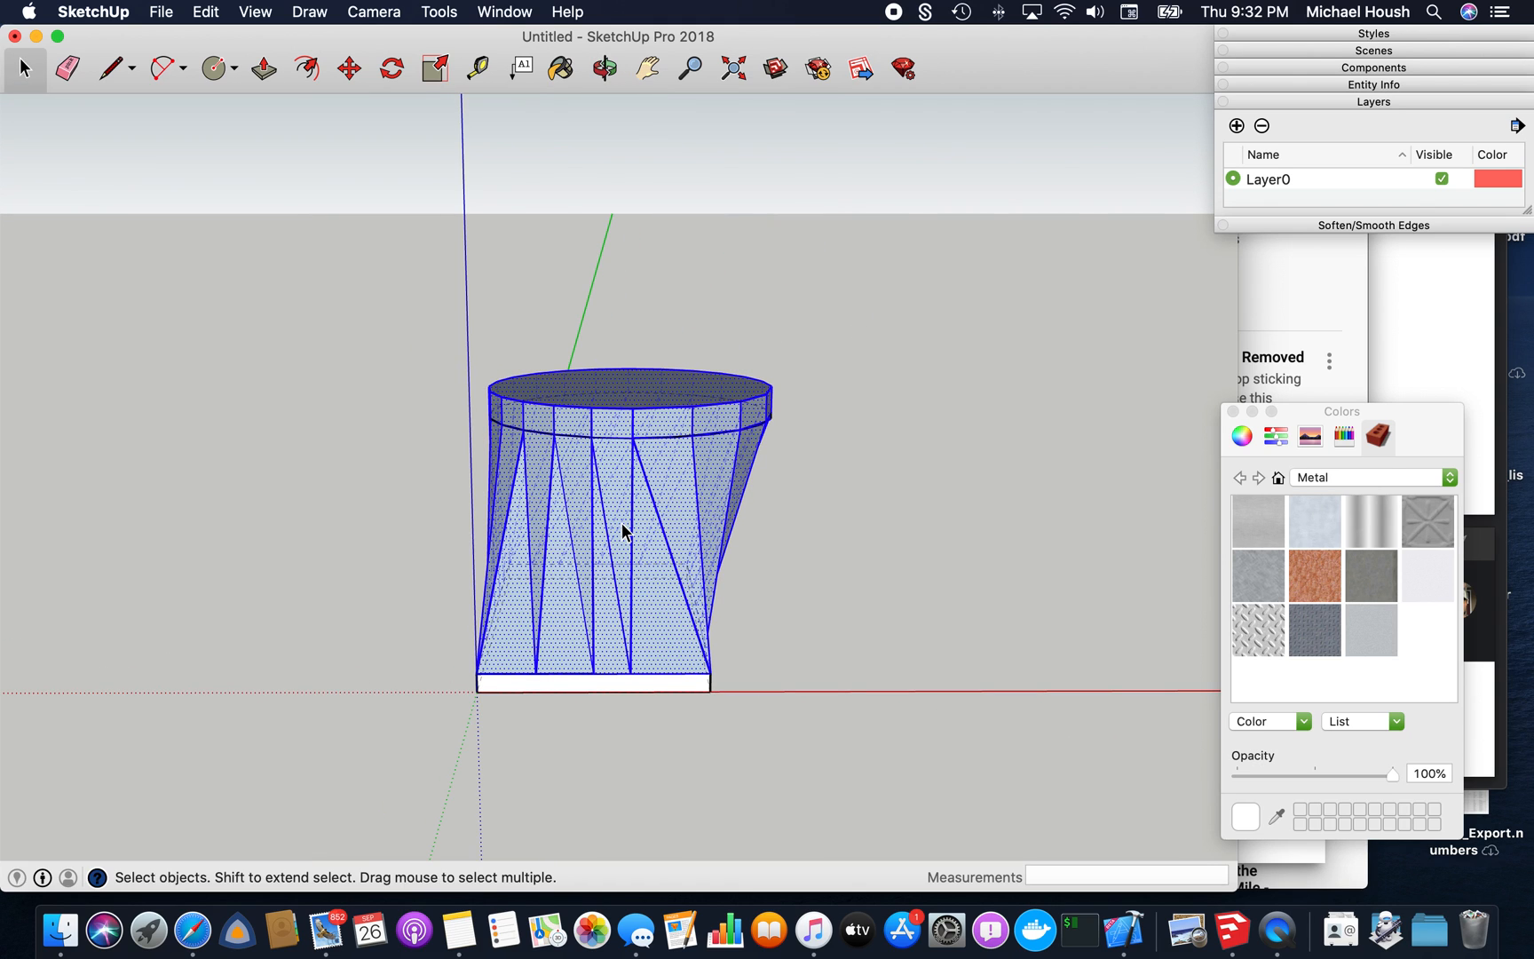
Group the whole duct and show its Soften/Smooth Edges settings at 36 degrees
right_click(624, 533)
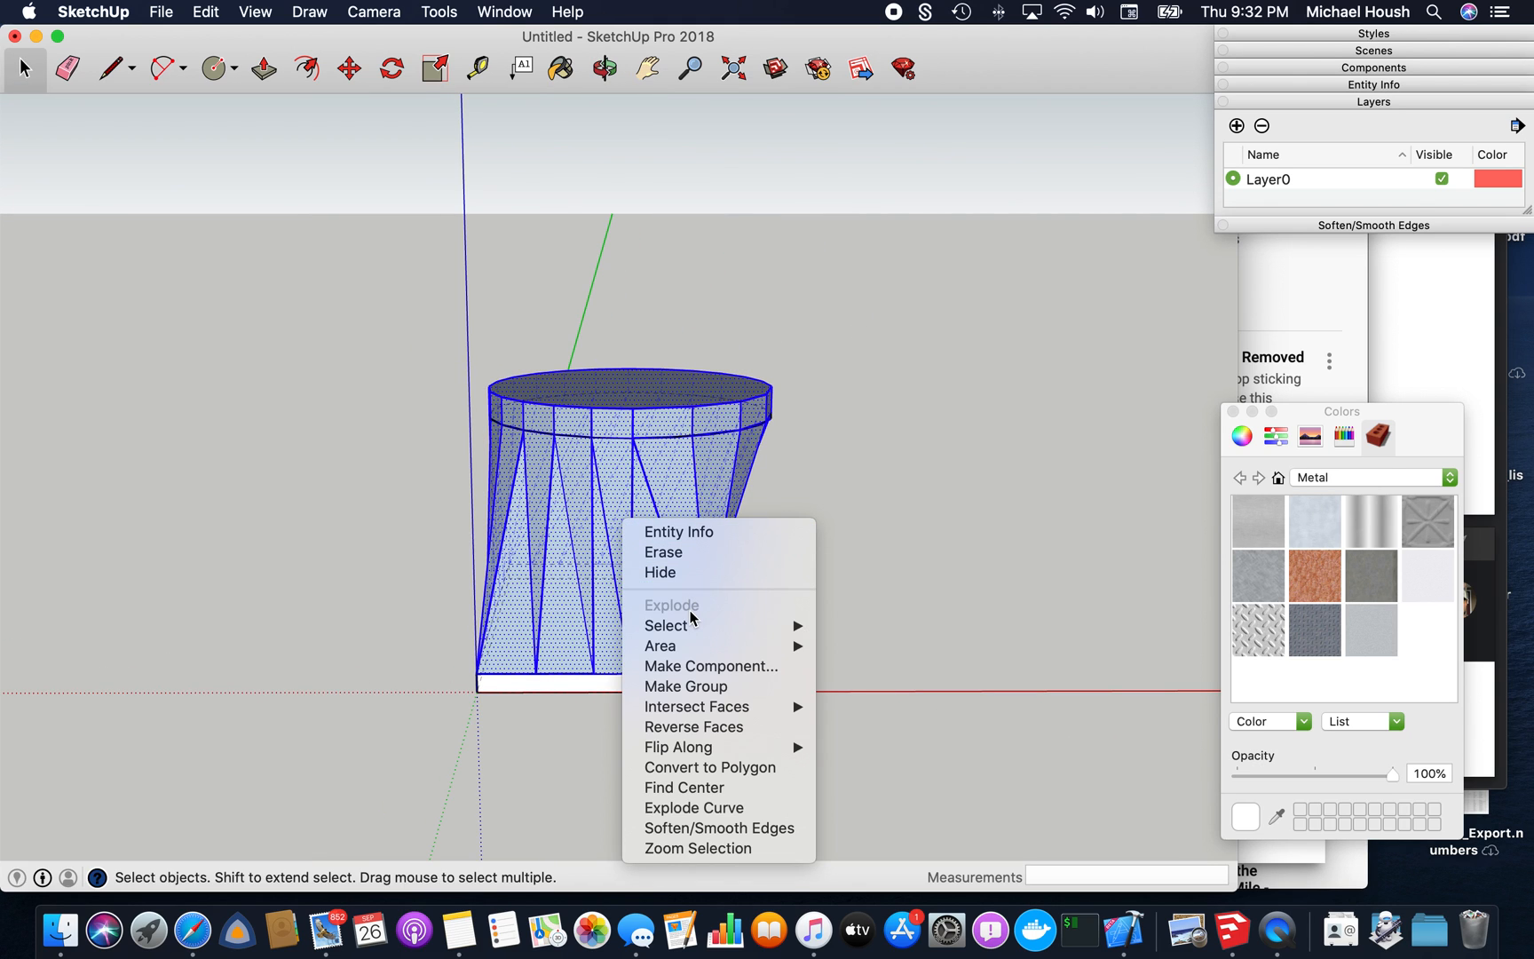
click(686, 687)
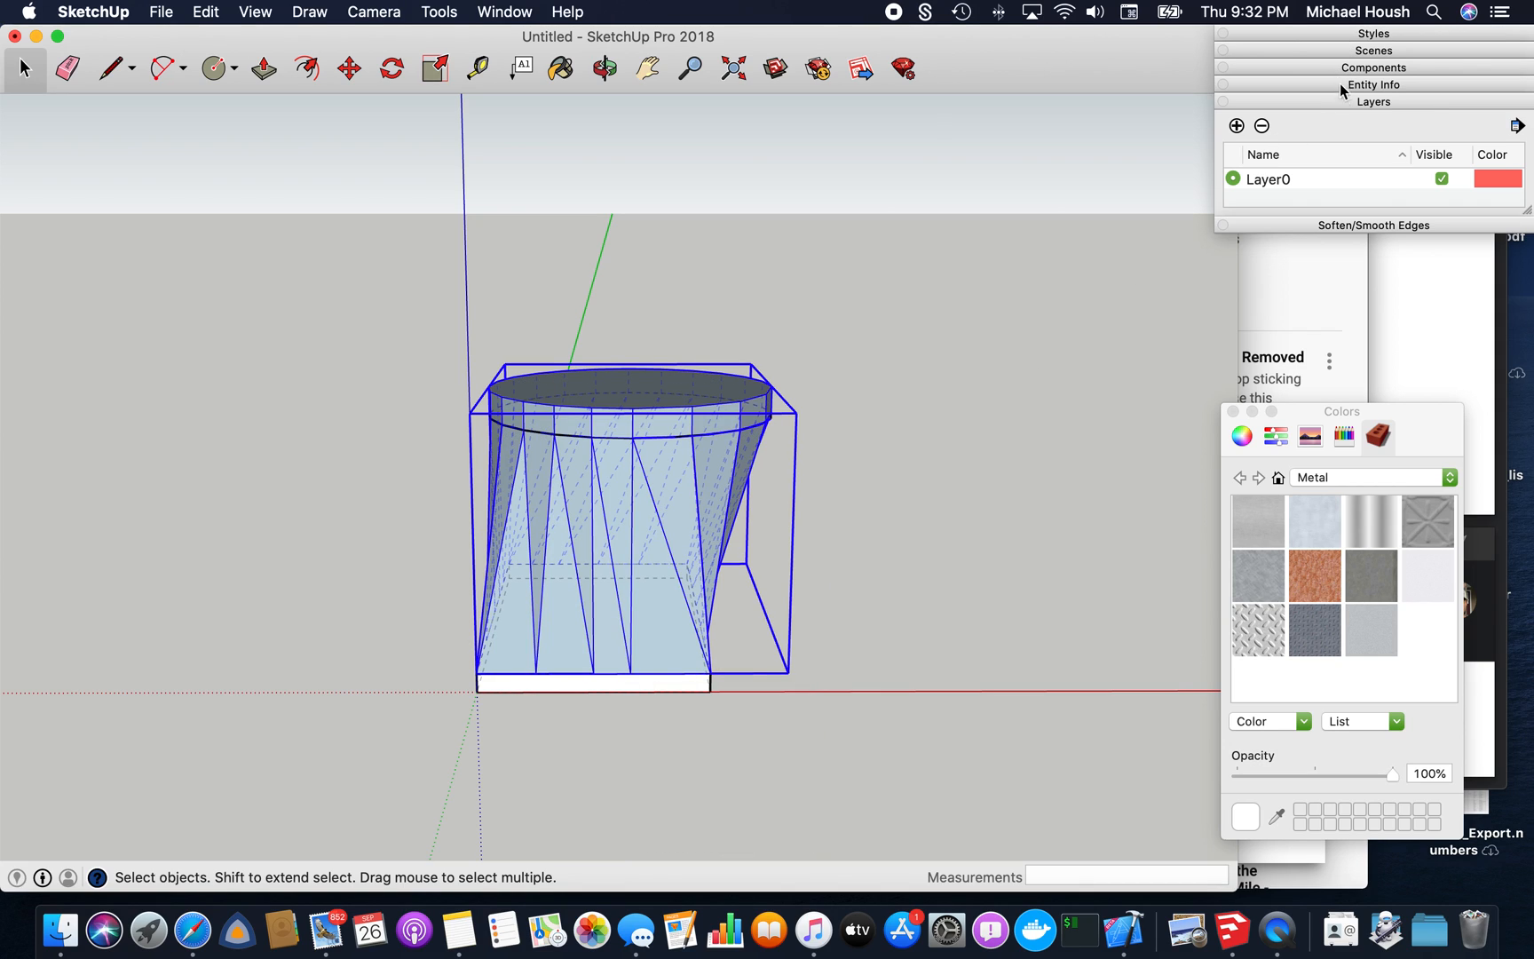
click(1374, 225)
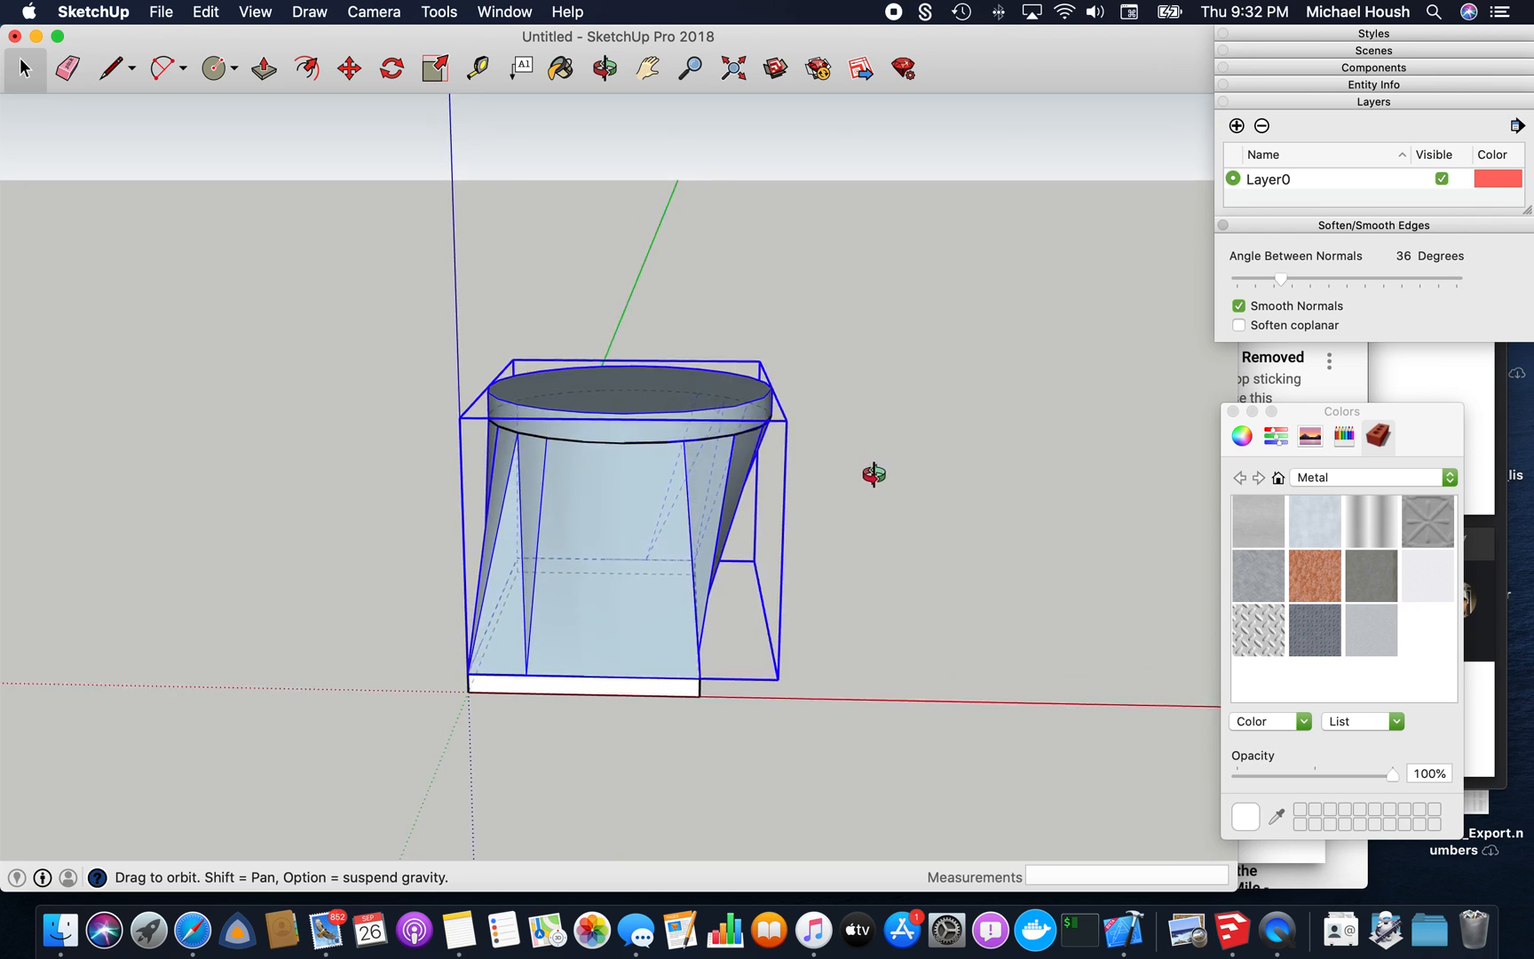
Raise Angle Between Normals to 80 degrees to hide the triangulation lines, then deselect
drag(873, 473, 623, 423)
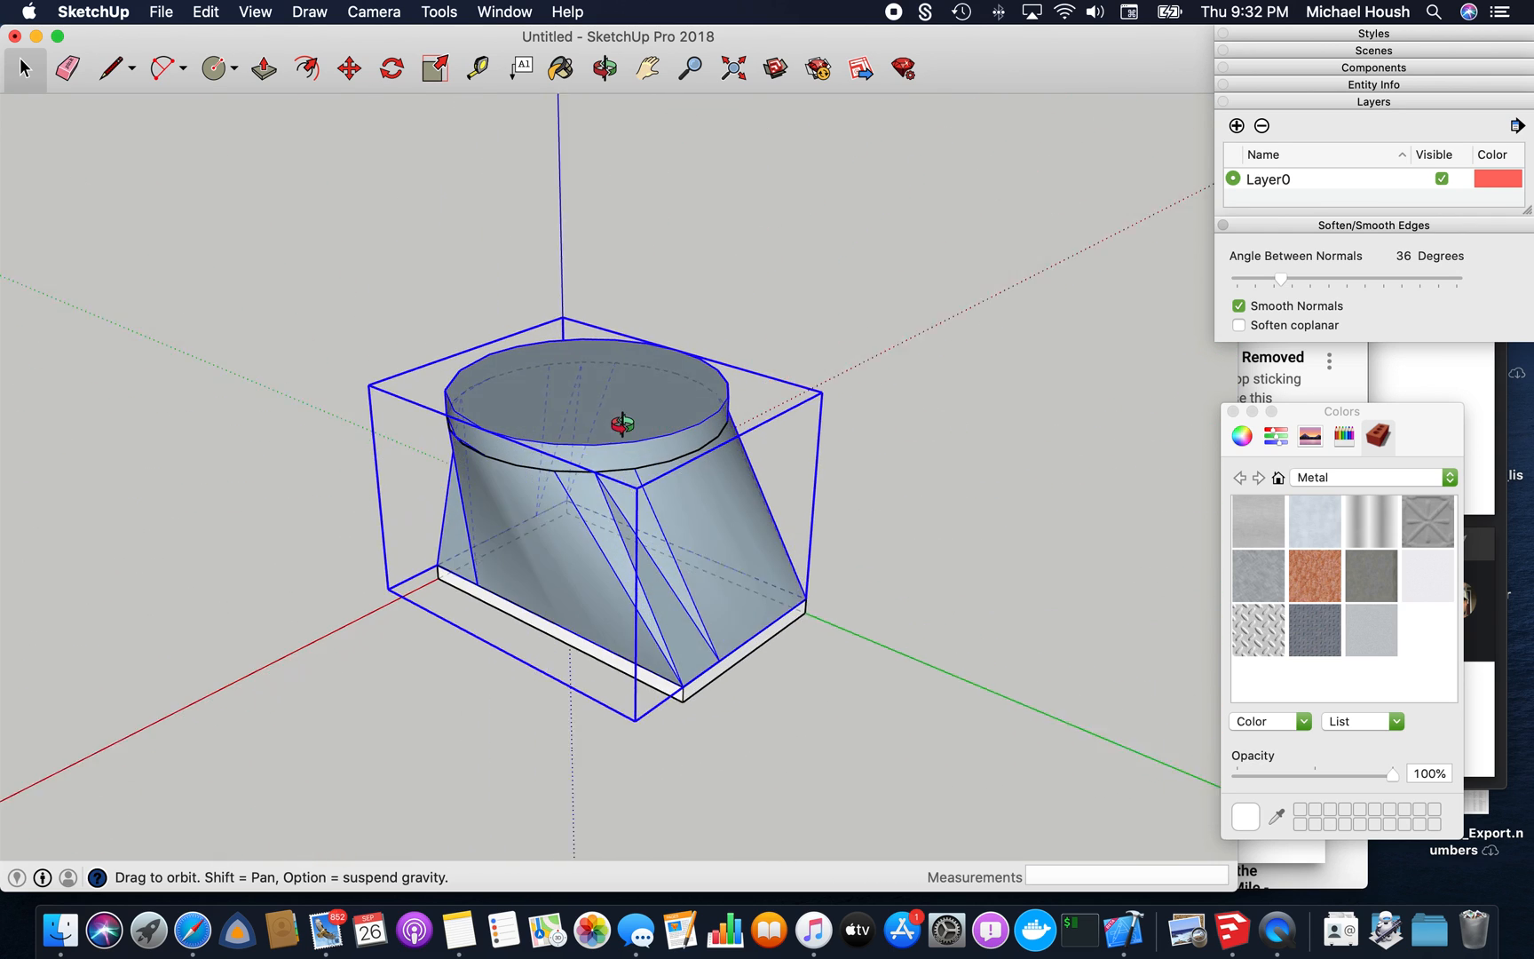
drag(626, 426, 1076, 399)
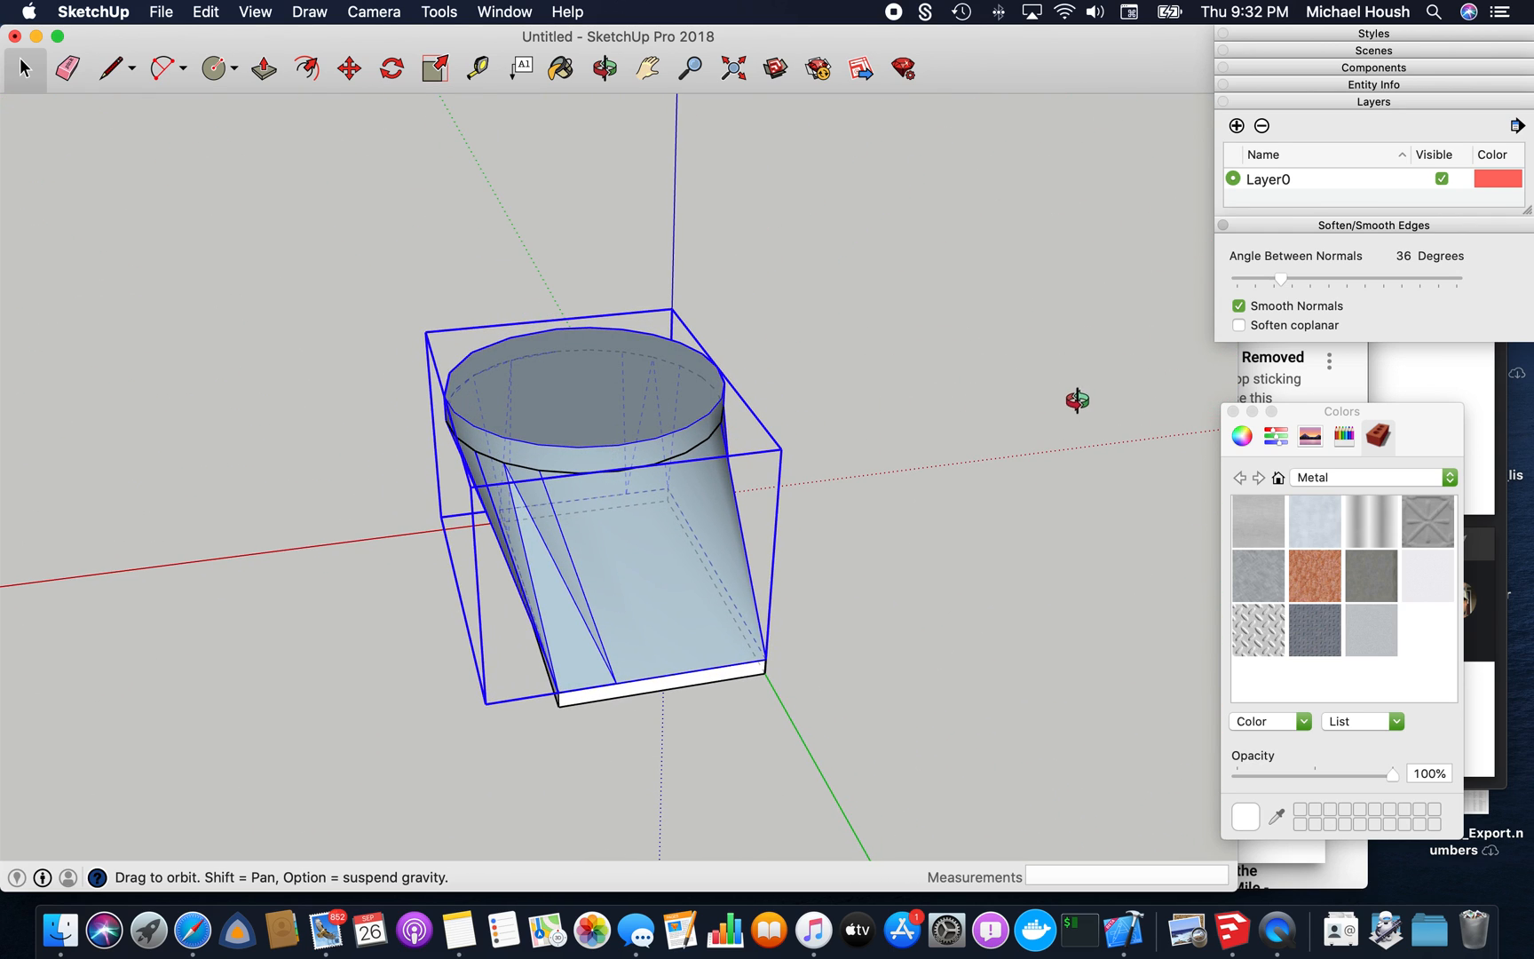
drag(1282, 280, 1289, 282)
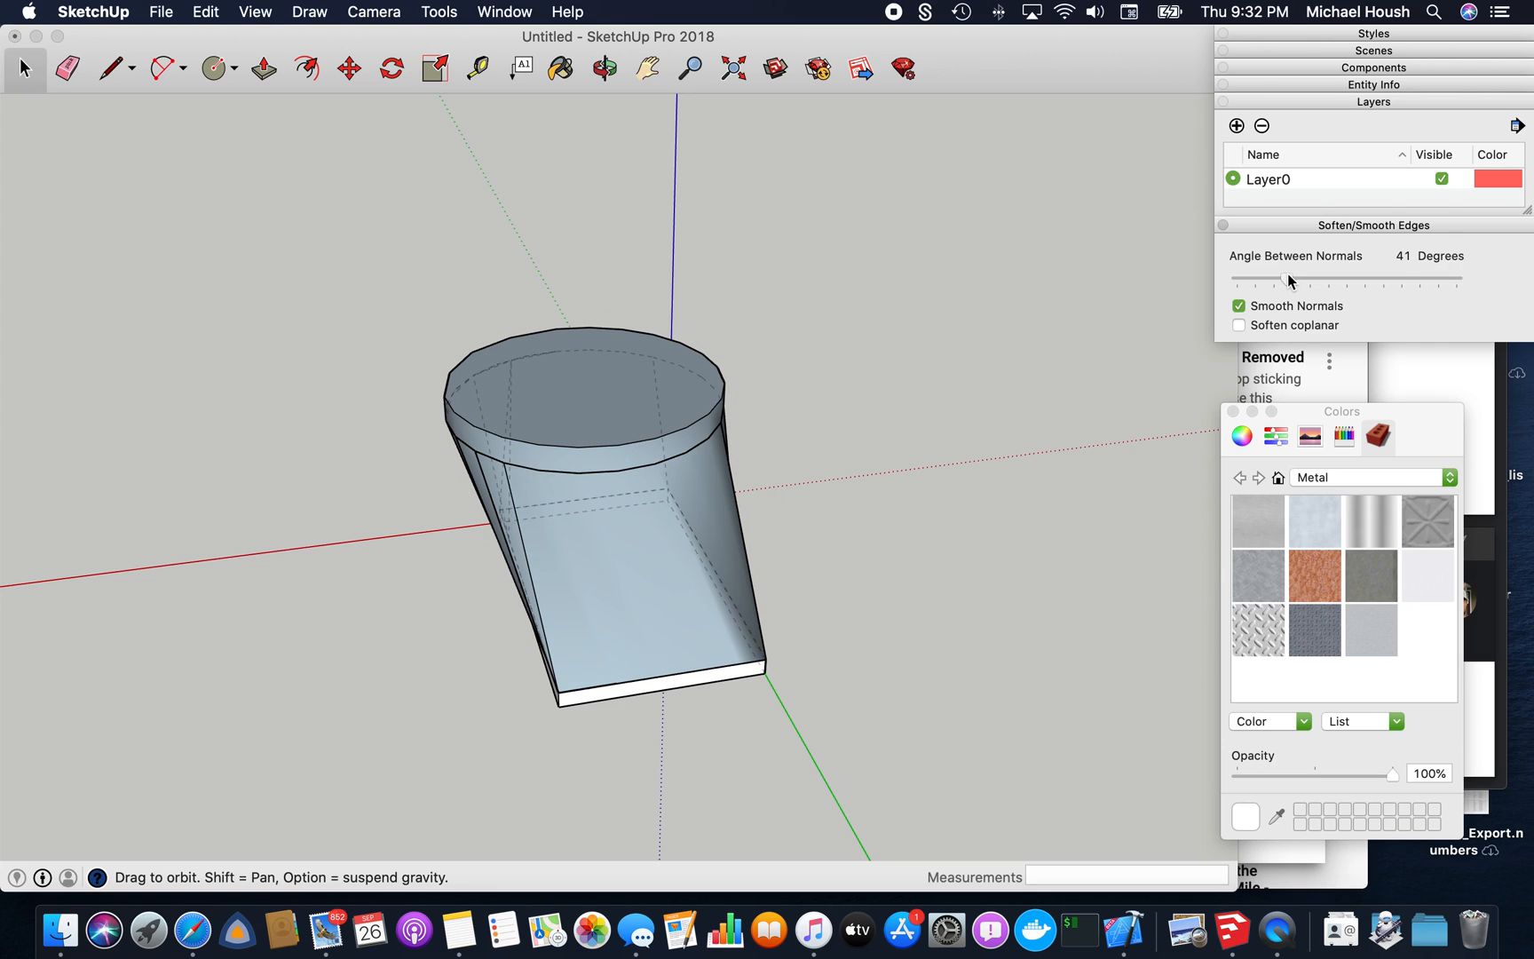
drag(1287, 281, 1306, 280)
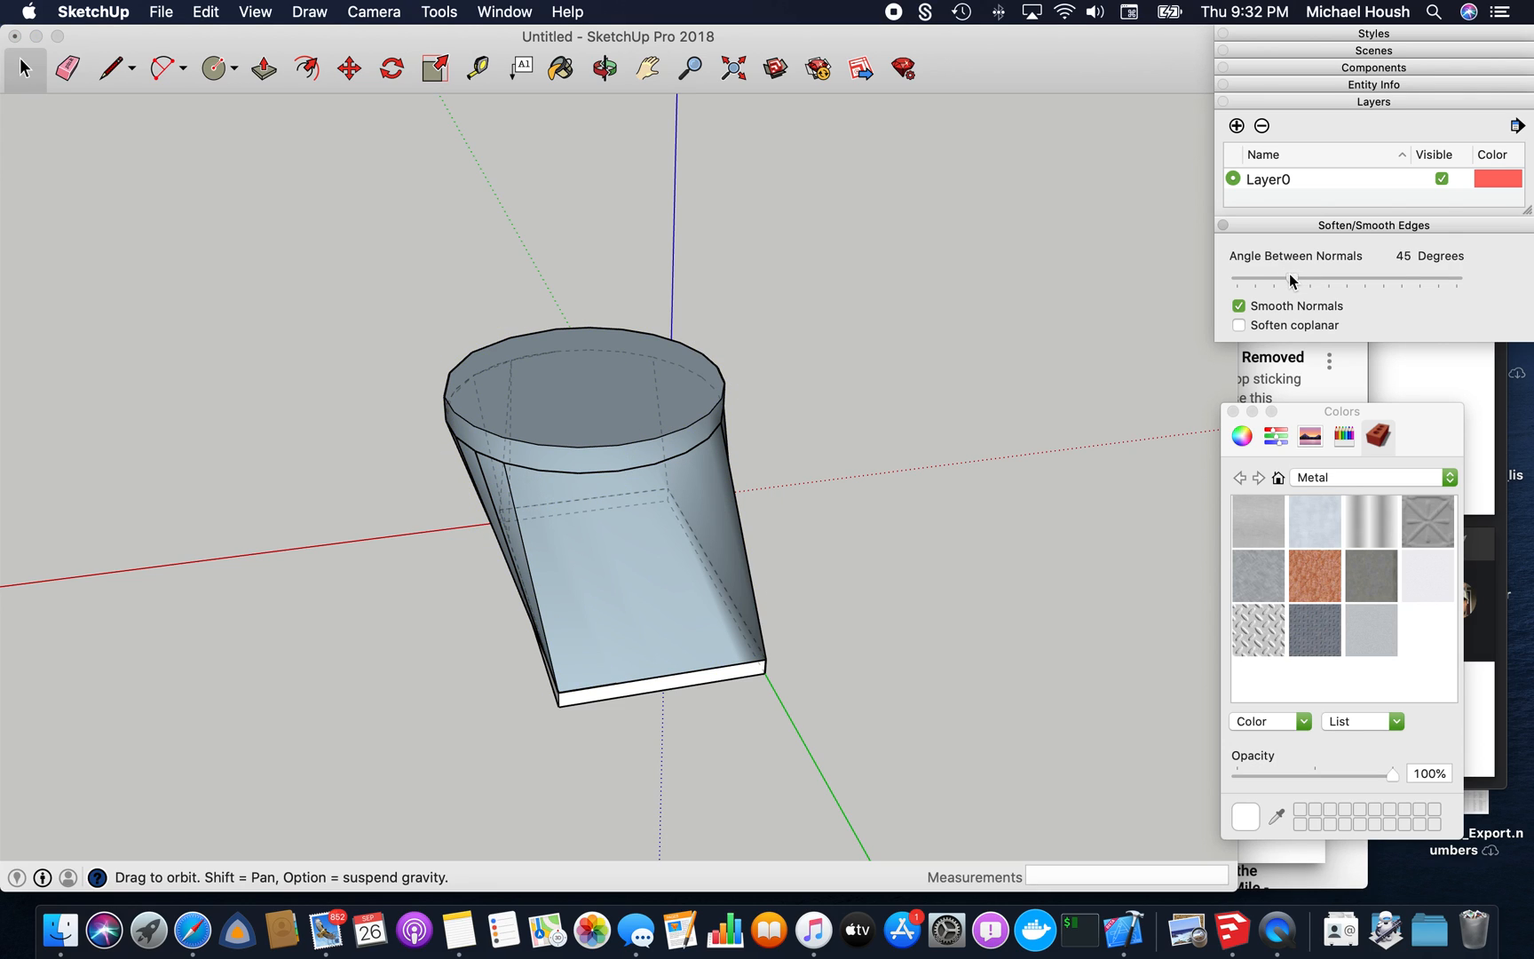
drag(1295, 283, 1285, 282)
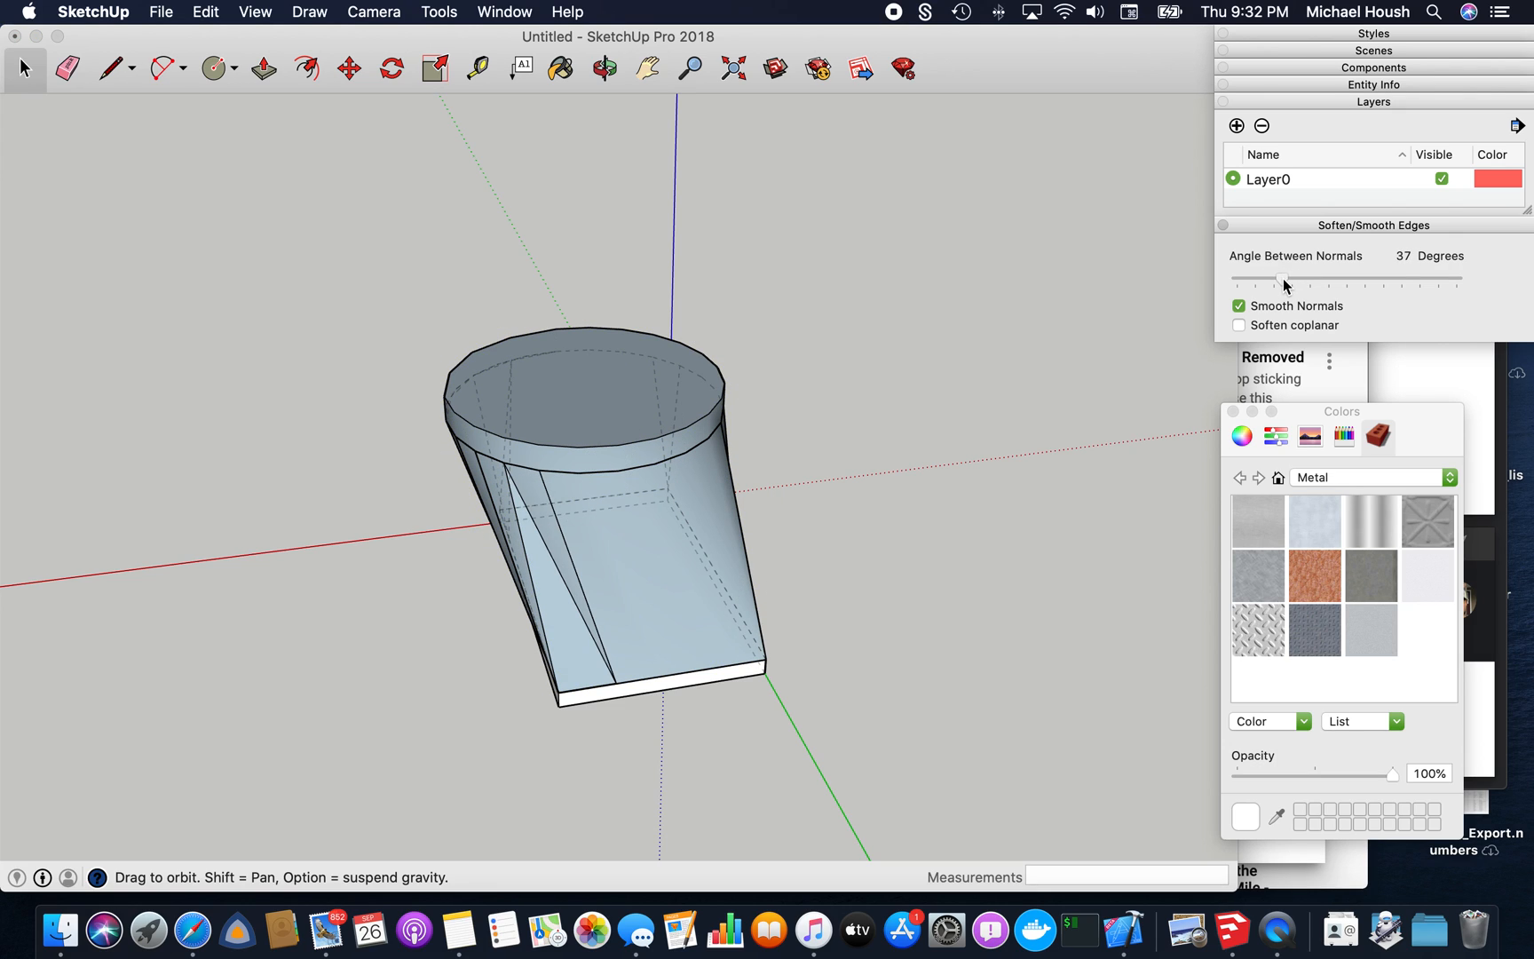
drag(1285, 284, 1339, 284)
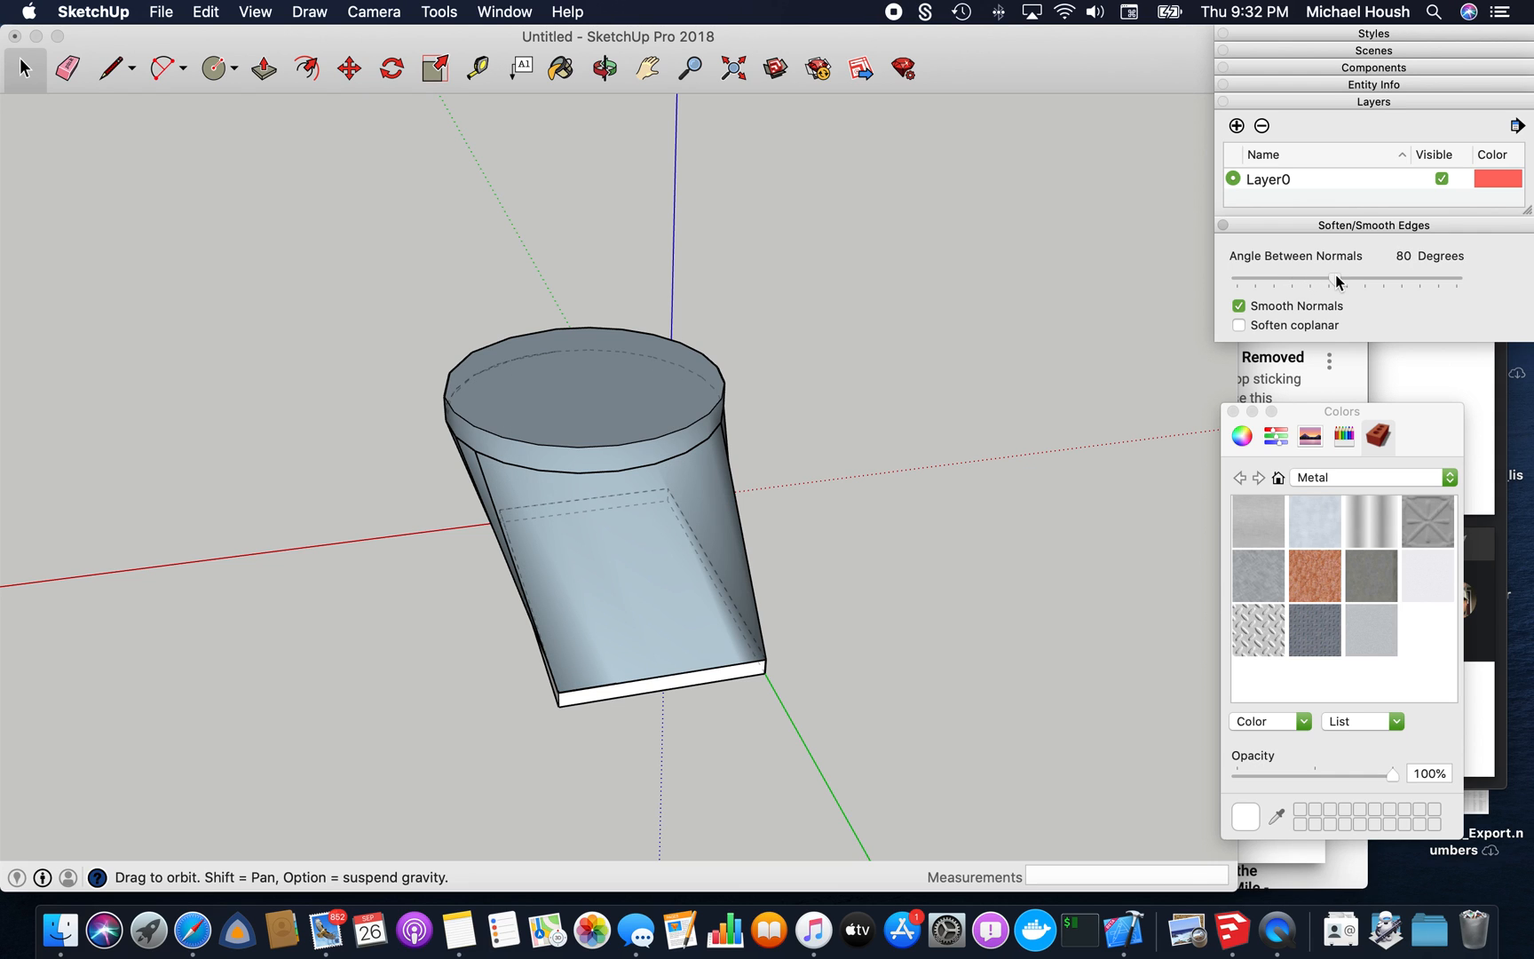
click(606, 68)
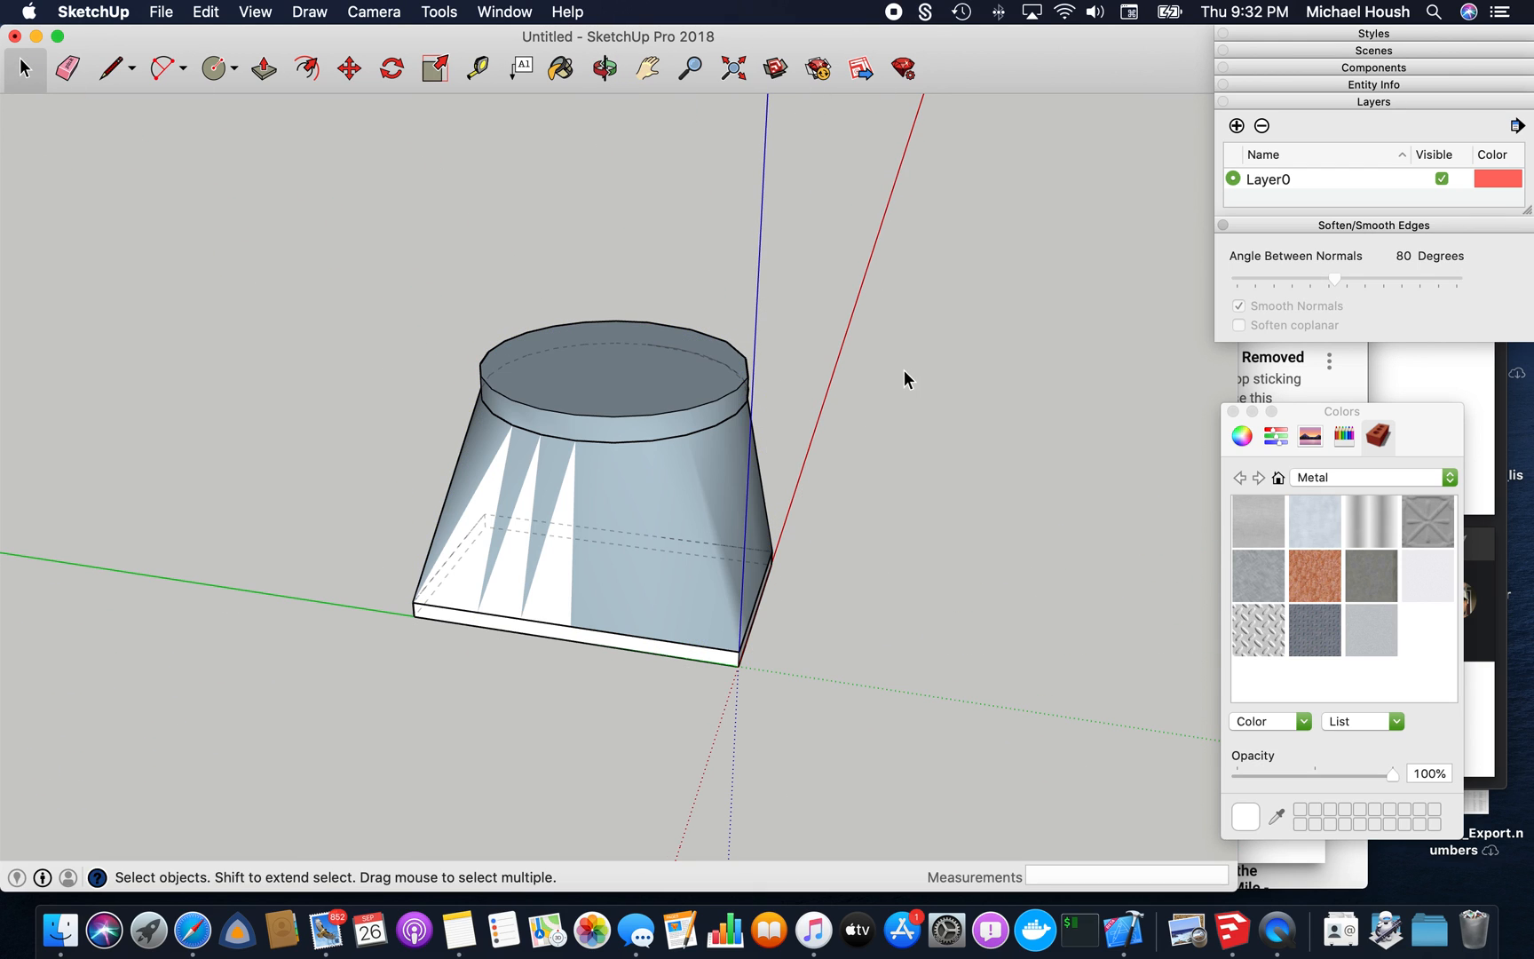
Paint the duct group with a light-blue metal texture from the Metal library
click(557, 68)
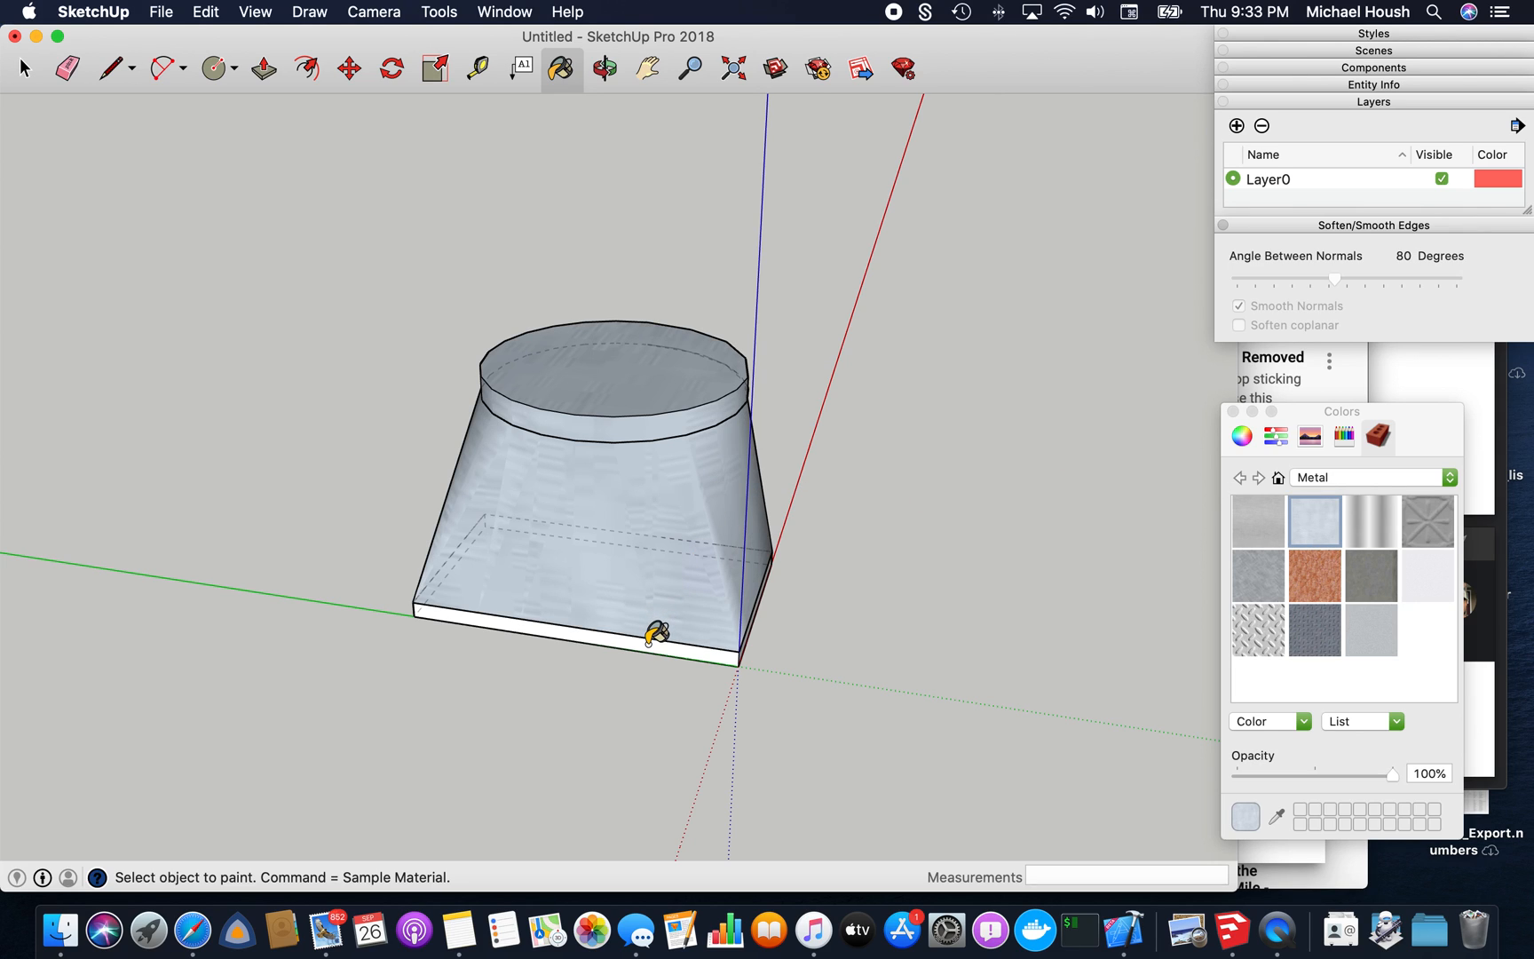
click(604, 68)
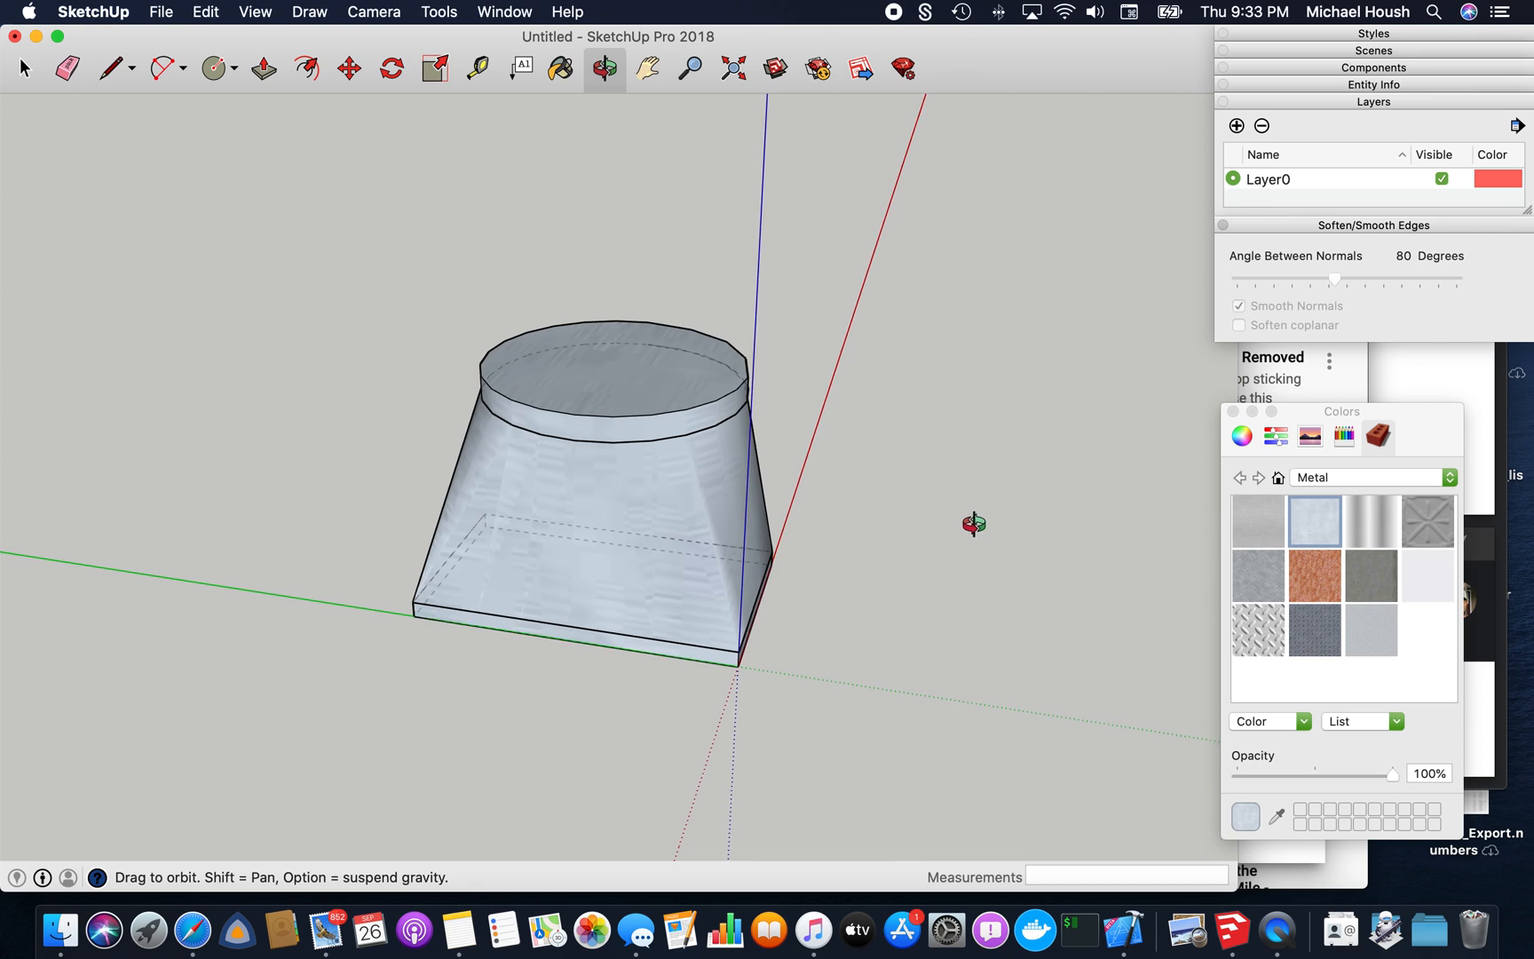